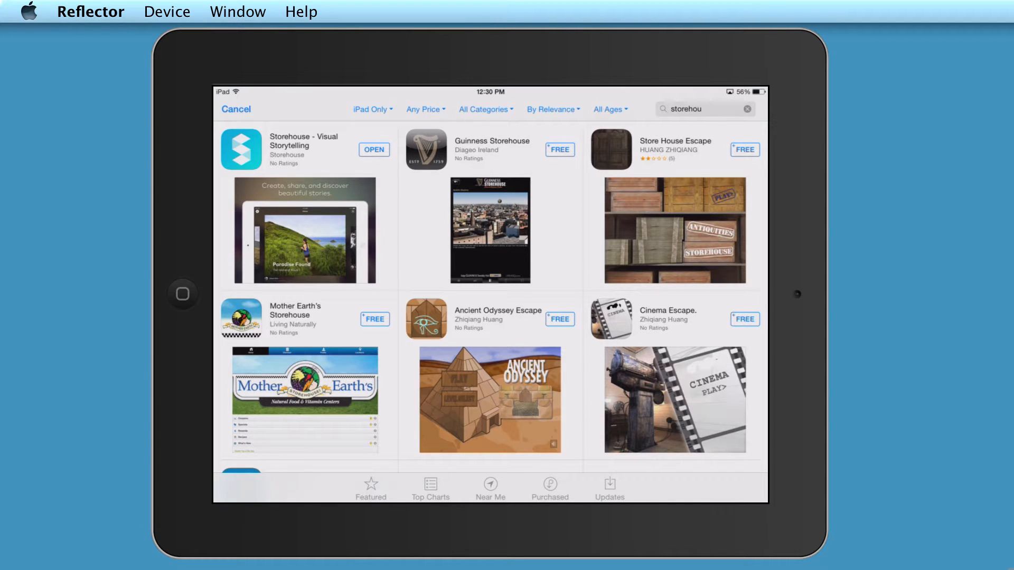
{"action": "mouse_move", "coordinate": [293, 155]}
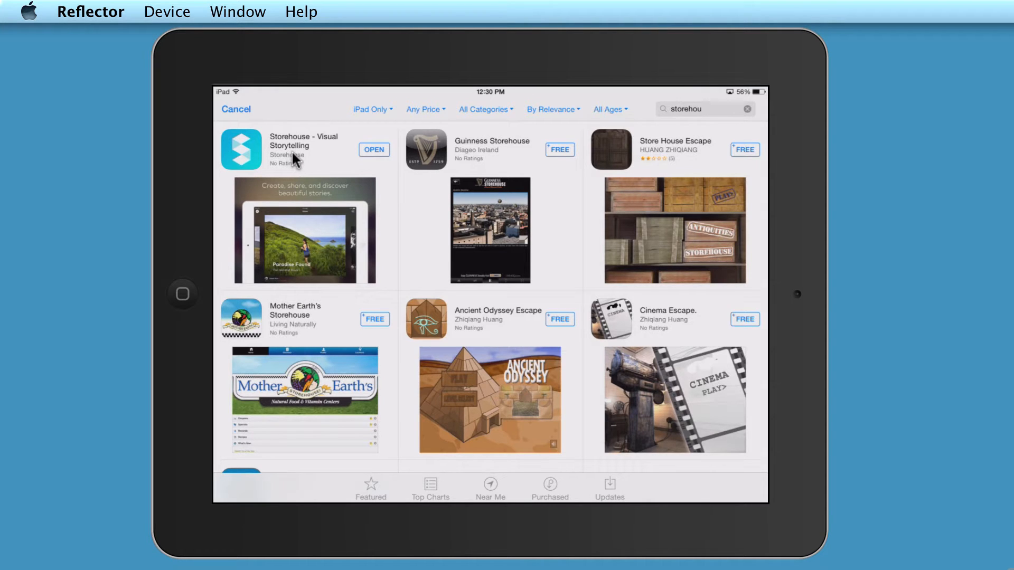
{"action": "mouse_move", "coordinate": [372, 155]}
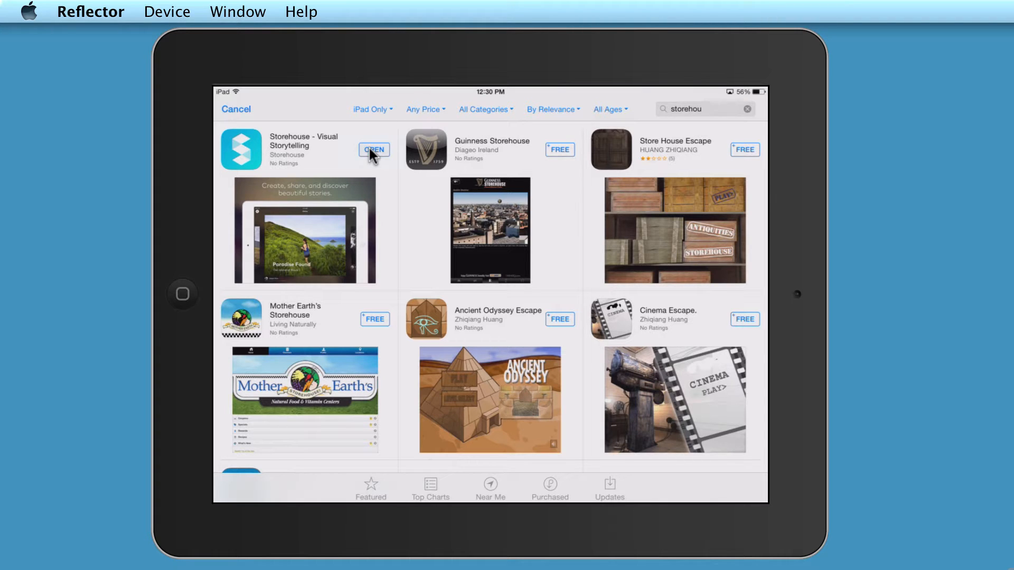
- Launch Storehouse from its App Store listing and reach the Home screen with Story of the Day
{"action": "left_click", "coordinate": [374, 149]}
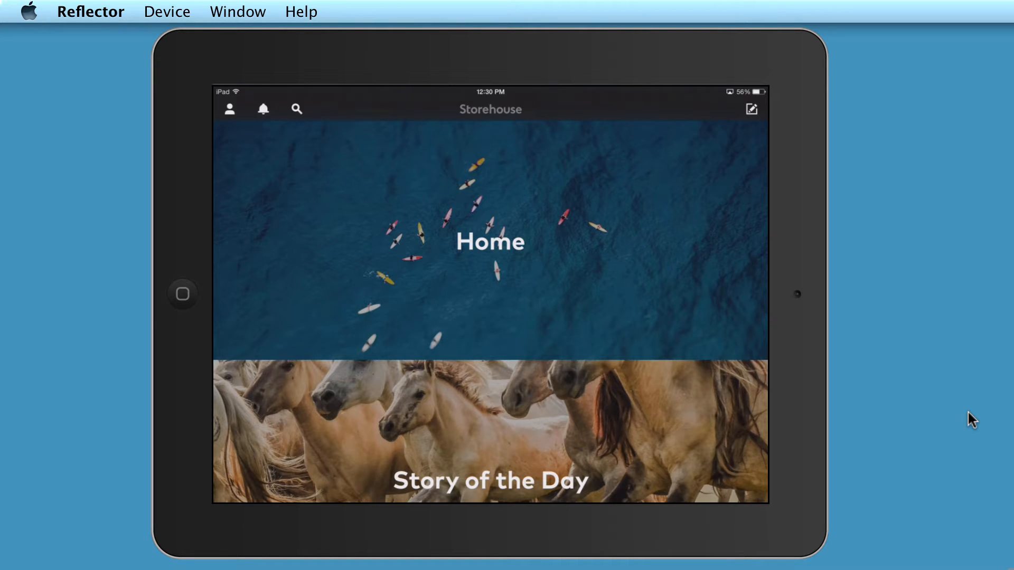
{"action": "mouse_move", "coordinate": [757, 118]}
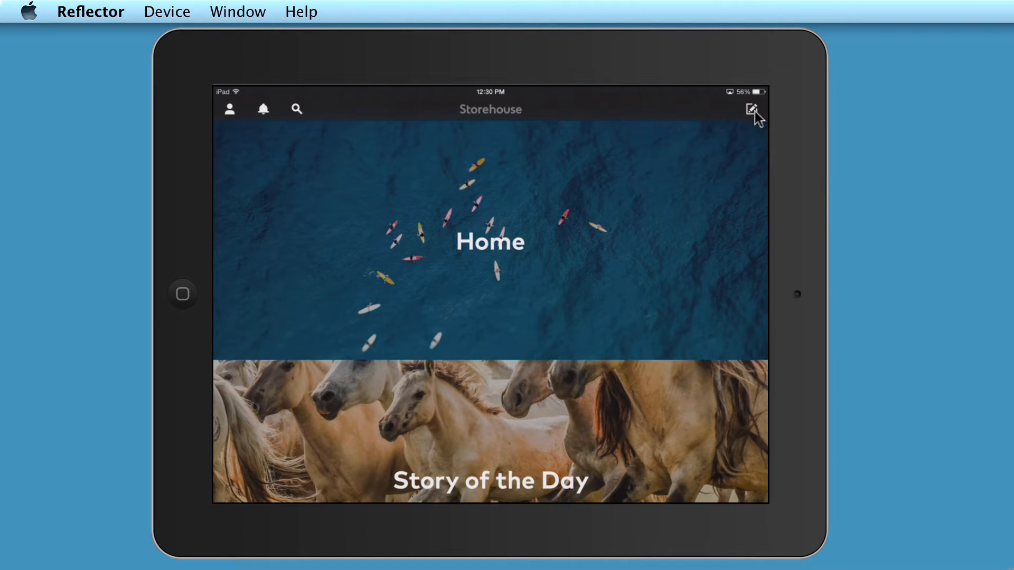
- Start a new story to bring up the Create a Story media sources screen
{"action": "left_click", "coordinate": [752, 109]}
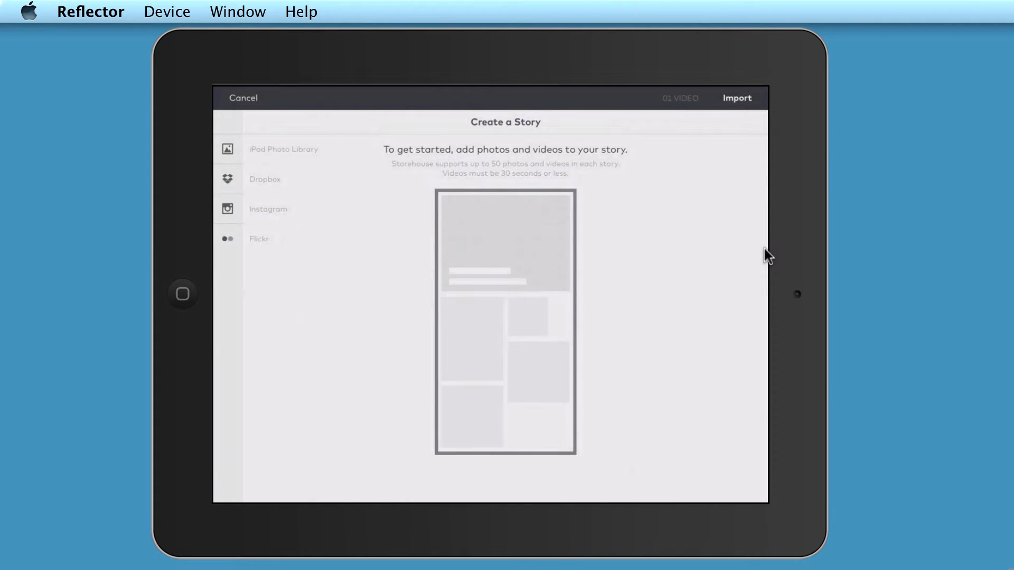
{"action": "mouse_move", "coordinate": [286, 215]}
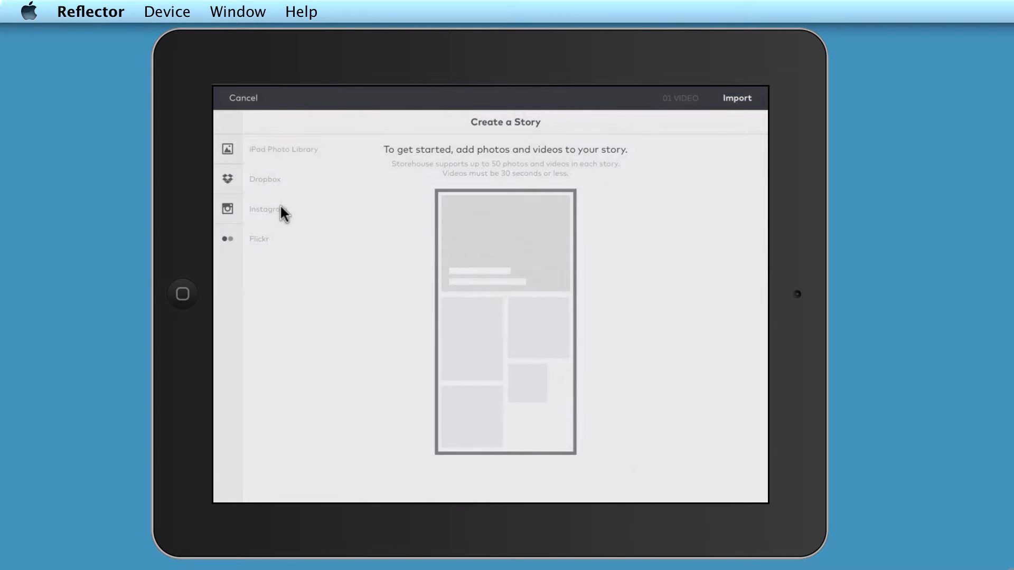
{"action": "mouse_move", "coordinate": [302, 159]}
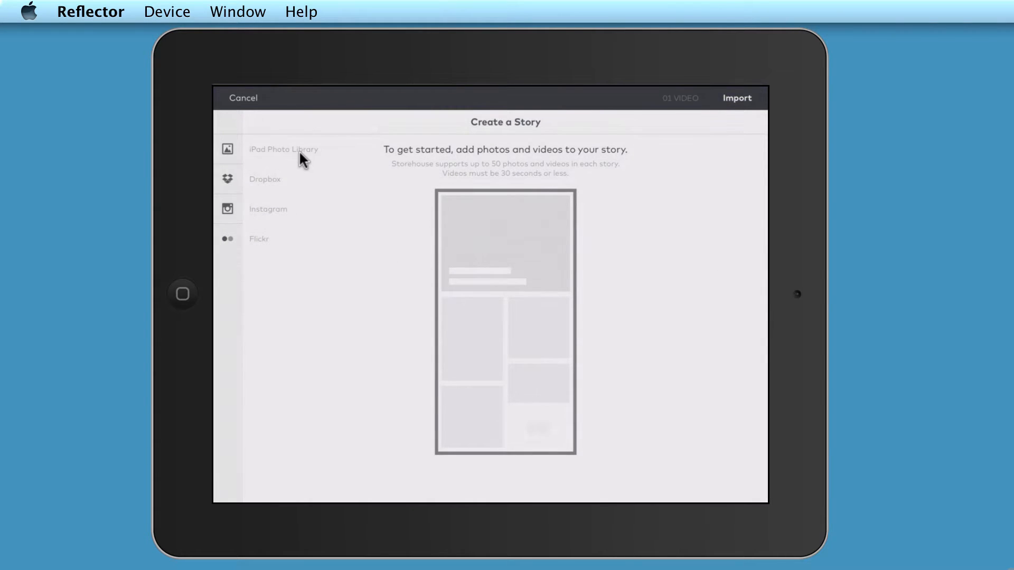
{"action": "mouse_move", "coordinate": [279, 189]}
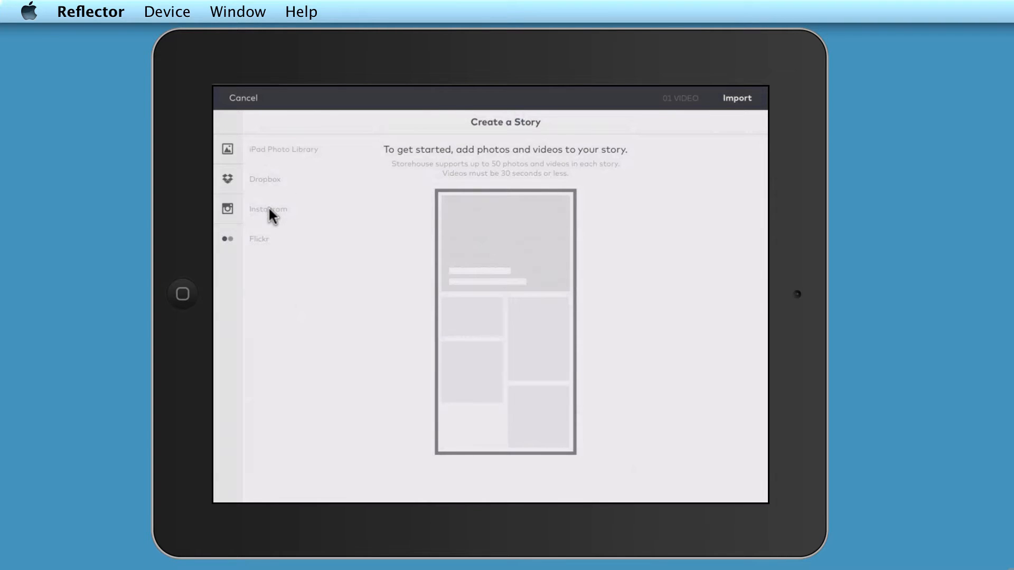
{"action": "mouse_move", "coordinate": [261, 243]}
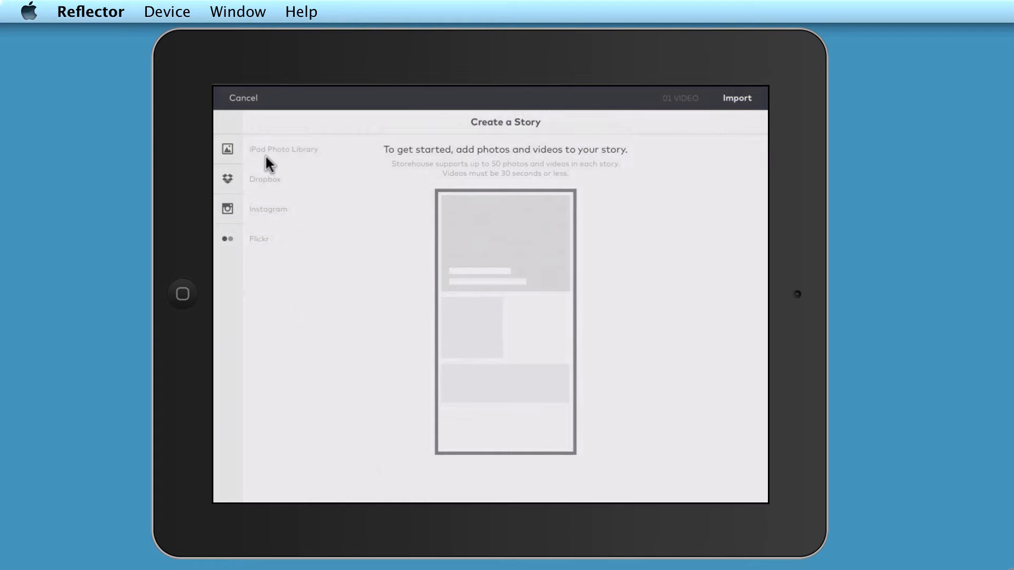
{"action": "mouse_move", "coordinate": [487, 207]}
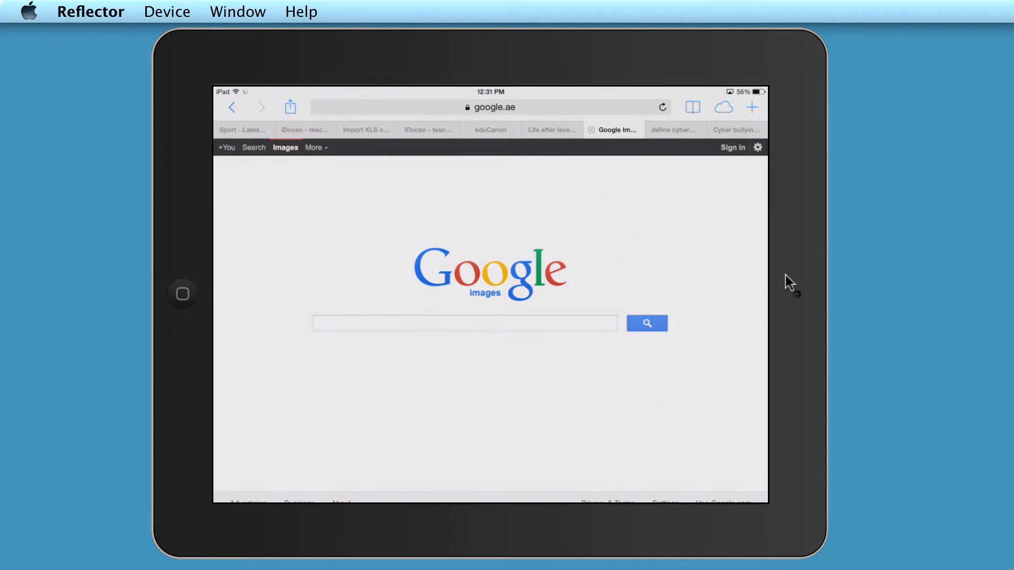
{"action": "mouse_move", "coordinate": [810, 276]}
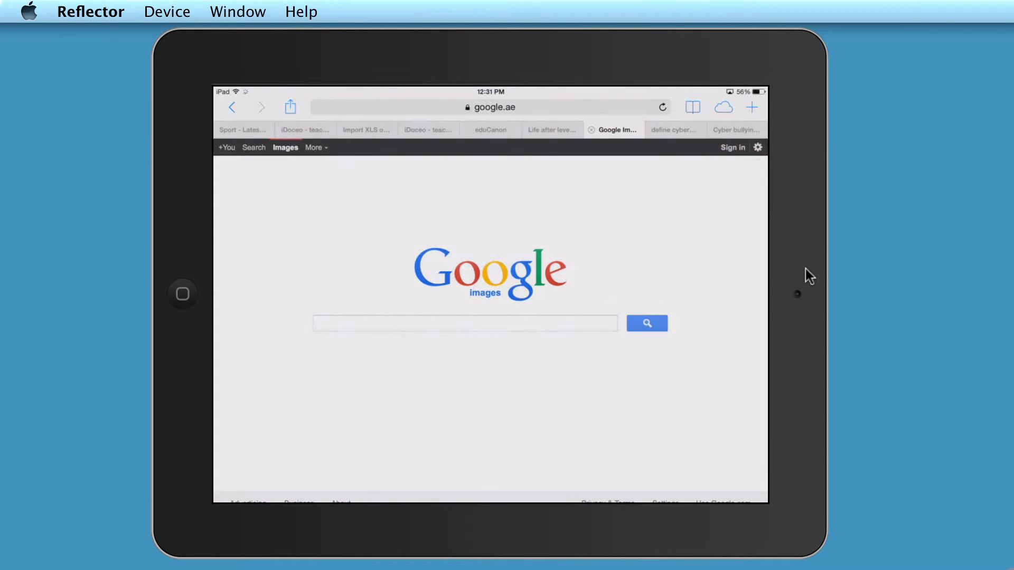
{"action": "mouse_move", "coordinate": [855, 283]}
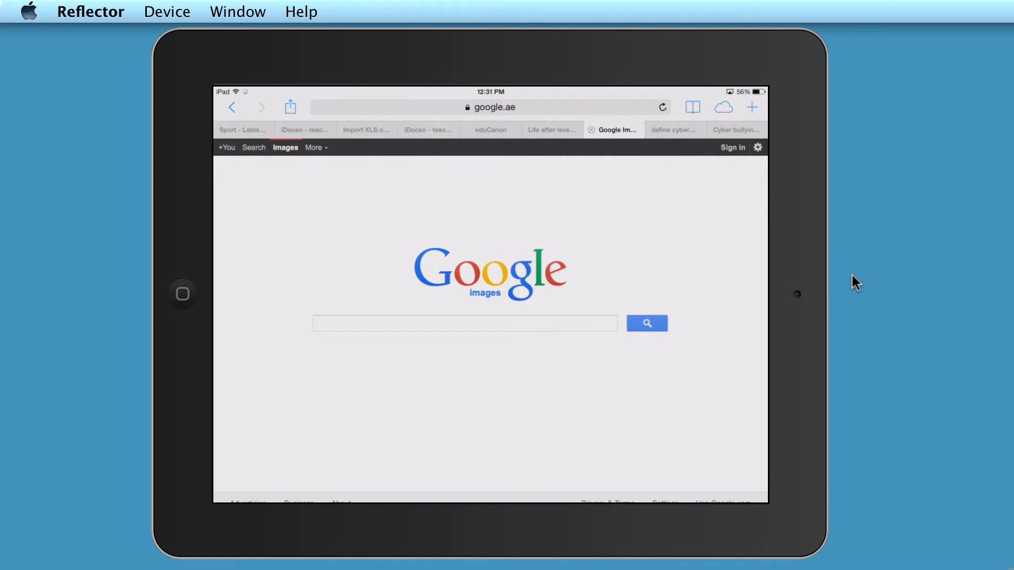
- Search Google Images for 'computers lonely'
{"action": "left_click", "coordinate": [464, 323]}
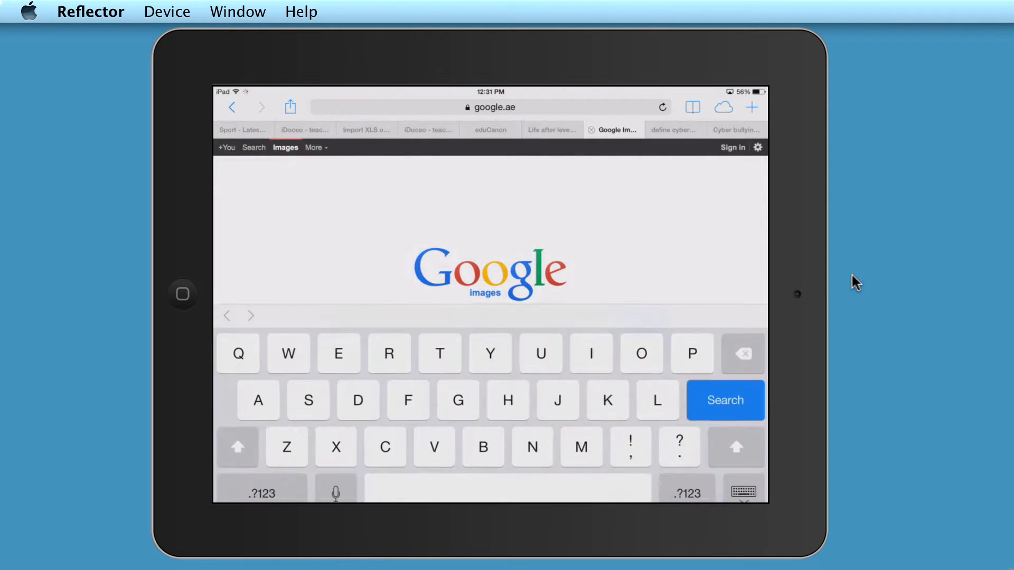
{"action": "type", "text": "computers lonely"}
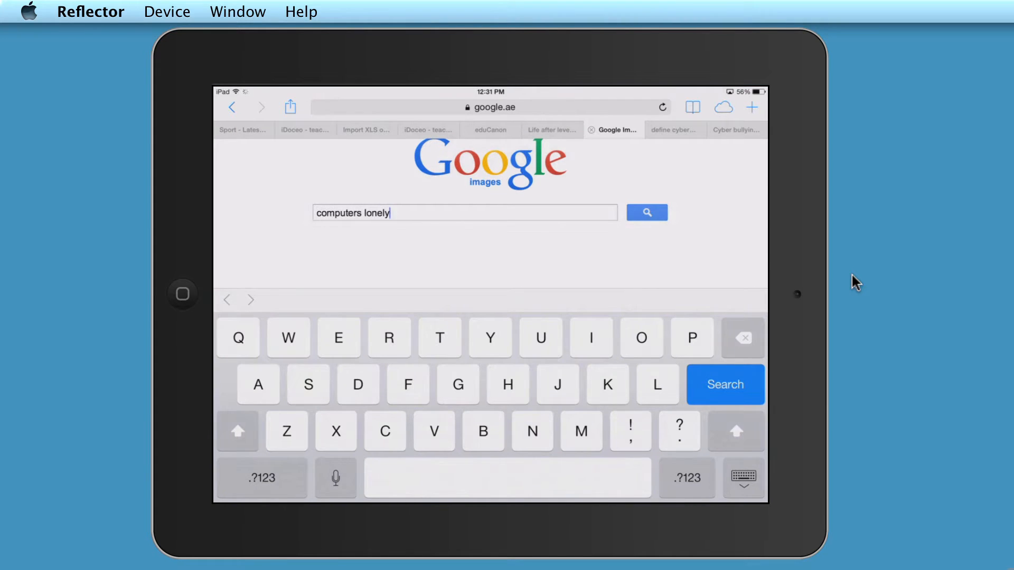
{"action": "left_click", "coordinate": [724, 386]}
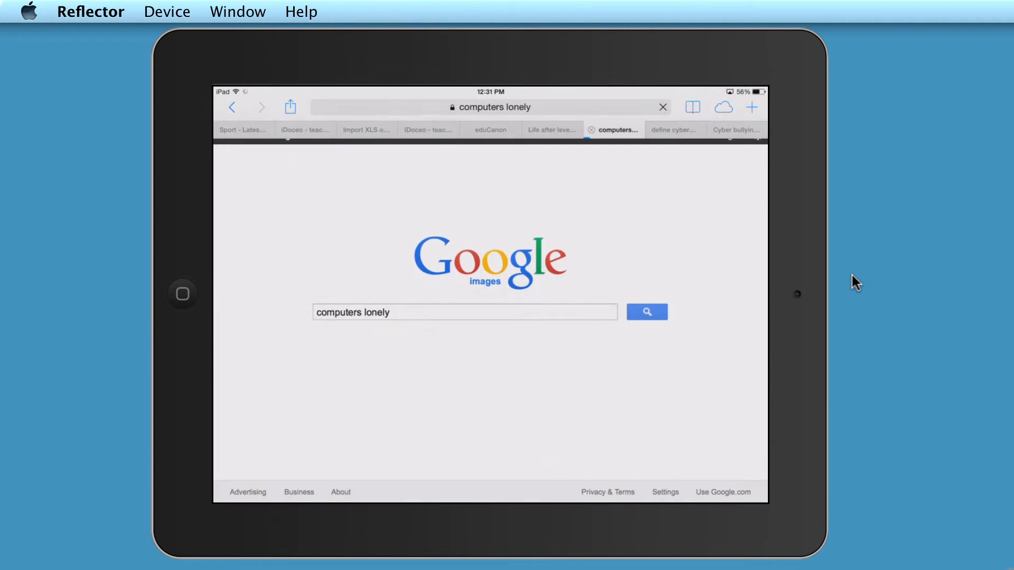
- Browse the results, then revise the query to 'computer lonely' and search again
{"action": "left_click", "coordinate": [646, 312]}
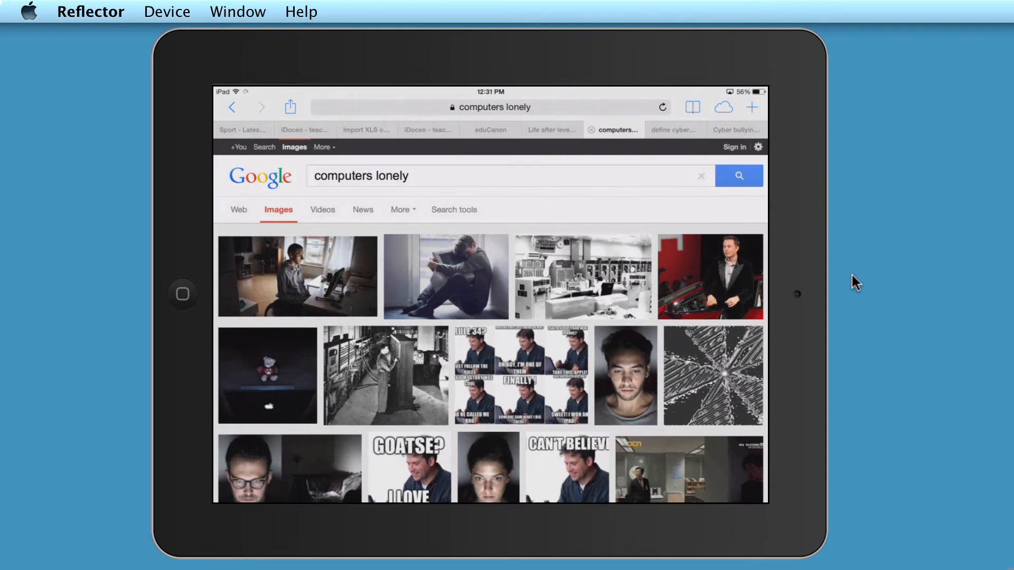
{"action": "scroll", "scroll_direction": "down", "scroll_amount": 3}
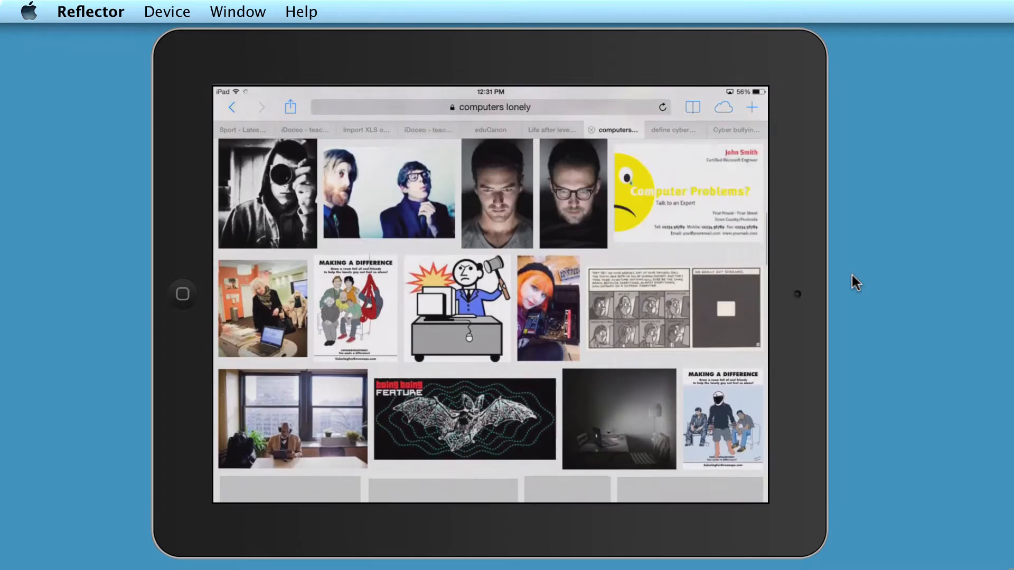
{"action": "scroll", "scroll_direction": "up", "scroll_amount": 3}
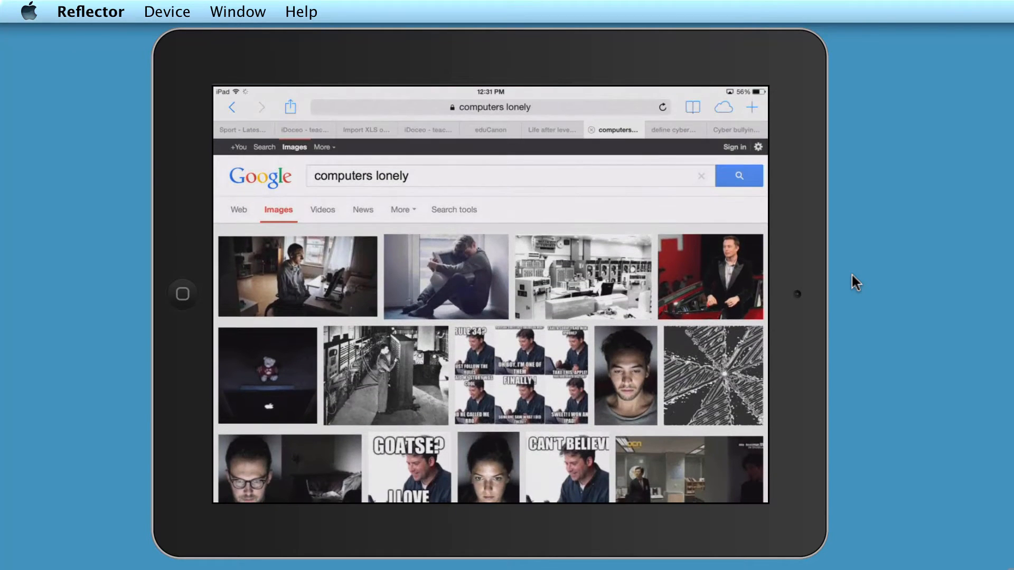
{"action": "left_click", "coordinate": [492, 107]}
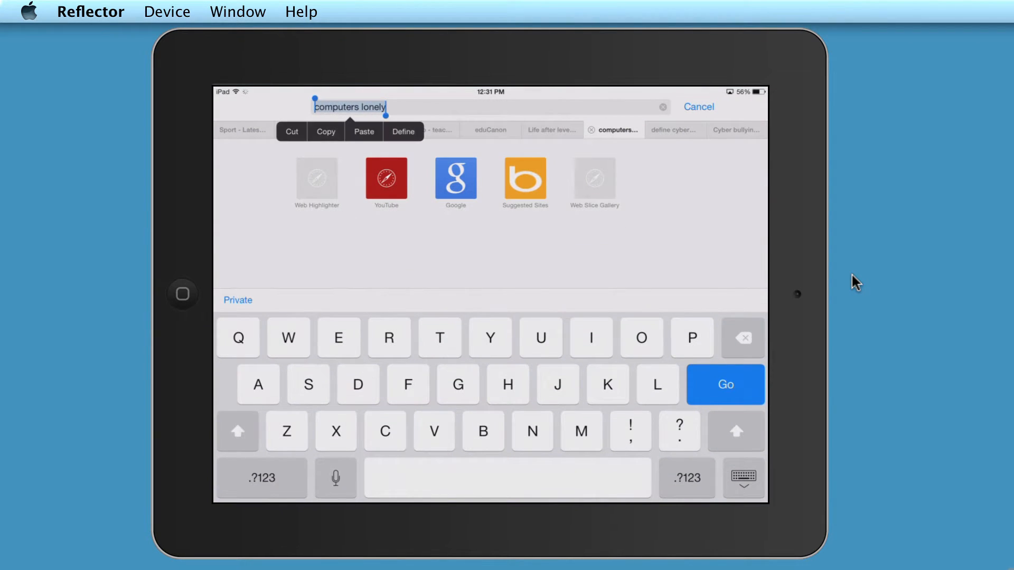
{"action": "left_click", "coordinate": [724, 384]}
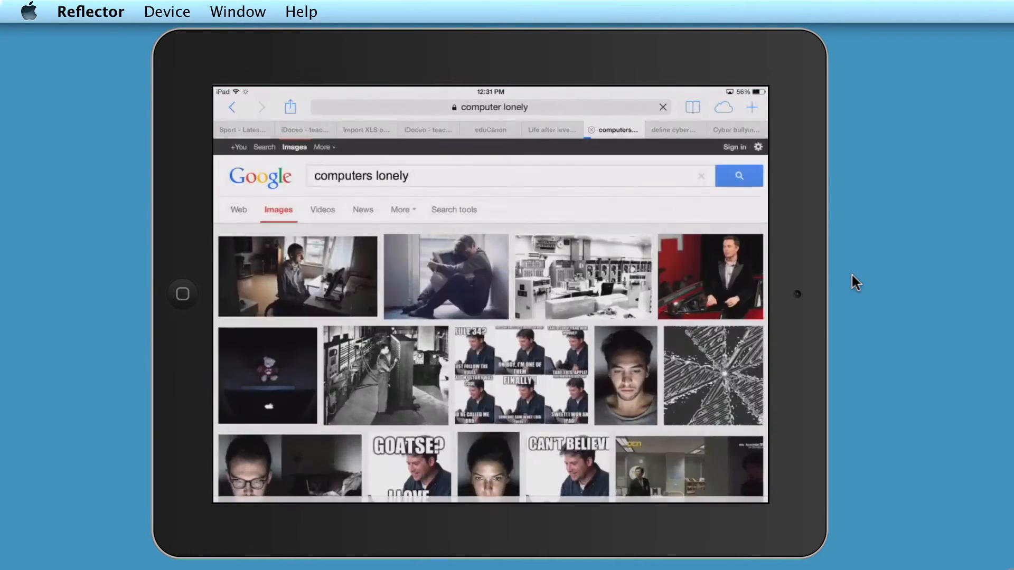
- Switch the 'computer lonely' web results to the Images tab
{"action": "left_click", "coordinate": [238, 209]}
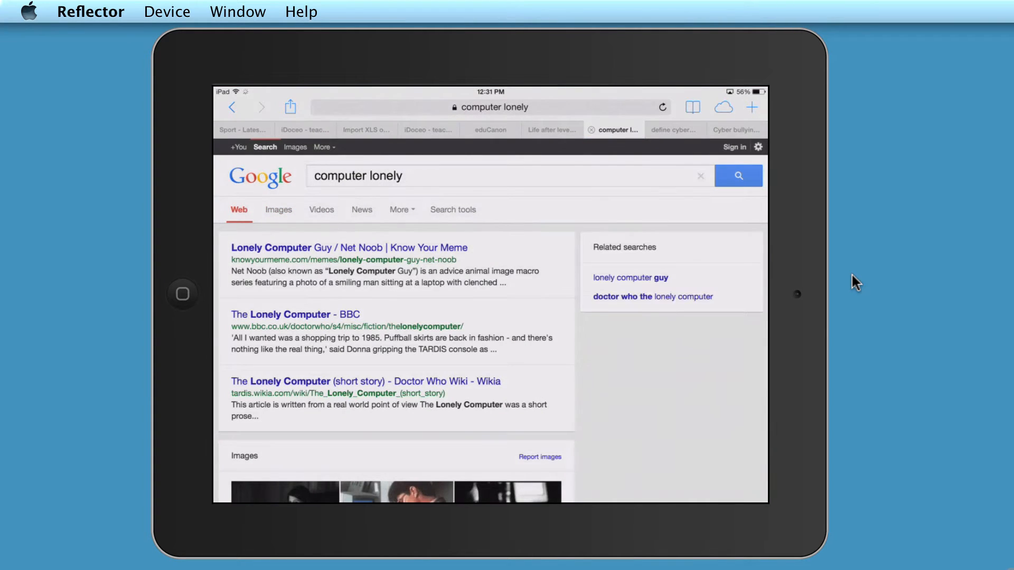
{"action": "left_click", "coordinate": [661, 107]}
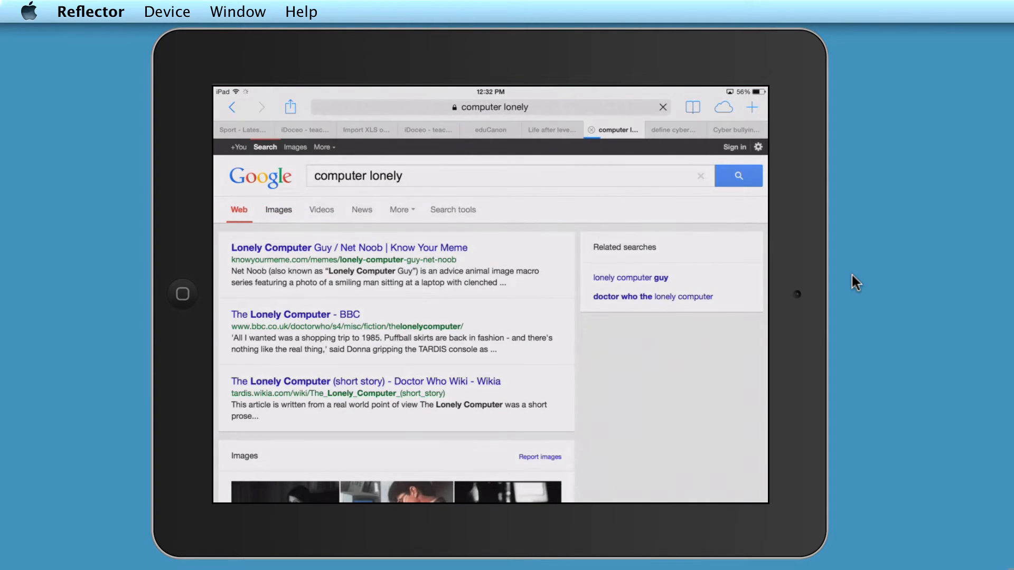
{"action": "left_click", "coordinate": [278, 209]}
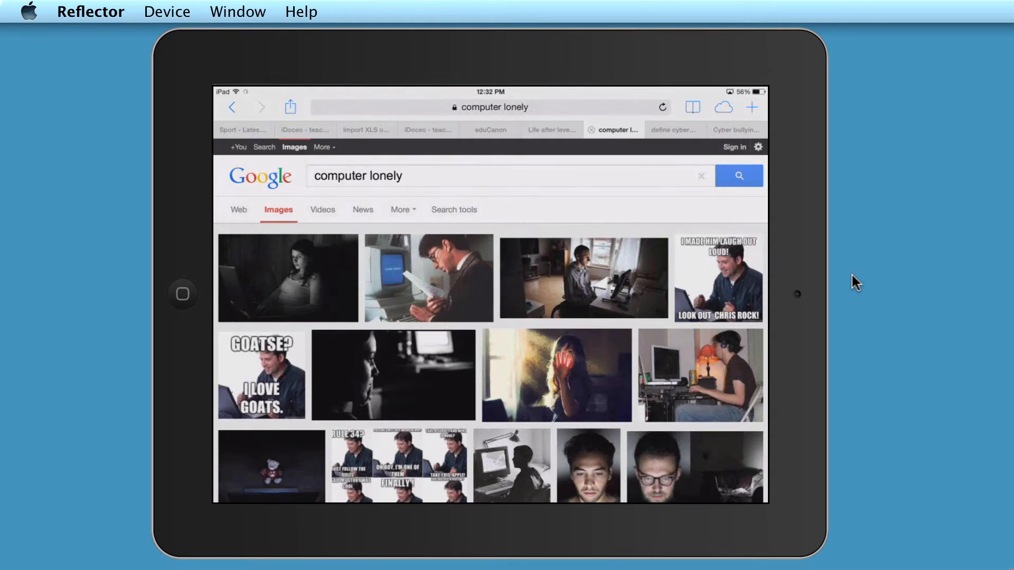
{"action": "mouse_move", "coordinate": [564, 309]}
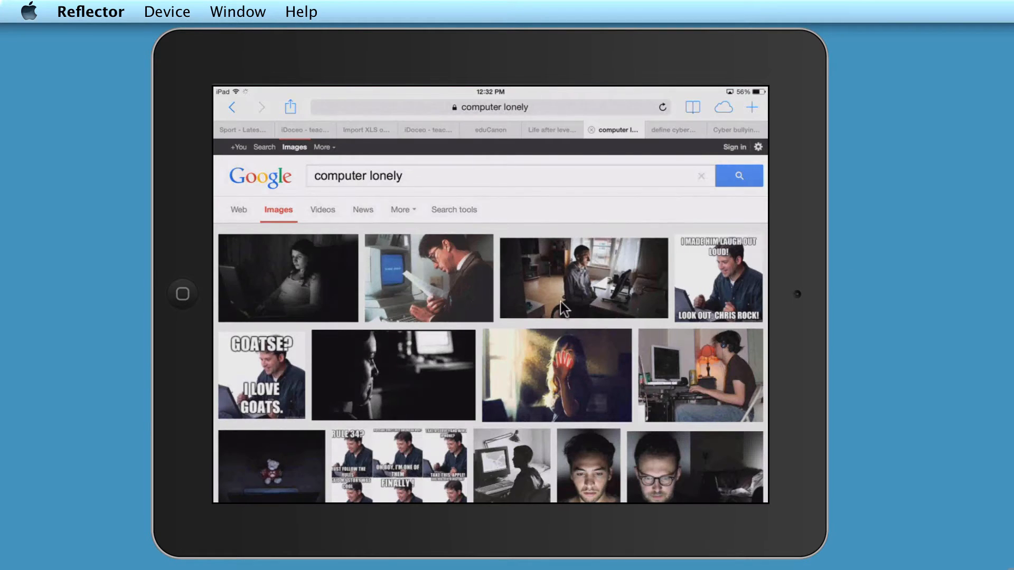
{"action": "mouse_move", "coordinate": [431, 392]}
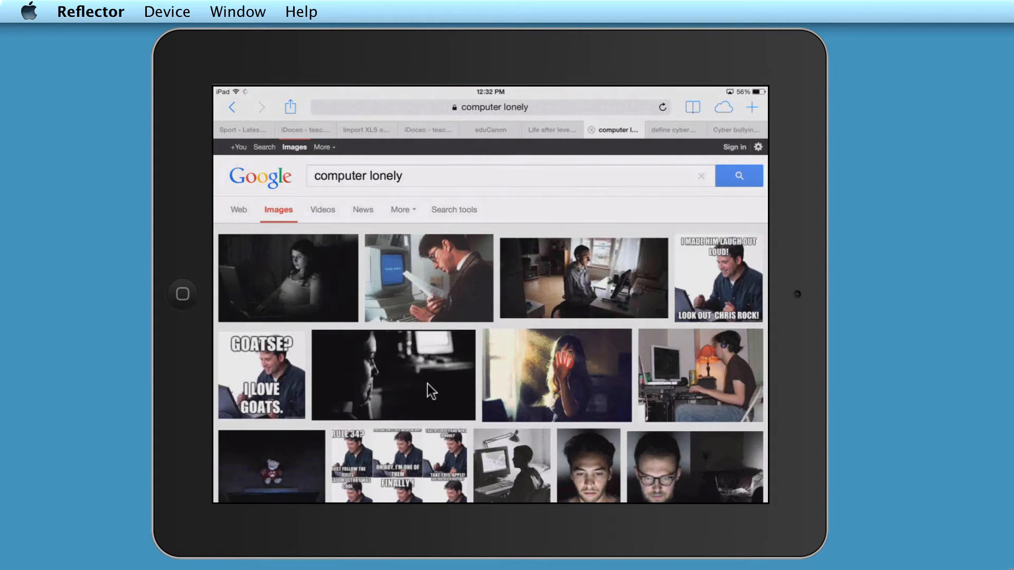
{"action": "mouse_move", "coordinate": [907, 283]}
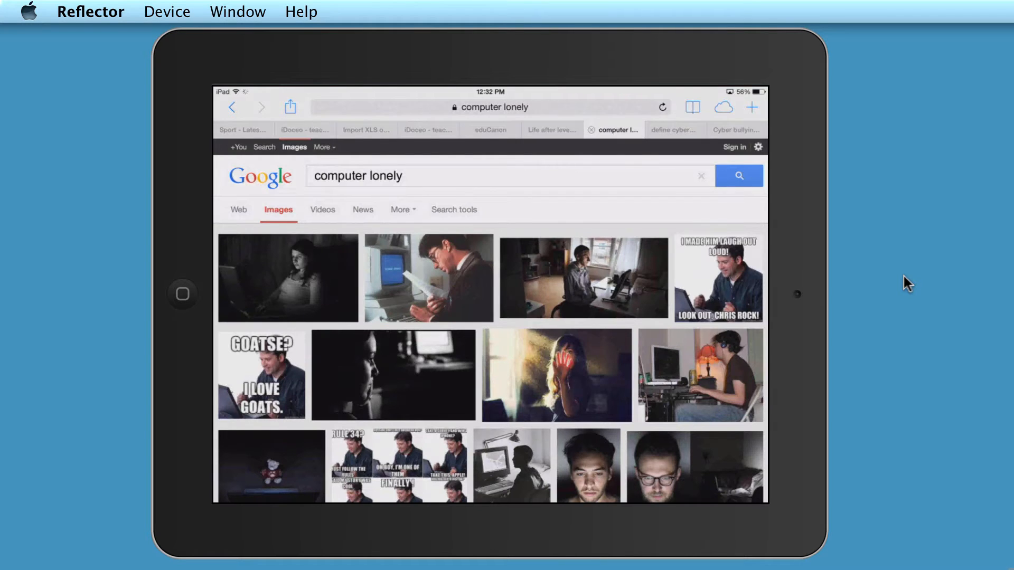
- Open the black-and-white girl-at-laptop photo on bloggingexperiment.com, then bring up the app switcher
{"action": "left_click", "coordinate": [288, 278]}
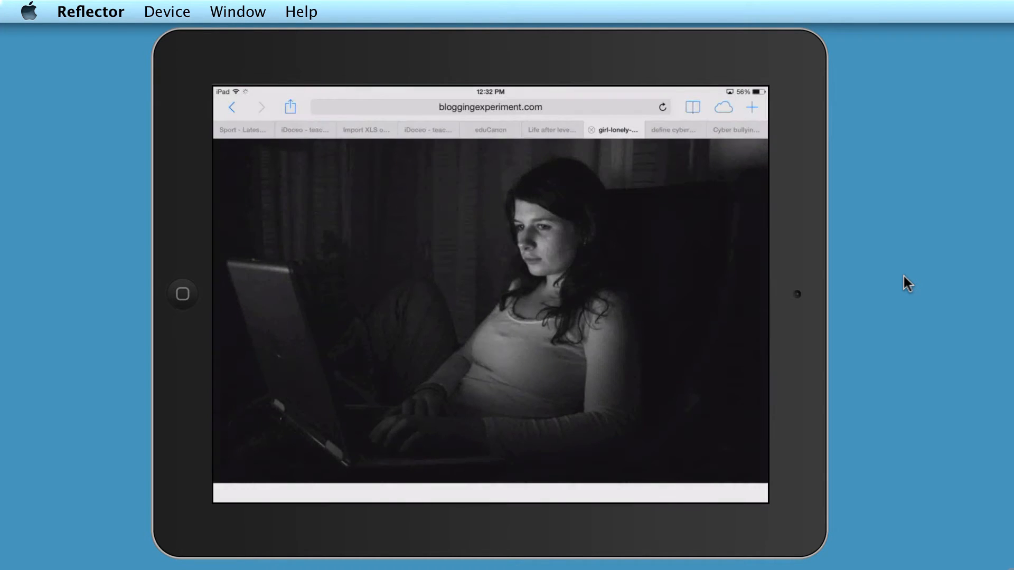
{"action": "left_click", "coordinate": [290, 106]}
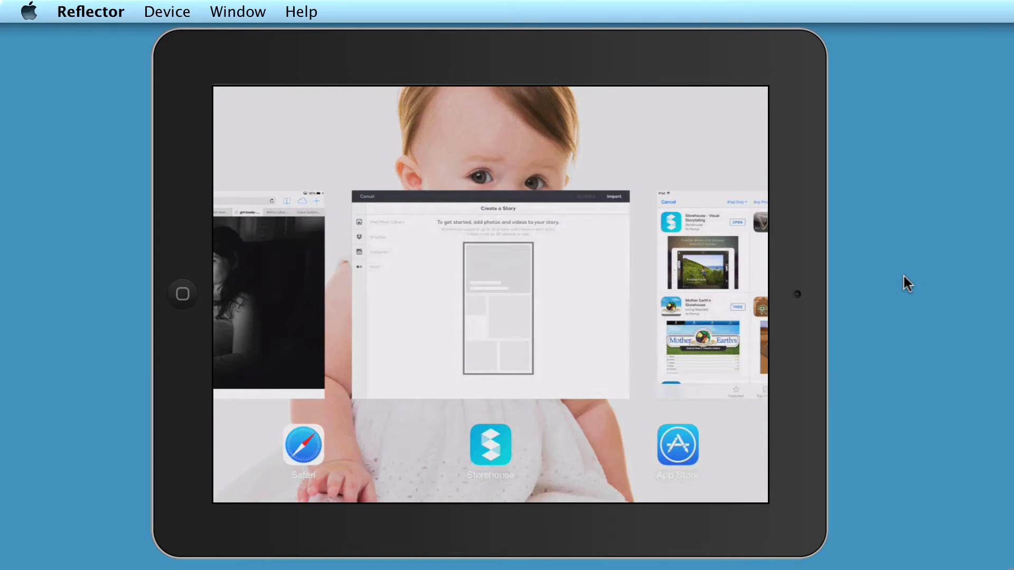
{"action": "mouse_move", "coordinate": [179, 303]}
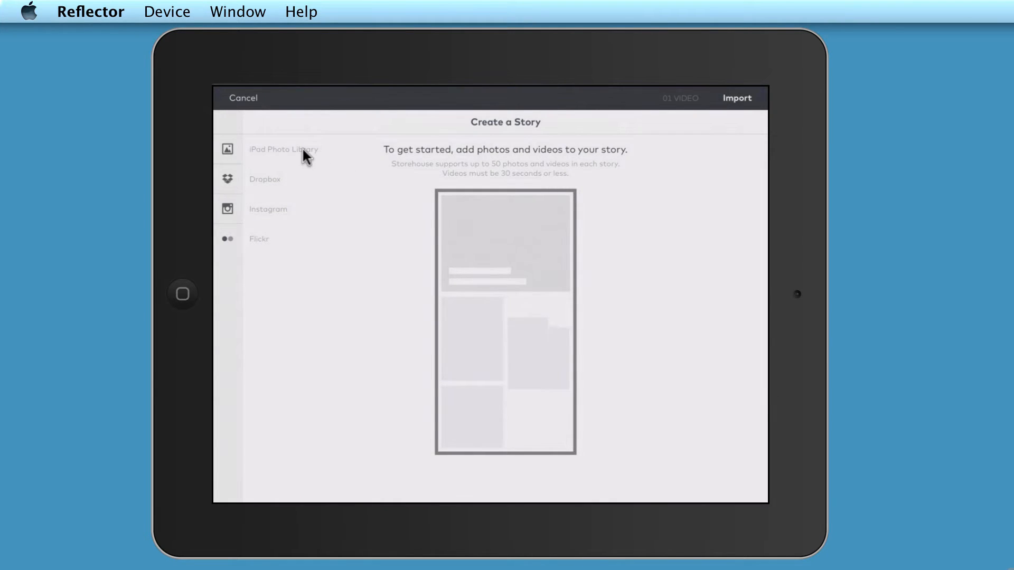
- Open the iPad Photo Library's Camera Roll and browse the pictures
{"action": "left_click", "coordinate": [283, 149]}
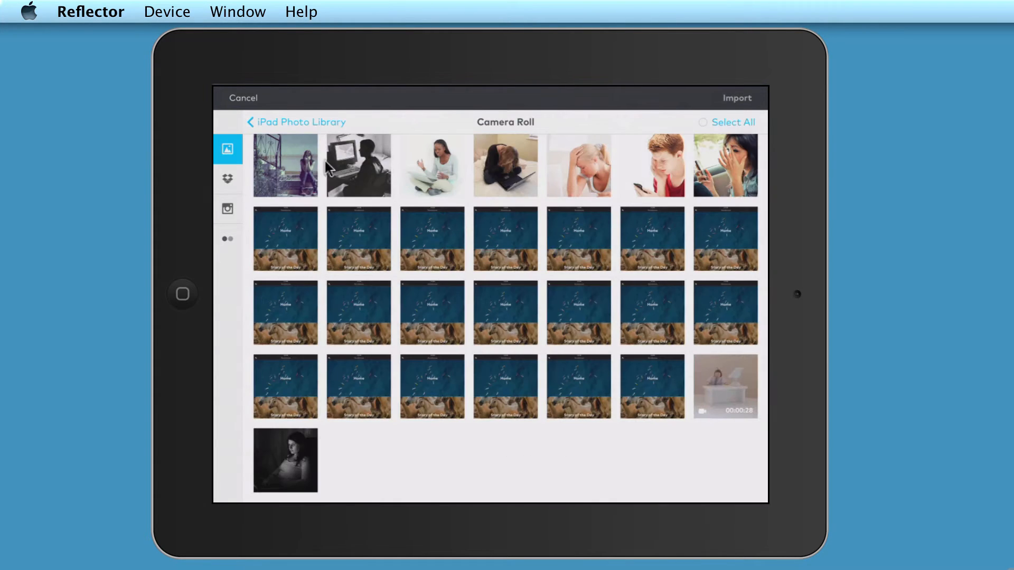
{"action": "mouse_move", "coordinate": [329, 478]}
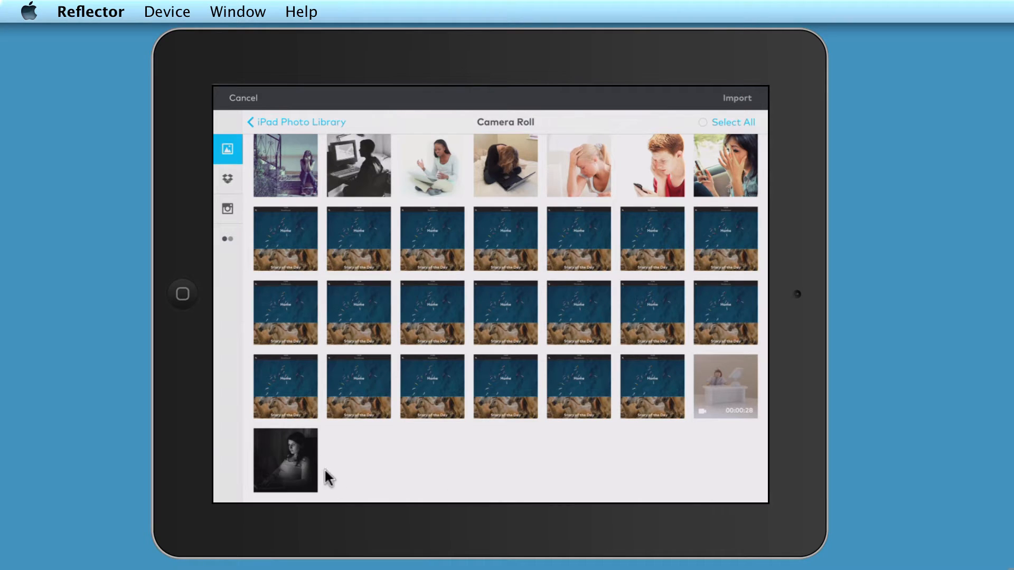
{"action": "mouse_move", "coordinate": [326, 380]}
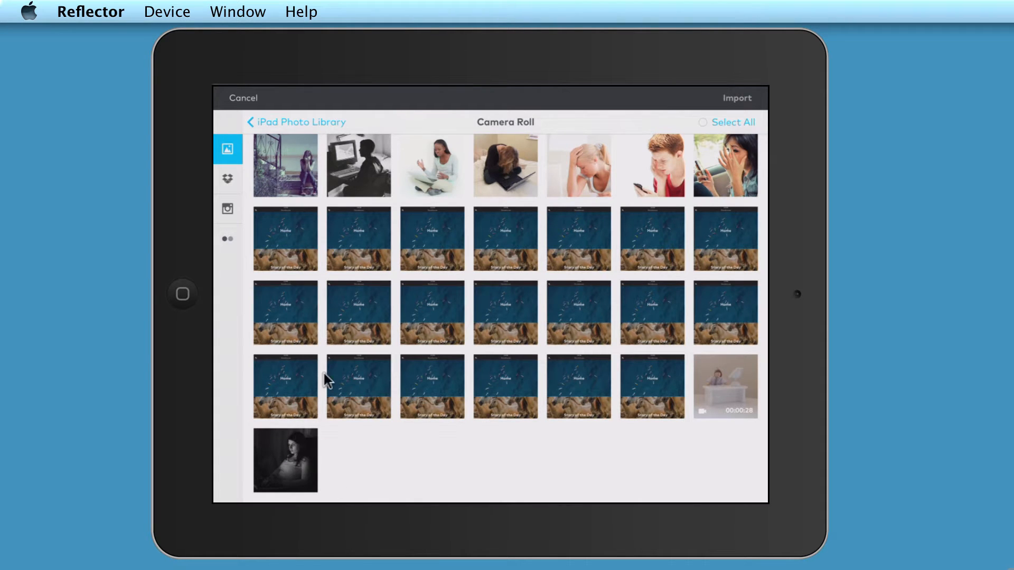
{"action": "mouse_move", "coordinate": [664, 413]}
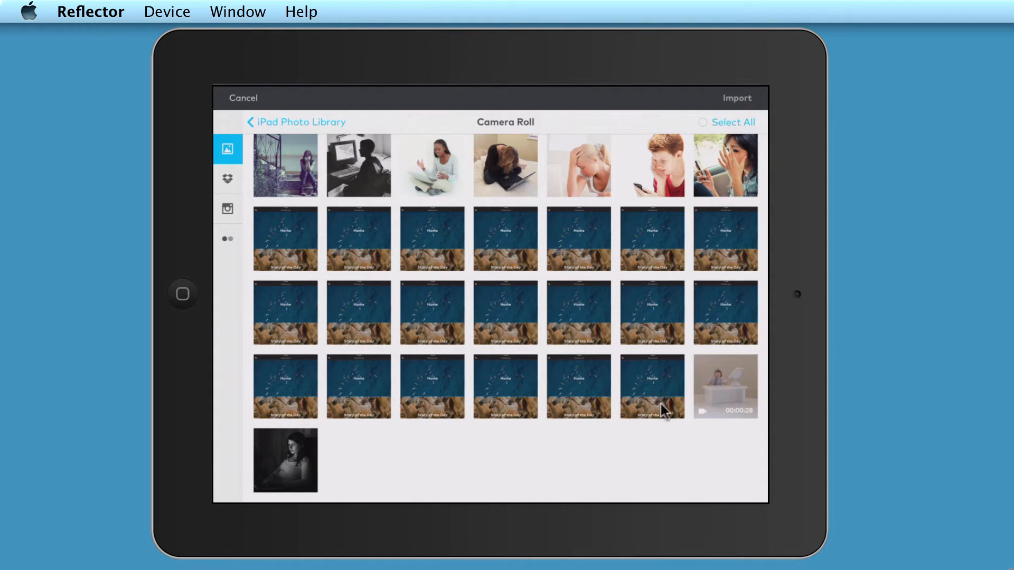
{"action": "mouse_move", "coordinate": [385, 392]}
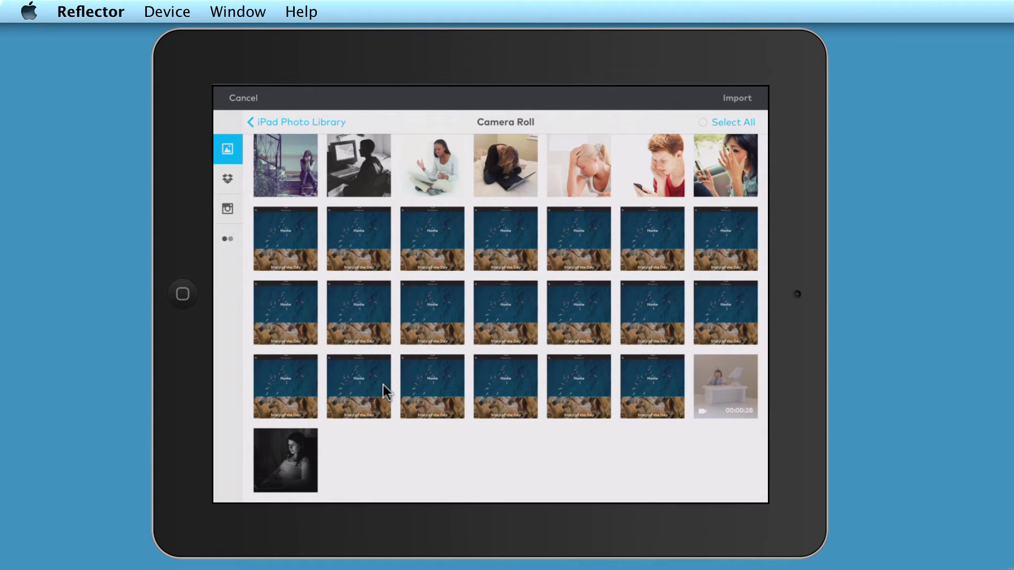
{"action": "mouse_move", "coordinate": [715, 193]}
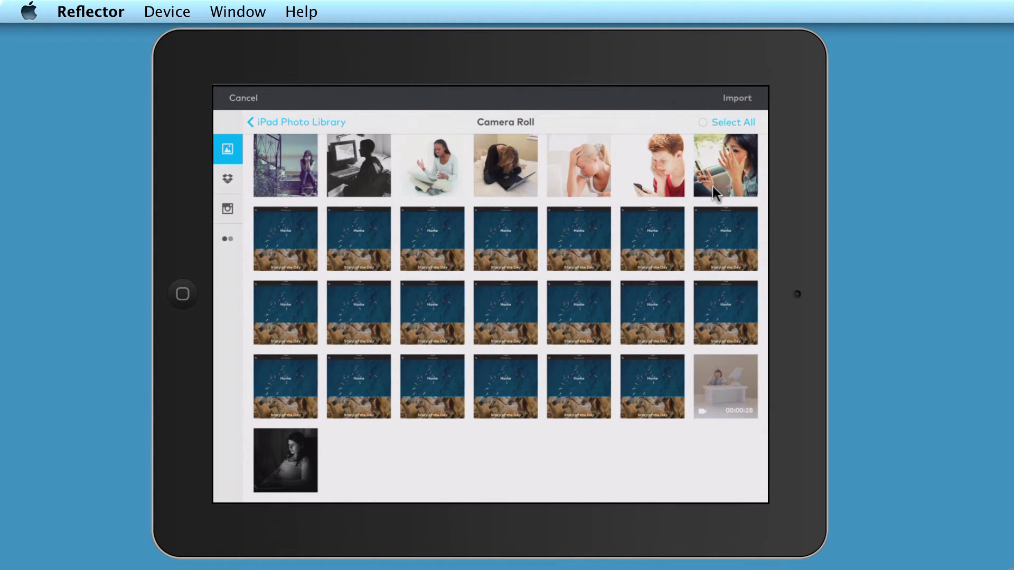
{"action": "mouse_move", "coordinate": [766, 181]}
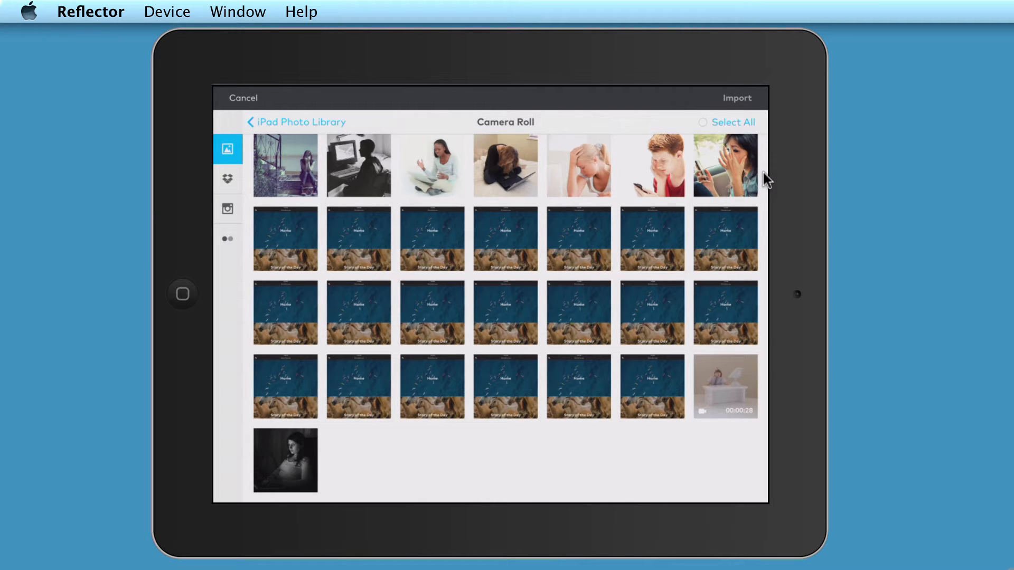
{"action": "mouse_move", "coordinate": [724, 130]}
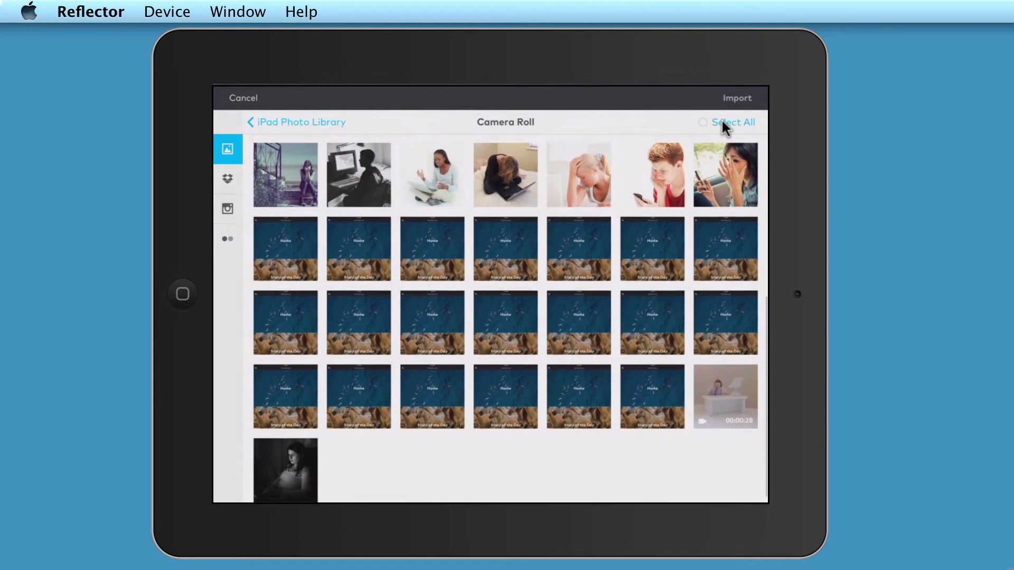
{"action": "scroll", "scroll_direction": "up", "scroll_amount": 3}
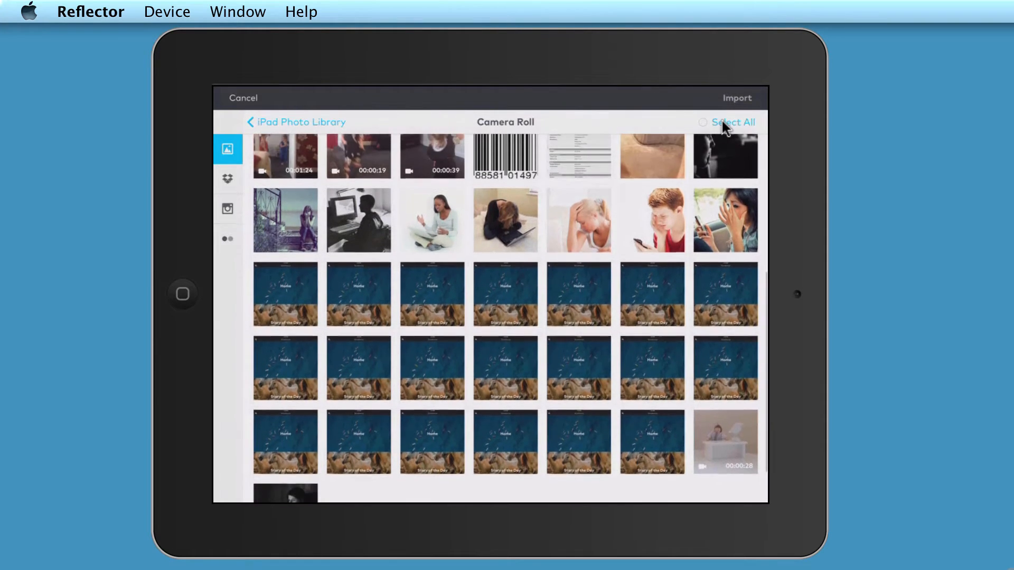
{"action": "scroll", "scroll_direction": "down", "scroll_amount": 3}
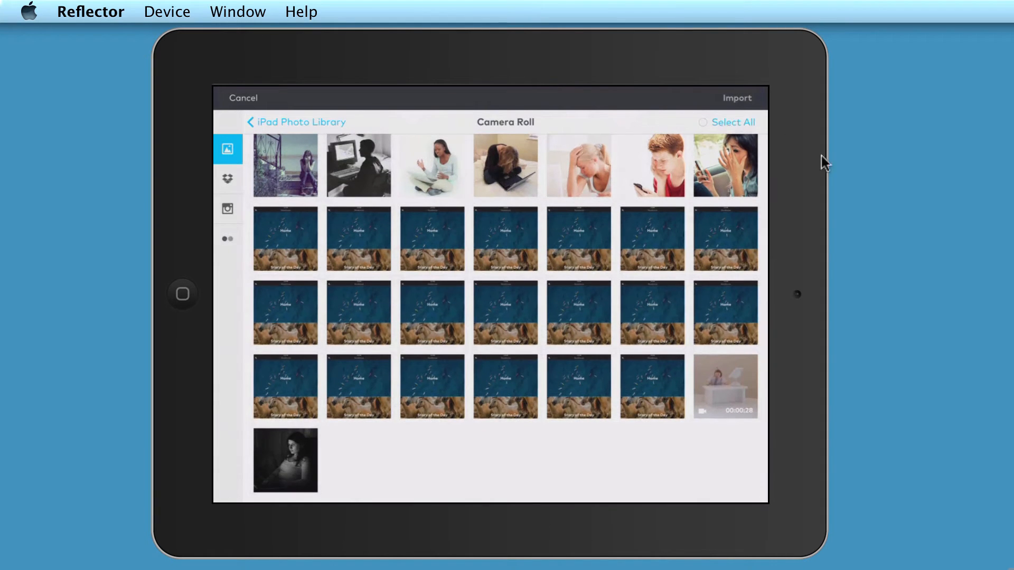
{"action": "scroll", "scroll_direction": "up", "scroll_amount": 3}
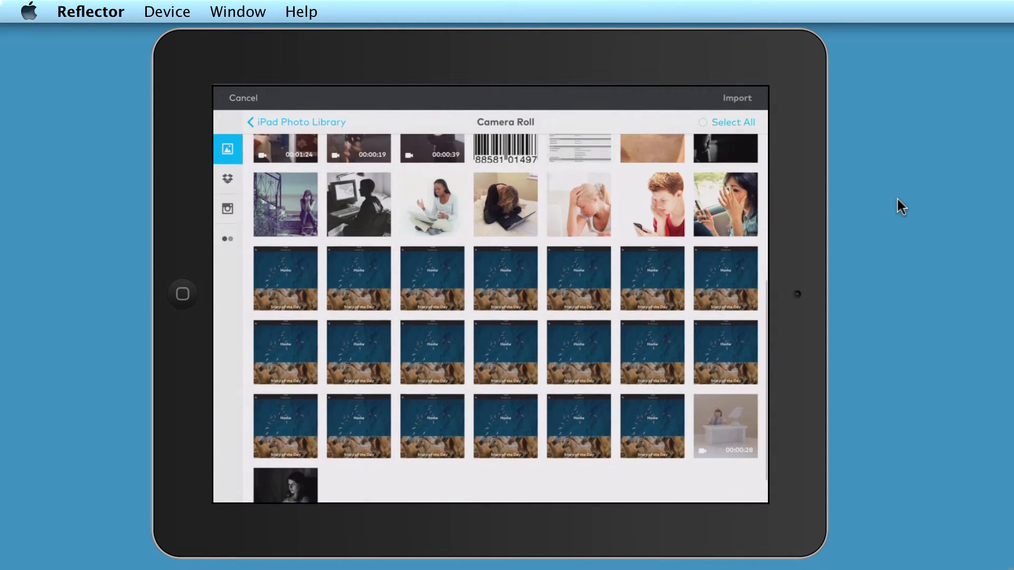
- Check the cyberbullying photos, the dark portrait and the 00:00:28 video
{"action": "left_click", "coordinate": [725, 148]}
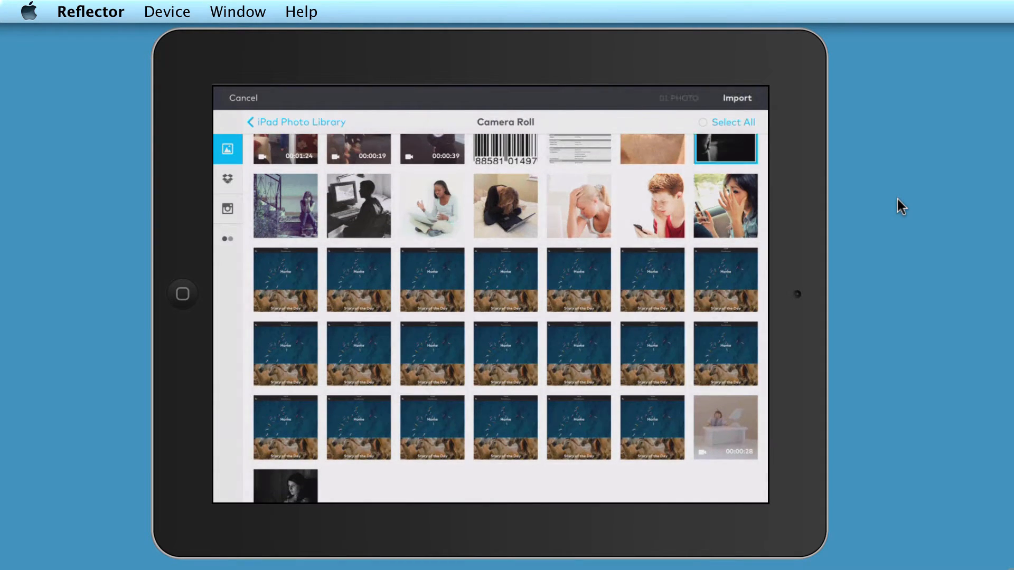
{"action": "scroll", "scroll_direction": "up", "scroll_amount": 3}
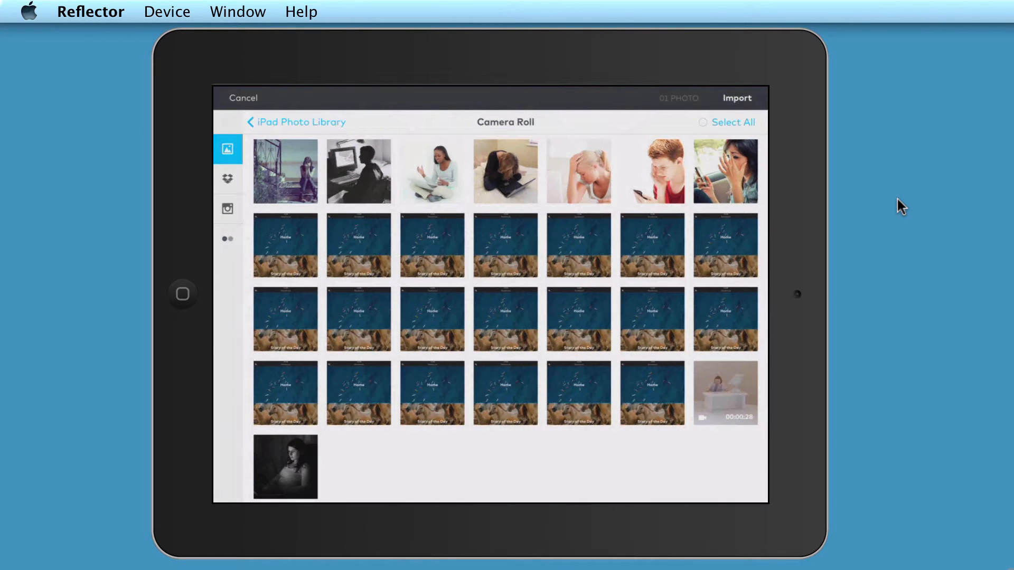
{"action": "left_click", "coordinate": [285, 171]}
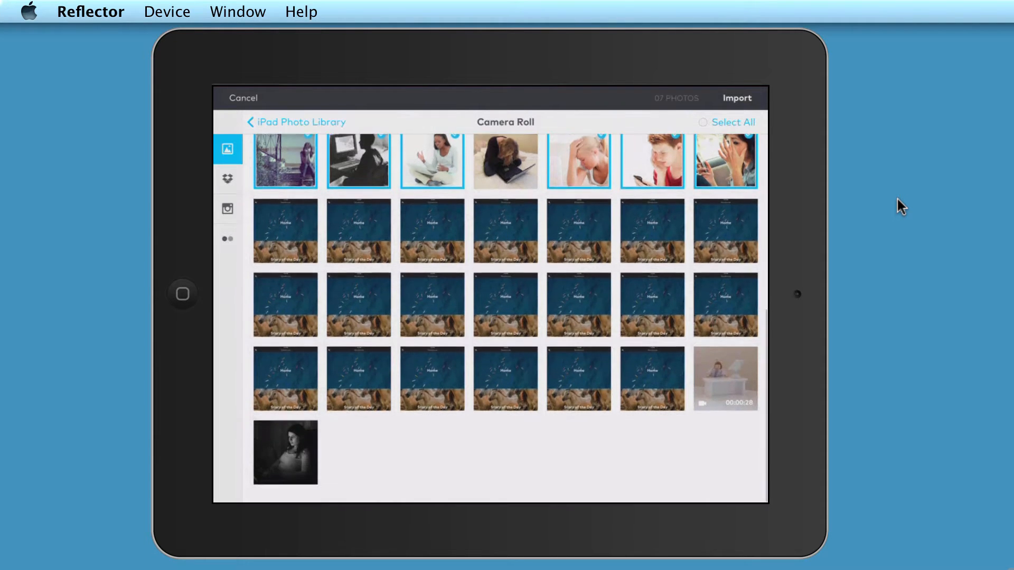
{"action": "left_click", "coordinate": [285, 452]}
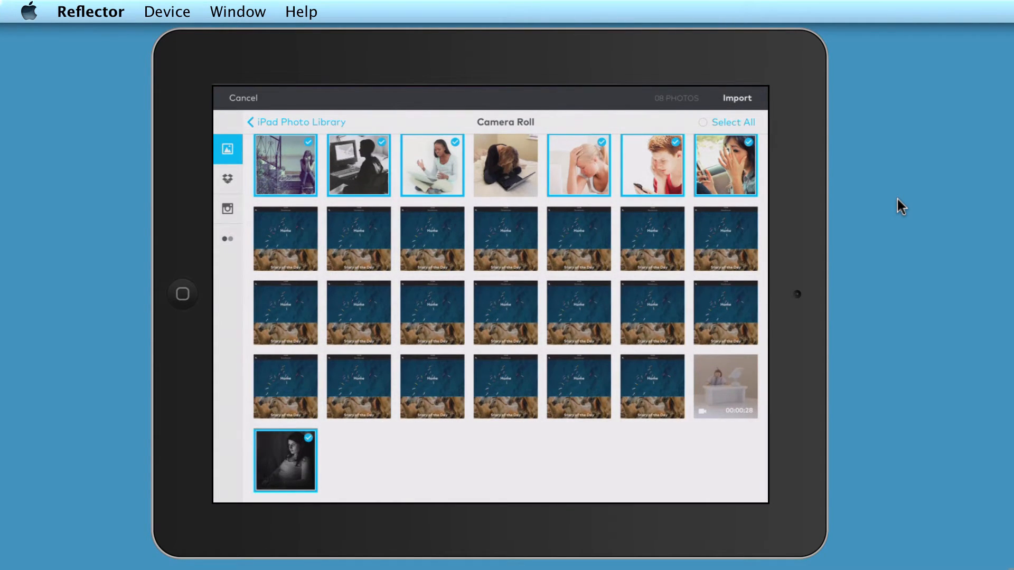
{"action": "mouse_move", "coordinate": [703, 426]}
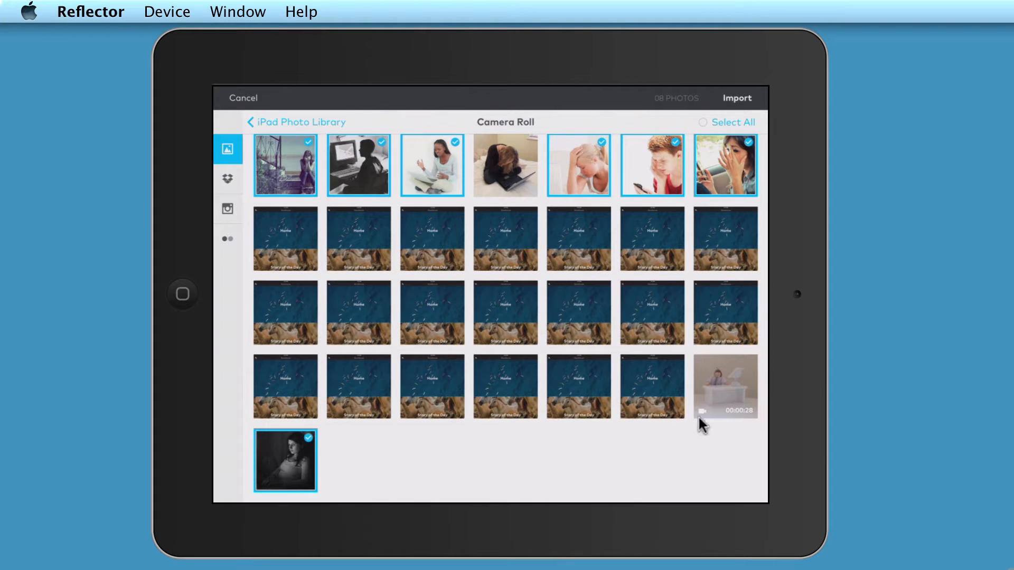
{"action": "mouse_move", "coordinate": [731, 429]}
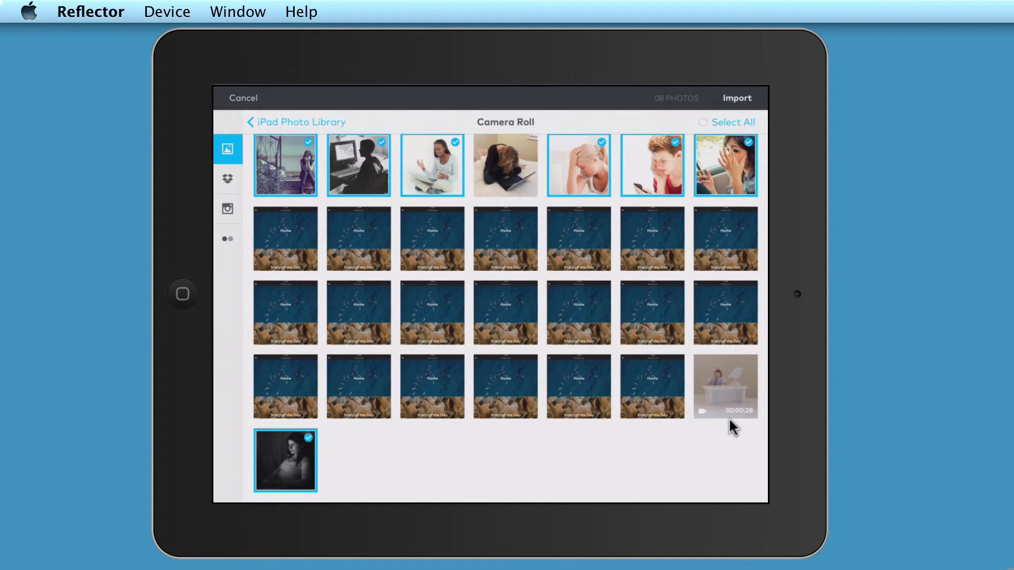
{"action": "mouse_move", "coordinate": [733, 414]}
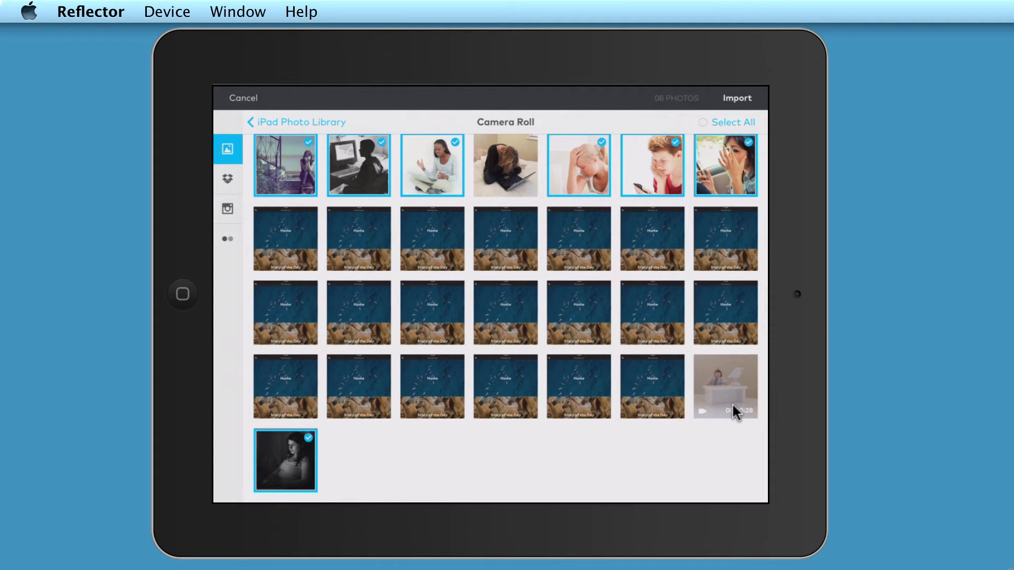
{"action": "left_click", "coordinate": [725, 386]}
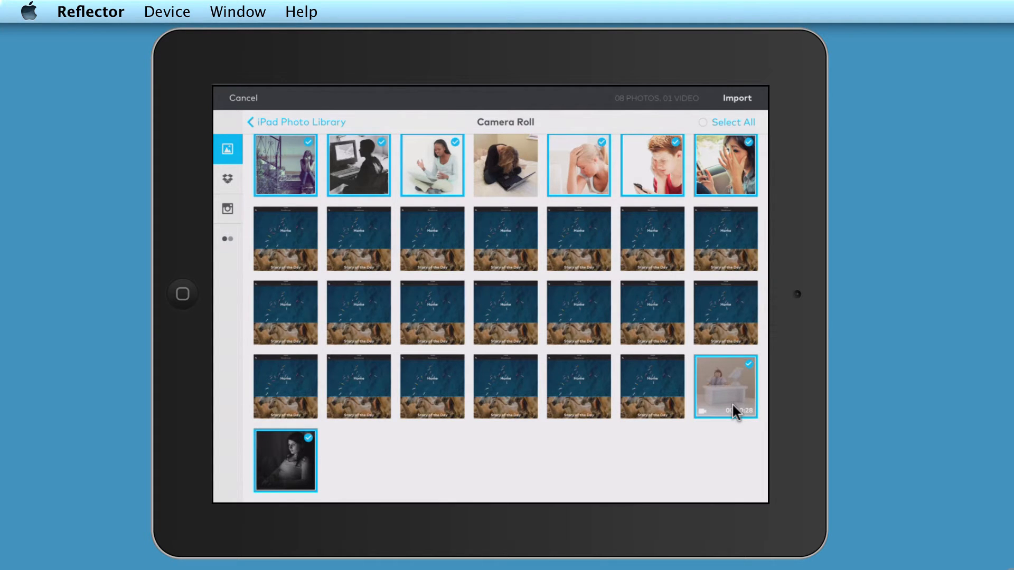
{"action": "mouse_move", "coordinate": [731, 88]}
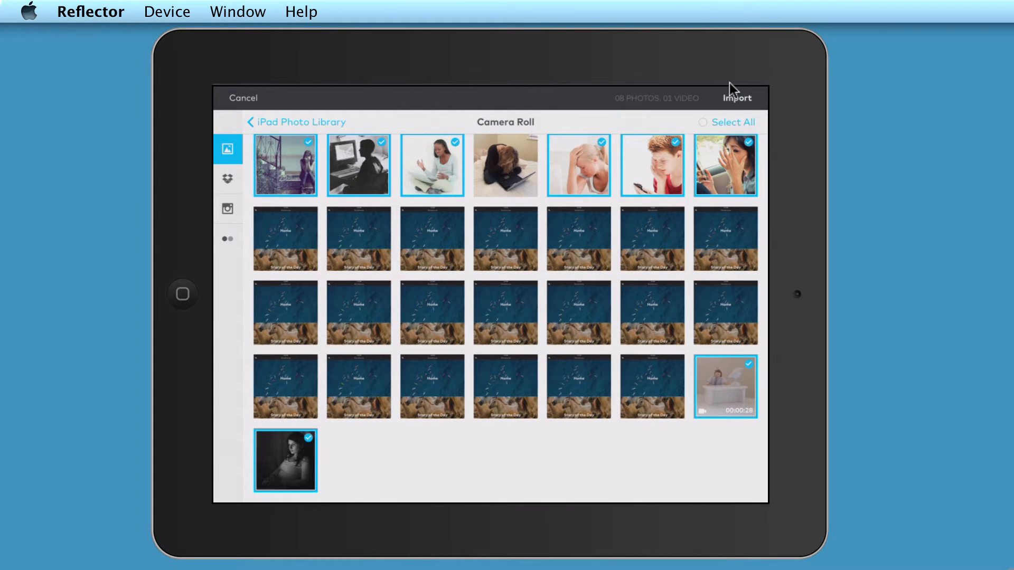
- Import the selected media and set the girl-on-steps photo as the story cover
{"action": "left_click", "coordinate": [736, 98]}
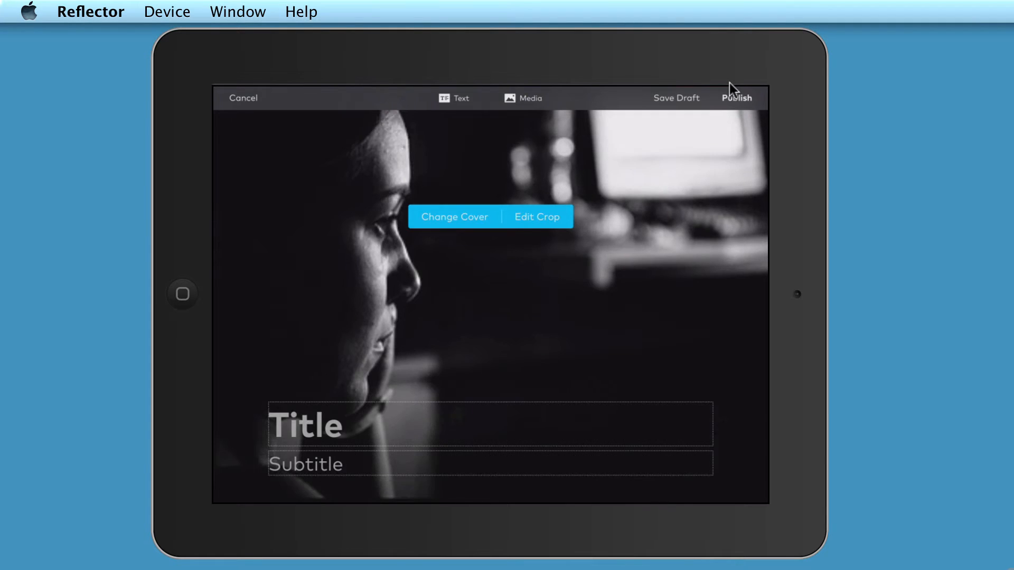
{"action": "left_click", "coordinate": [453, 216]}
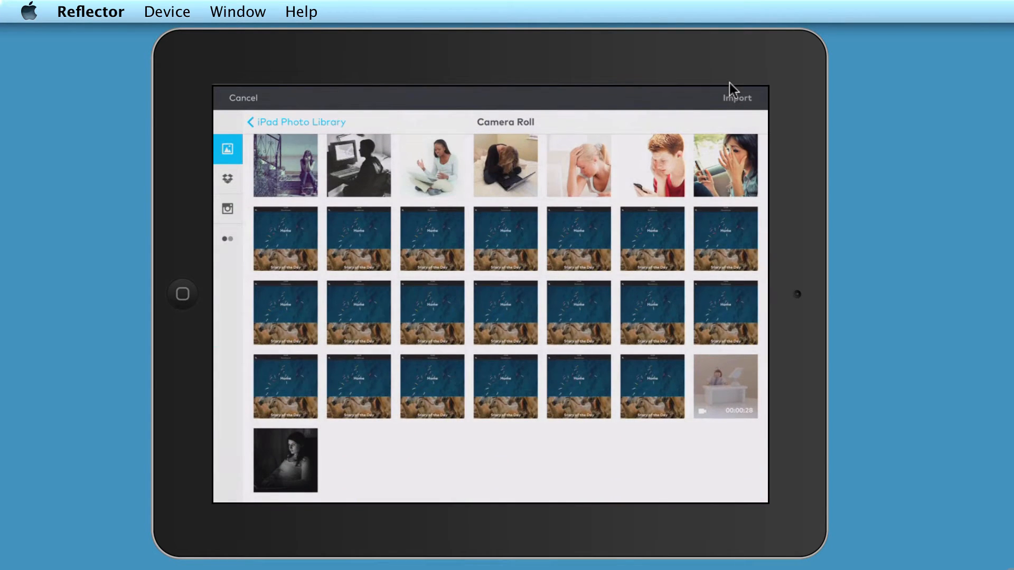
{"action": "left_click", "coordinate": [285, 166]}
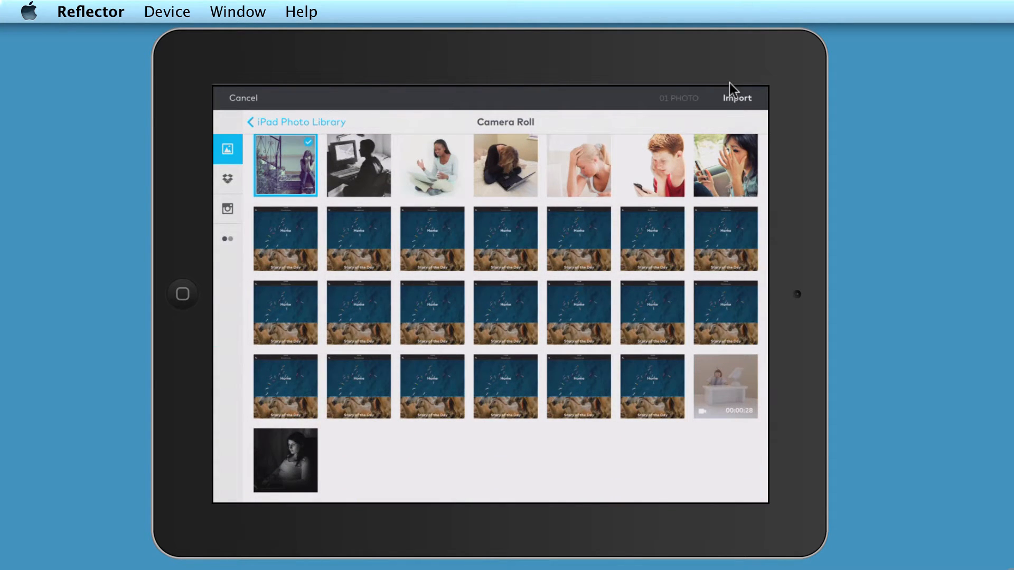
{"action": "left_click", "coordinate": [735, 97]}
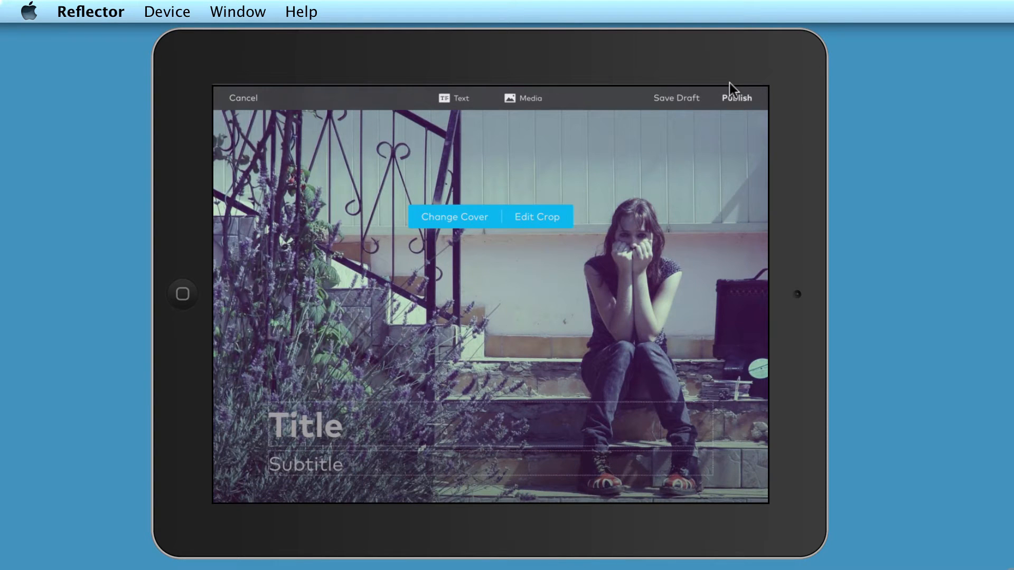
{"action": "mouse_move", "coordinate": [723, 352]}
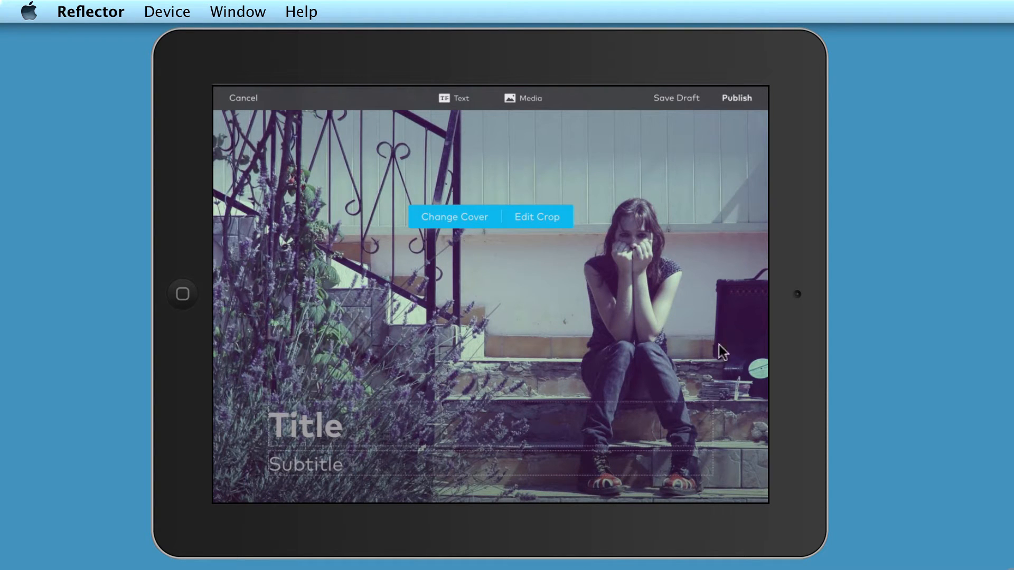
{"action": "mouse_move", "coordinate": [791, 341]}
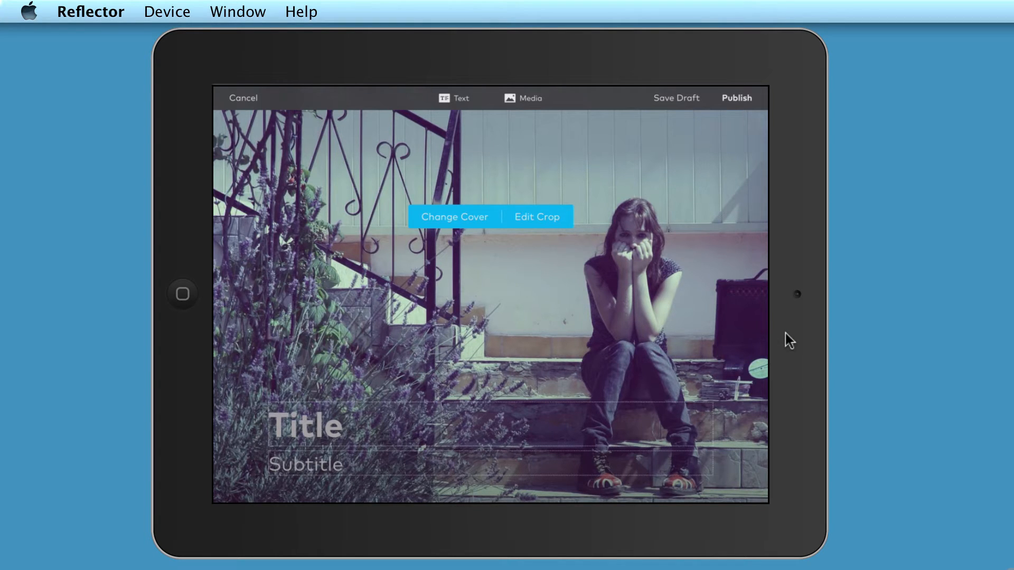
- Re-crop the girl-on-steps cover photo, shifting her toward the right edge
{"action": "left_click", "coordinate": [537, 217]}
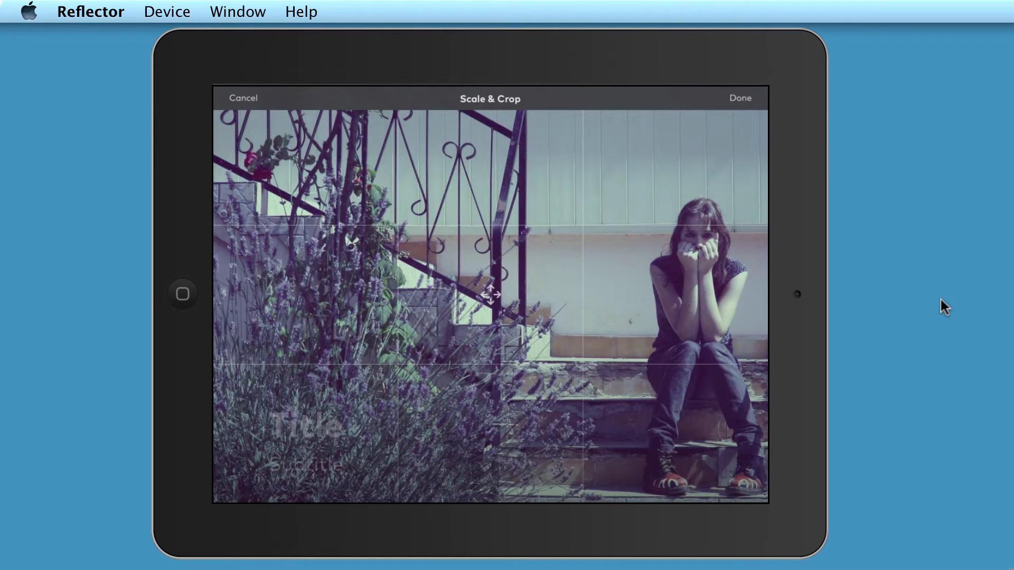
{"action": "left_click", "coordinate": [739, 98]}
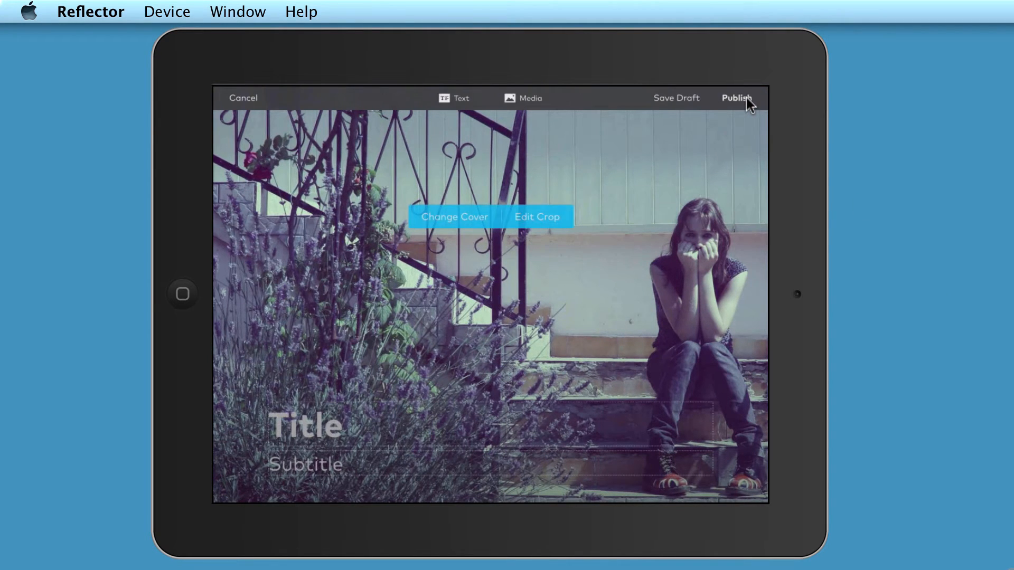
{"action": "mouse_move", "coordinate": [550, 227]}
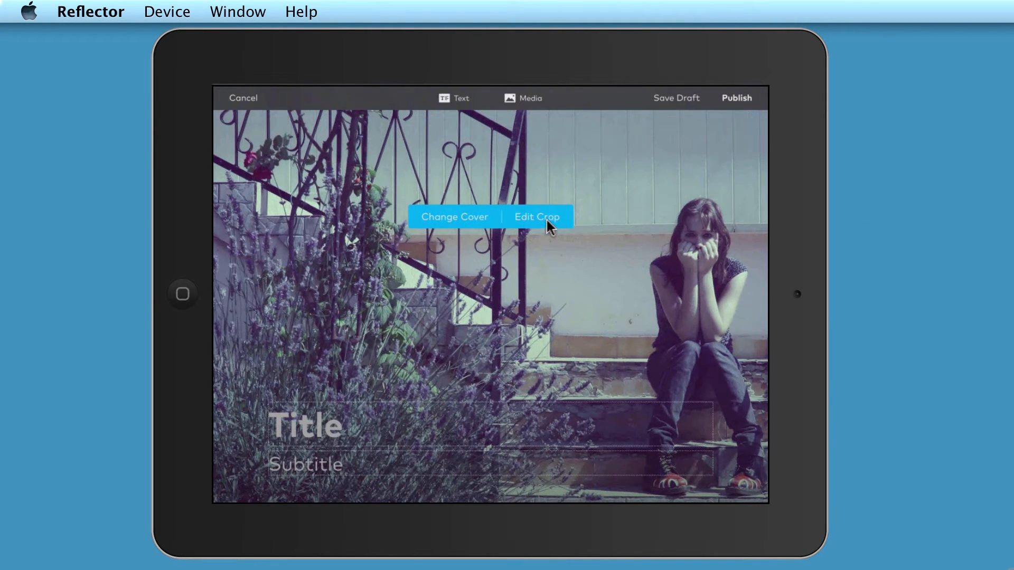
{"action": "mouse_move", "coordinate": [504, 385]}
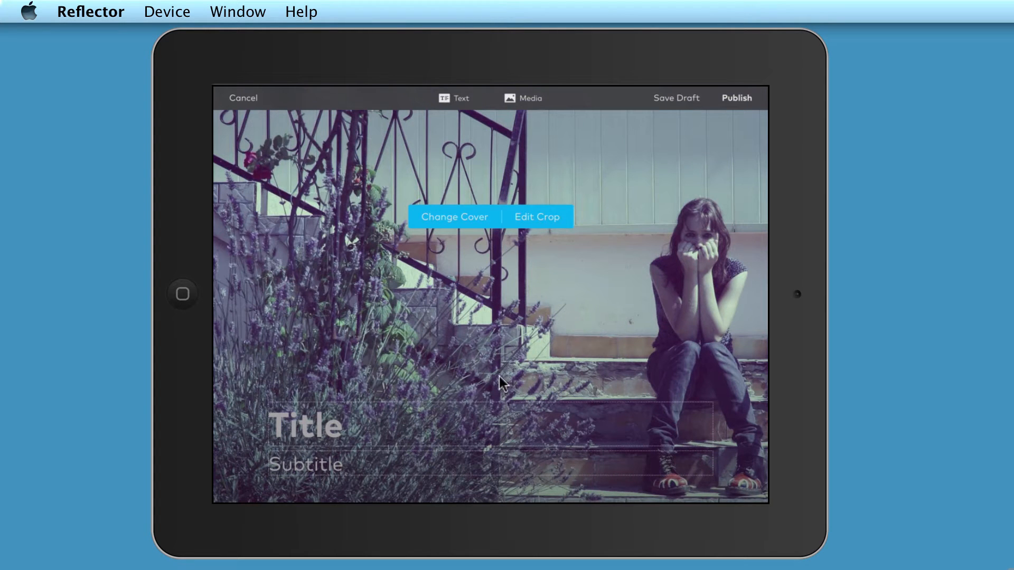
{"action": "mouse_move", "coordinate": [328, 440]}
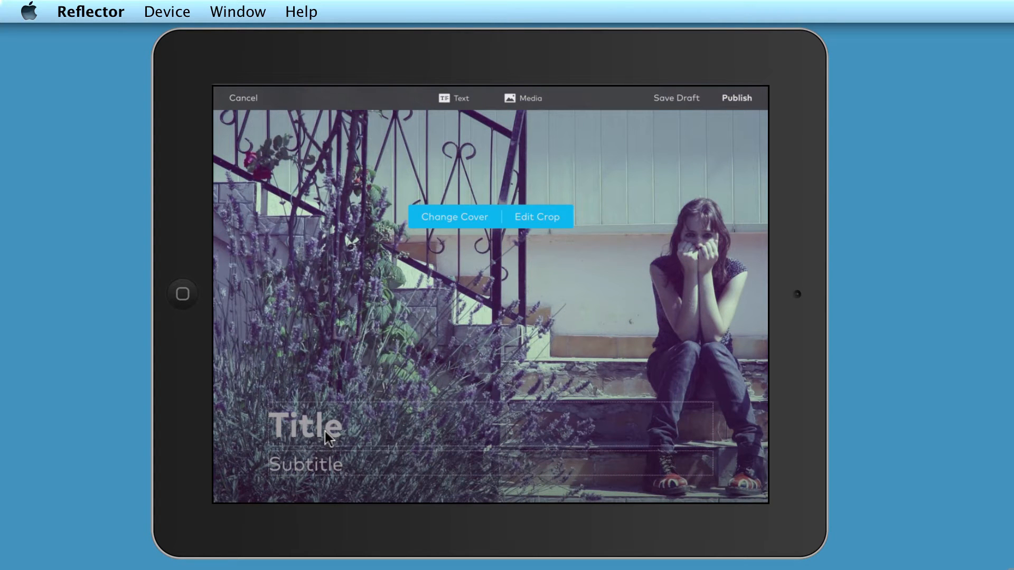
- Set the story title to 'Cyber bullying'
{"action": "left_click", "coordinate": [304, 426]}
{"action": "type", "text": "Cyber bully"}
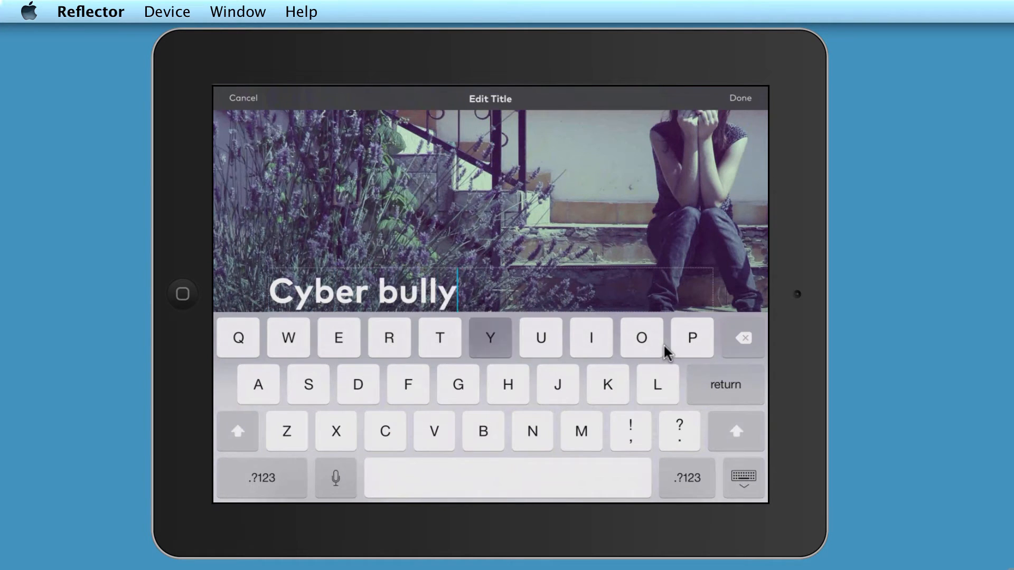
{"action": "type", "text": "ing"}
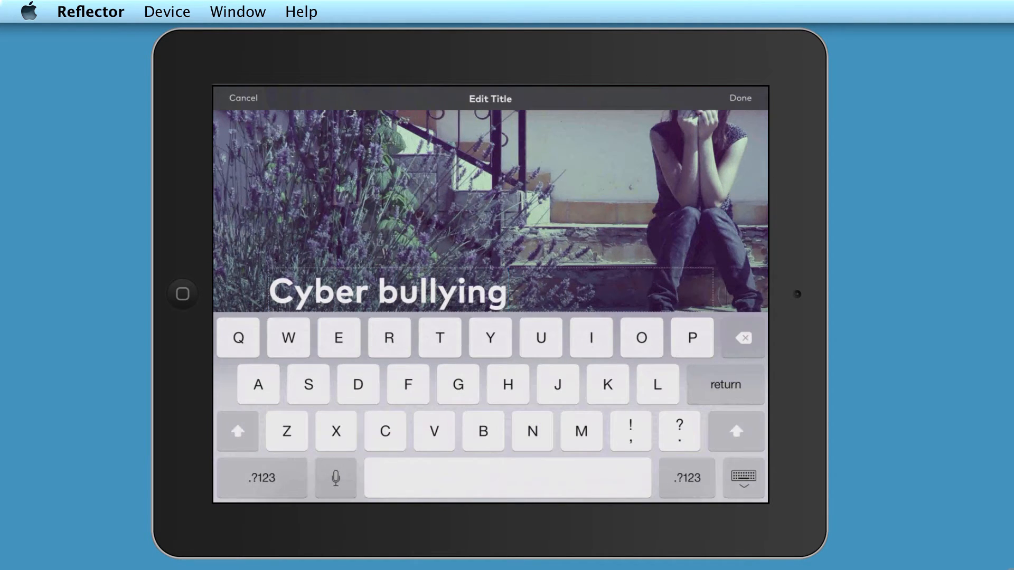
{"action": "left_click", "coordinate": [740, 98]}
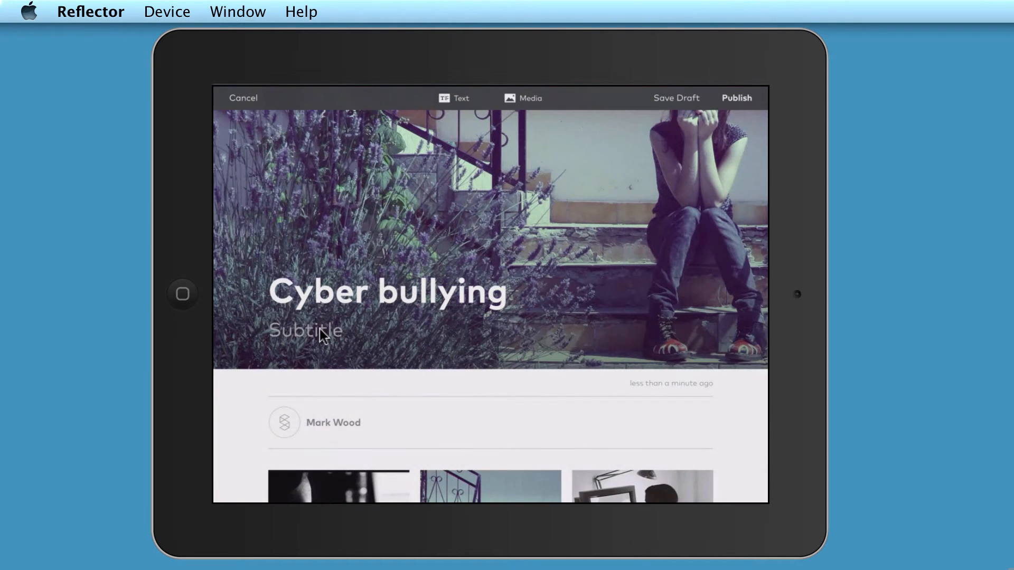
- Add the subtitle 'It can happen to anyone'
{"action": "left_click", "coordinate": [305, 332]}
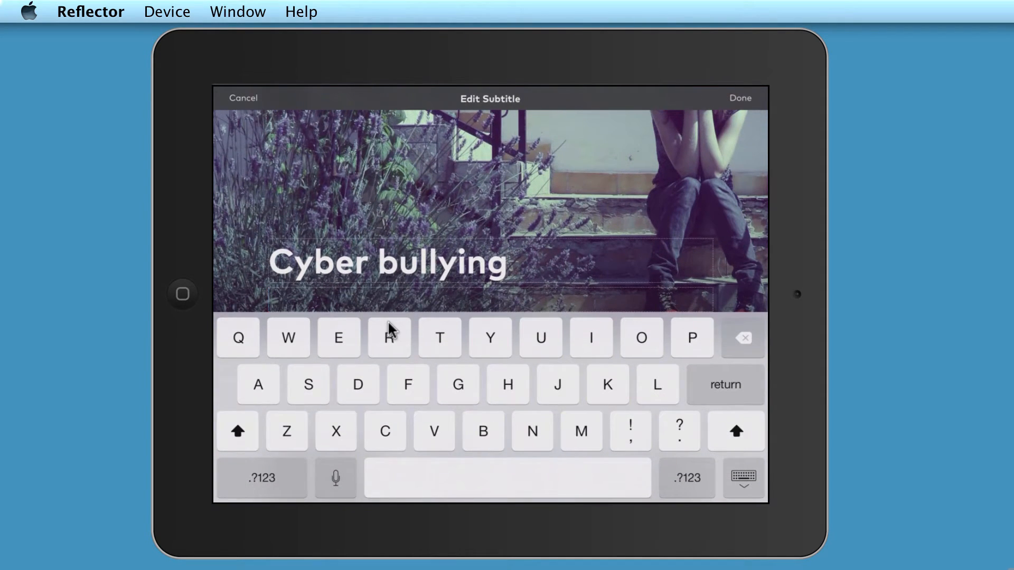
{"action": "type", "text": "It can happen to any"}
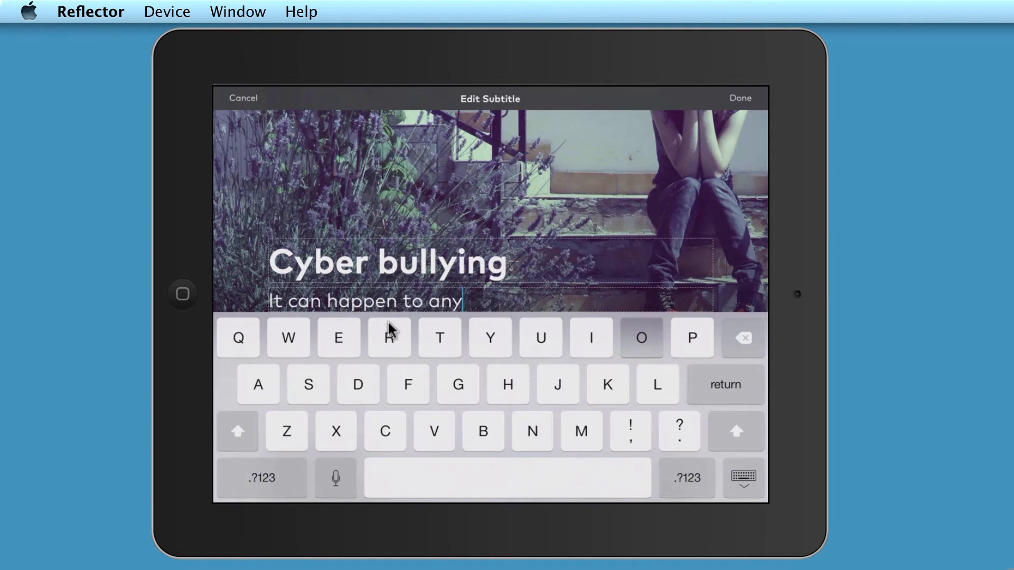
{"action": "left_click", "coordinate": [739, 97]}
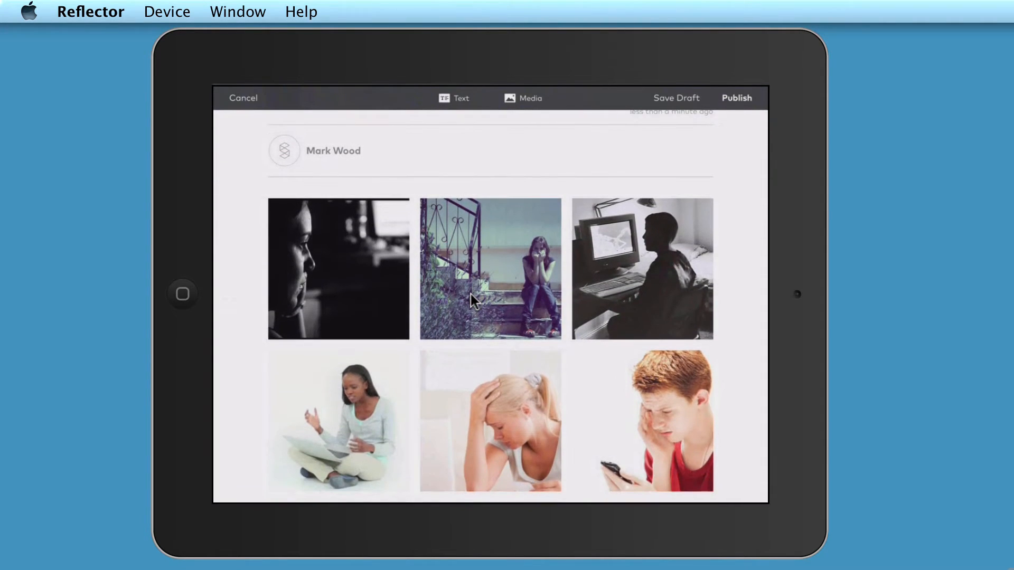
- Scroll to the girl-on-stairs photo in the grid and delete it with the trash icon
{"action": "scroll", "scroll_direction": "down", "scroll_amount": 3}
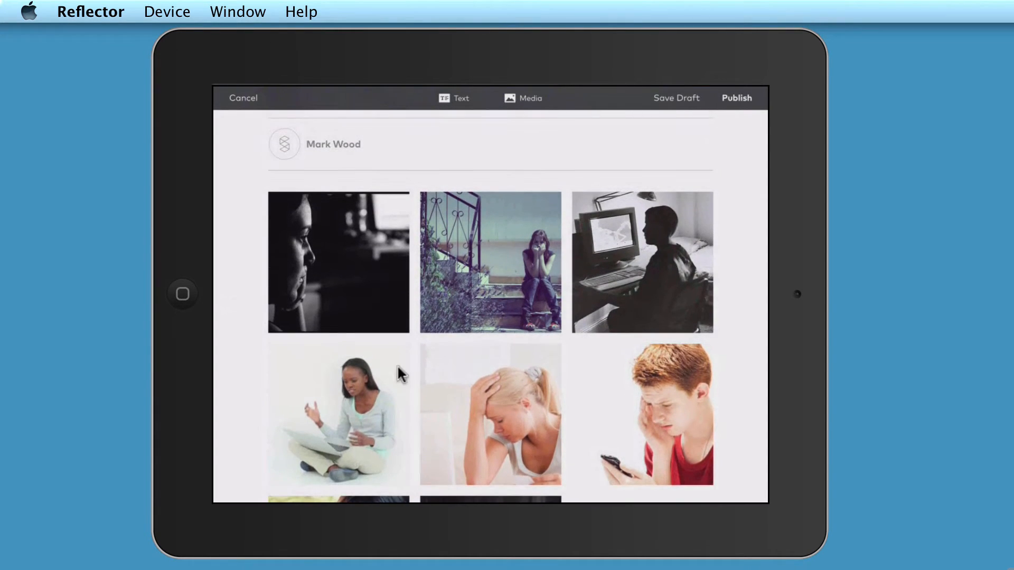
{"action": "mouse_move", "coordinate": [507, 236]}
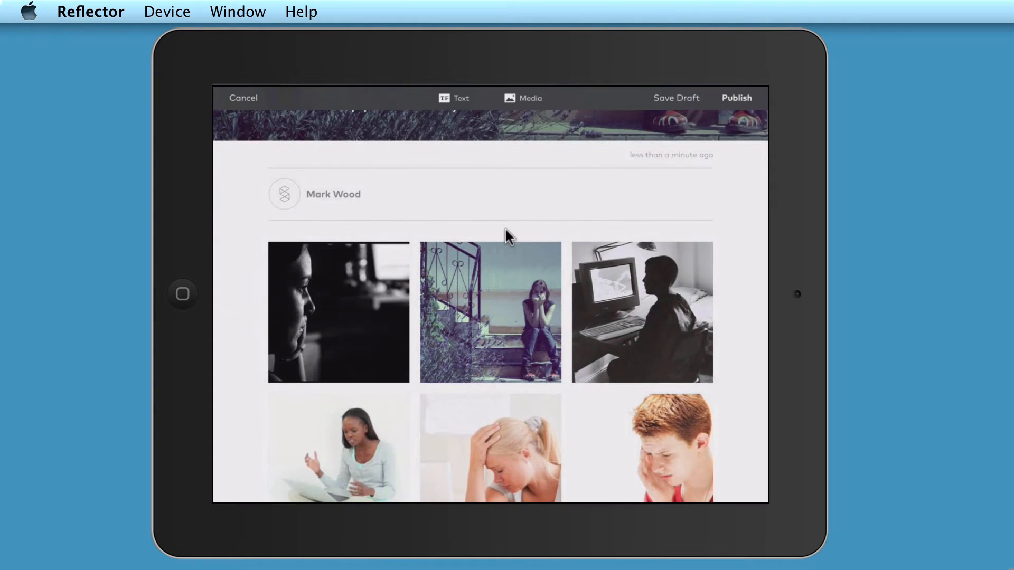
{"action": "left_click", "coordinate": [490, 312]}
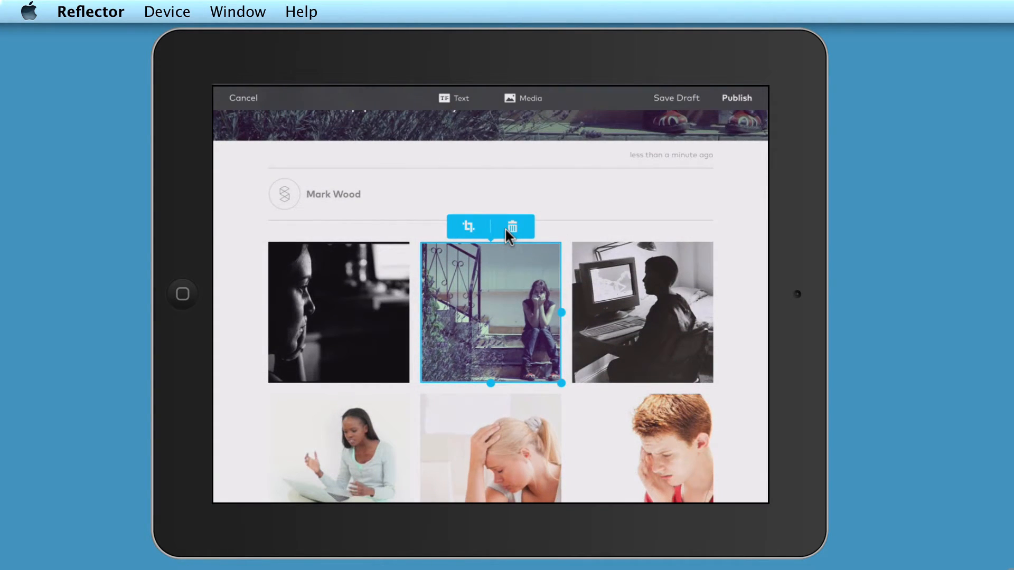
{"action": "left_click", "coordinate": [512, 226]}
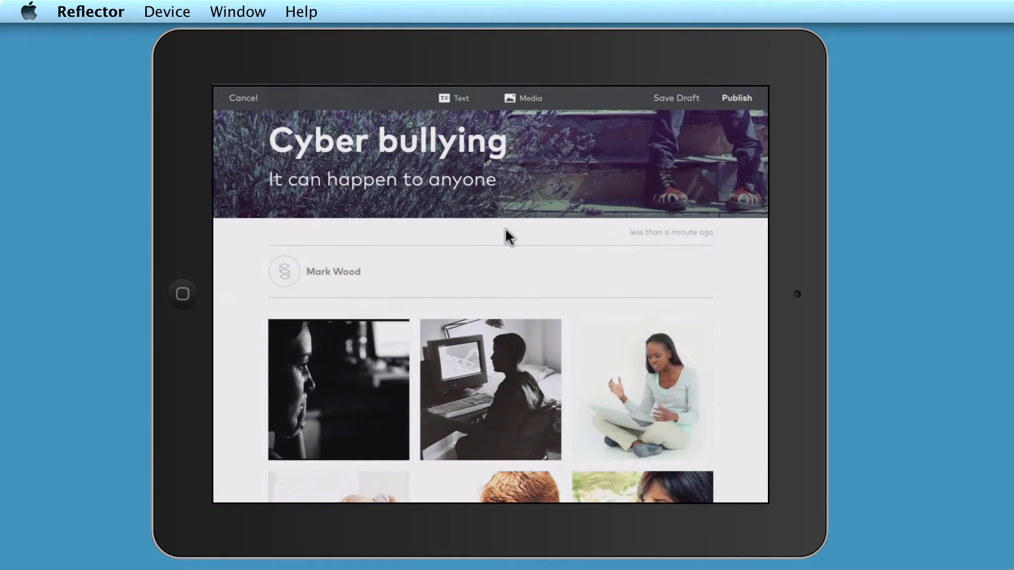
{"action": "mouse_move", "coordinate": [464, 107]}
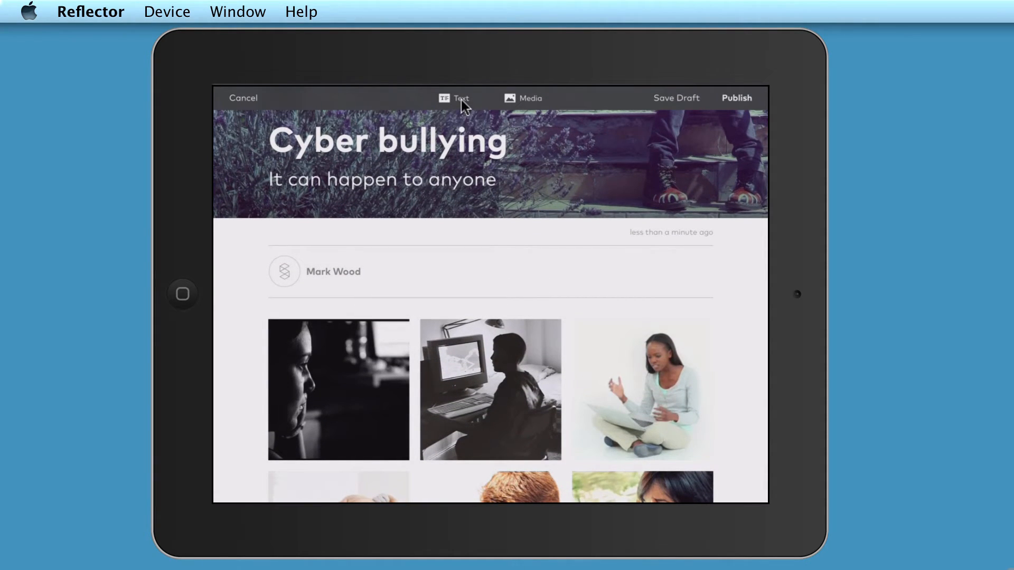
- Add a header-style text block reading 'What is cyber bullying?' below the author line
{"action": "left_click", "coordinate": [455, 97]}
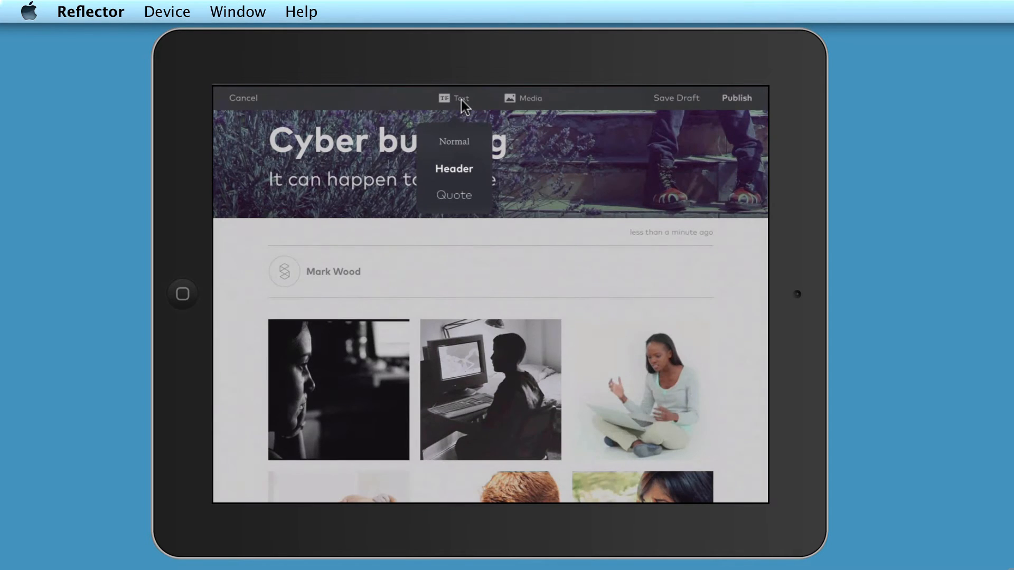
{"action": "mouse_move", "coordinate": [469, 199]}
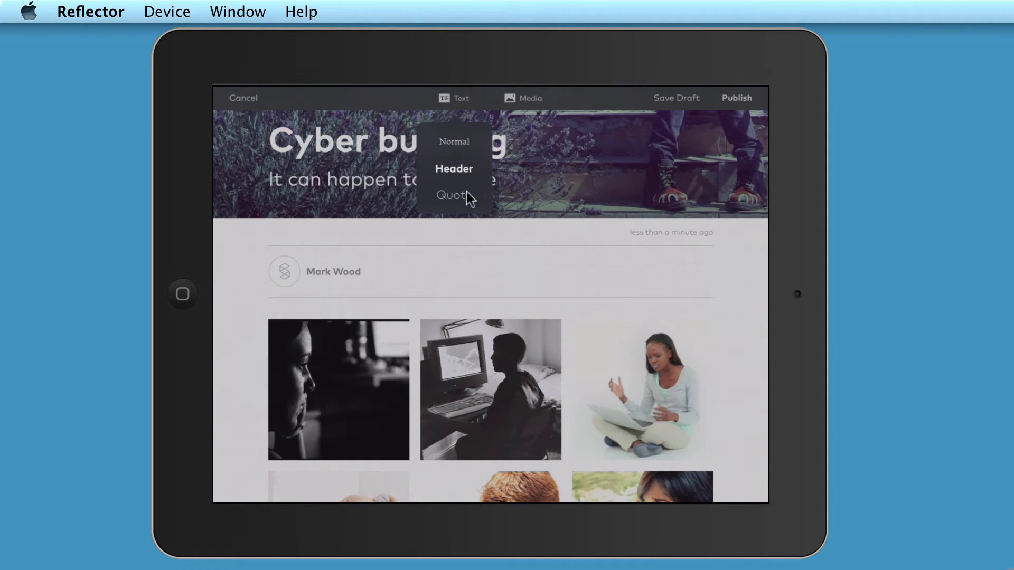
{"action": "mouse_move", "coordinate": [476, 181]}
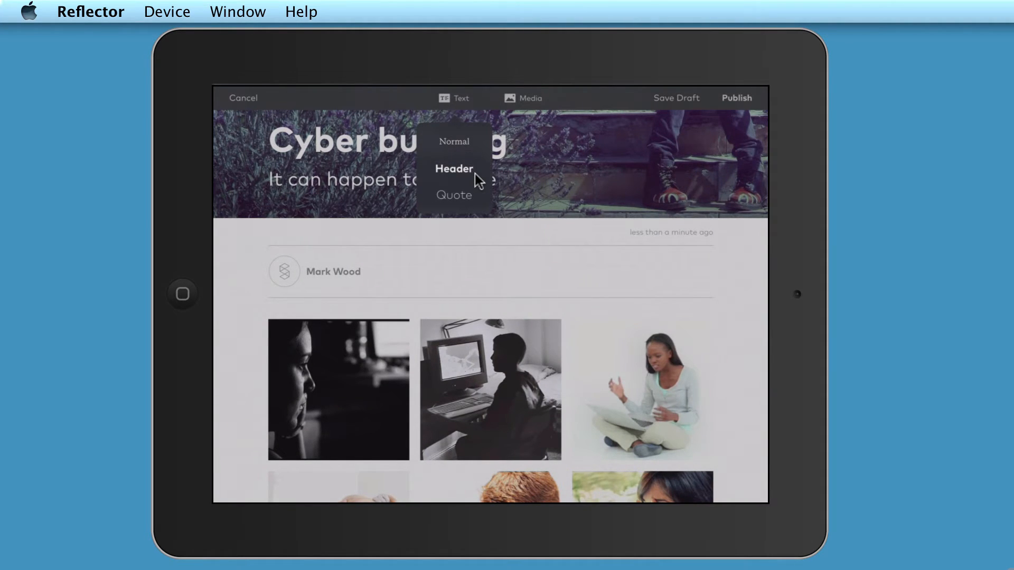
{"action": "mouse_move", "coordinate": [455, 176]}
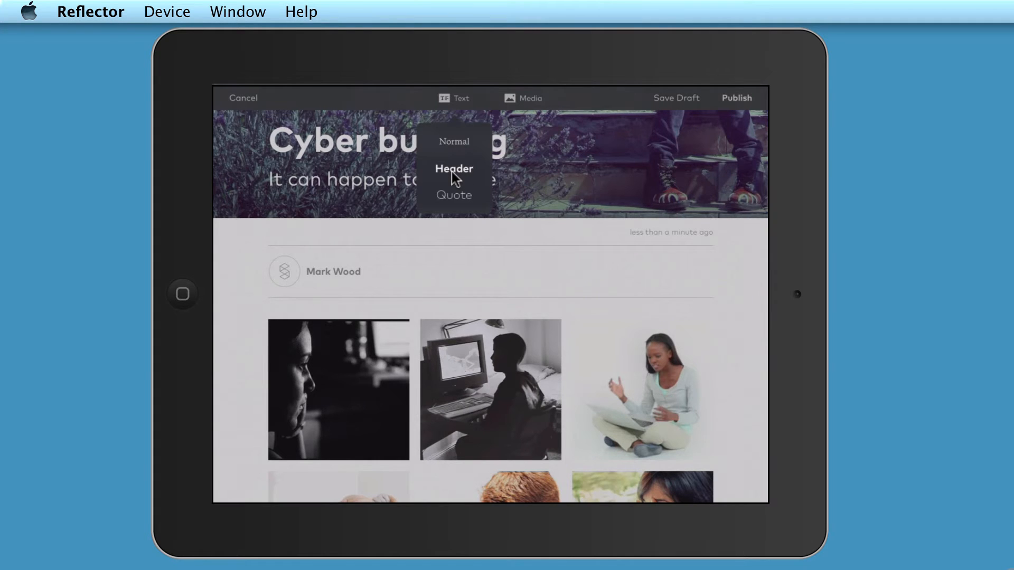
{"action": "left_click", "coordinate": [453, 169]}
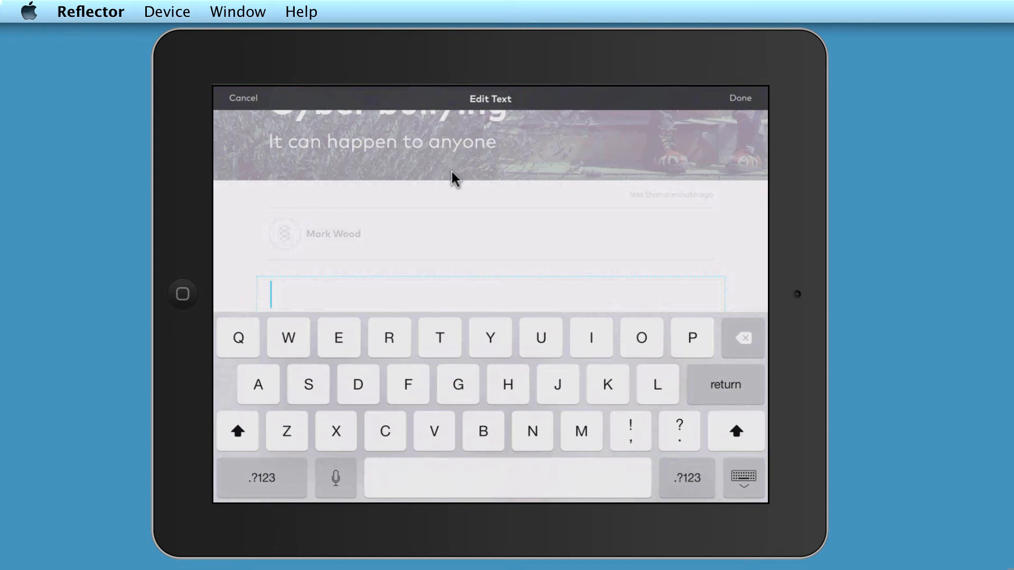
{"action": "type", "text": "What is"}
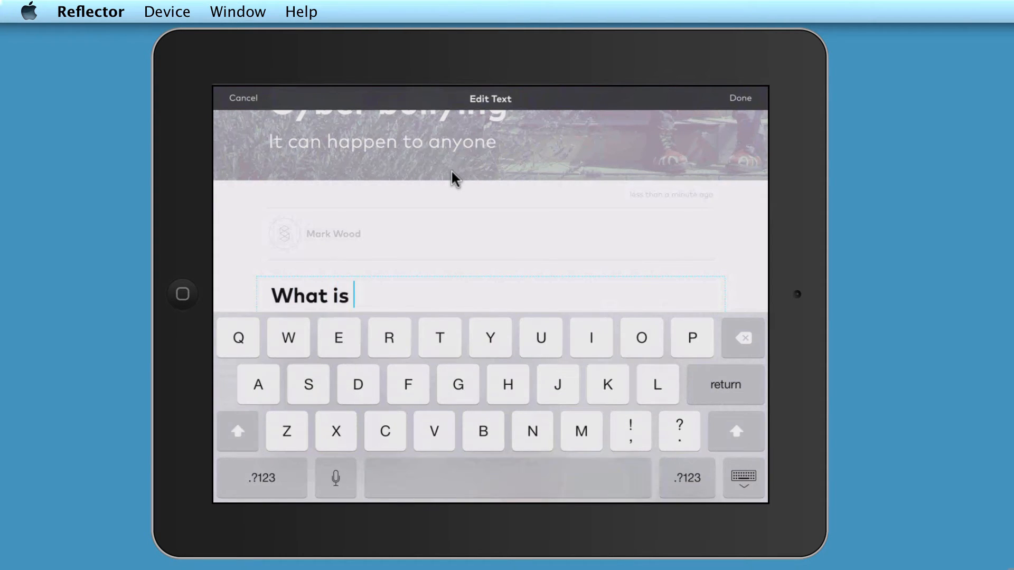
{"action": "type", "text": "cyber"}
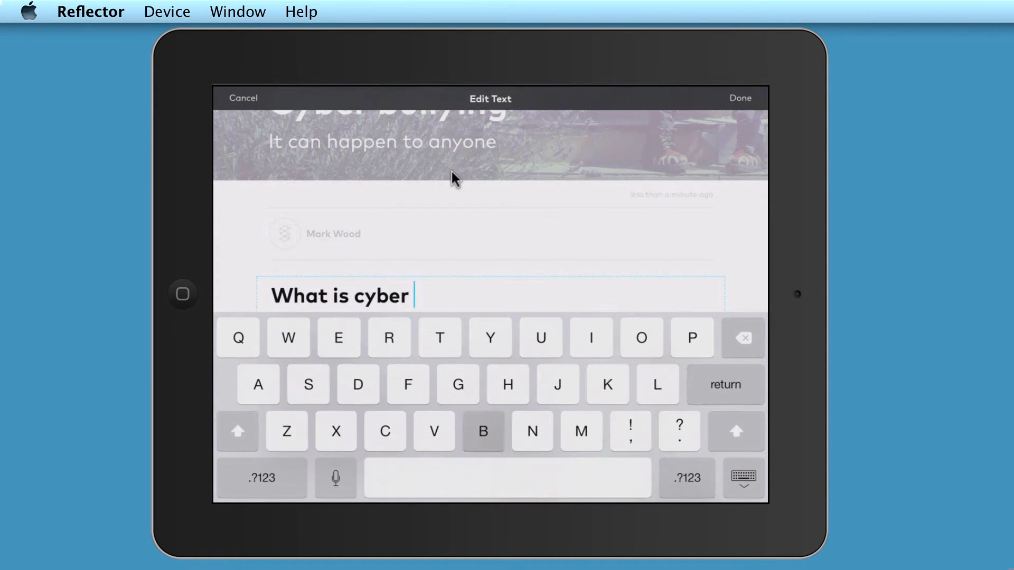
{"action": "type", "text": "bullying?"}
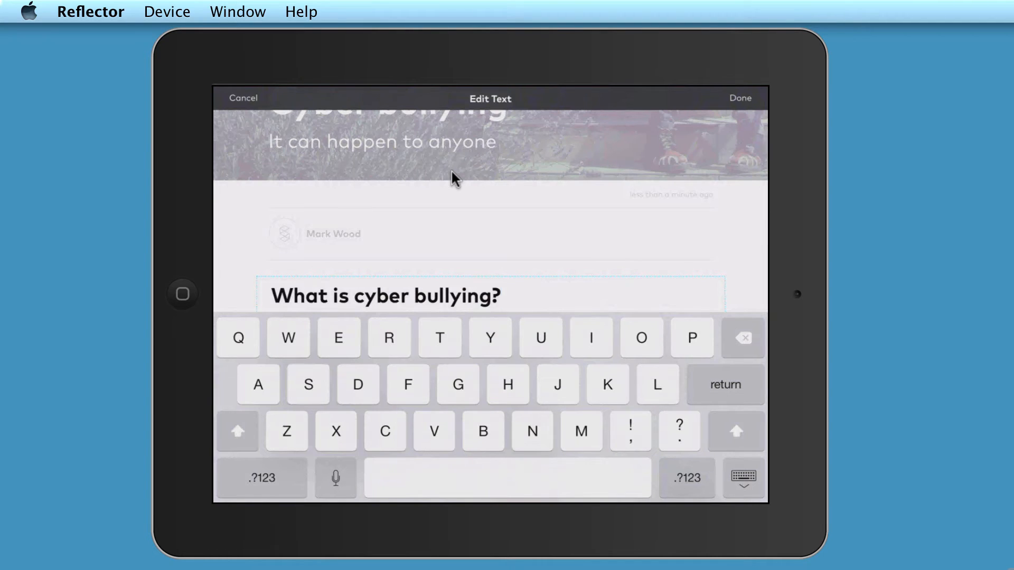
{"action": "left_click", "coordinate": [739, 98]}
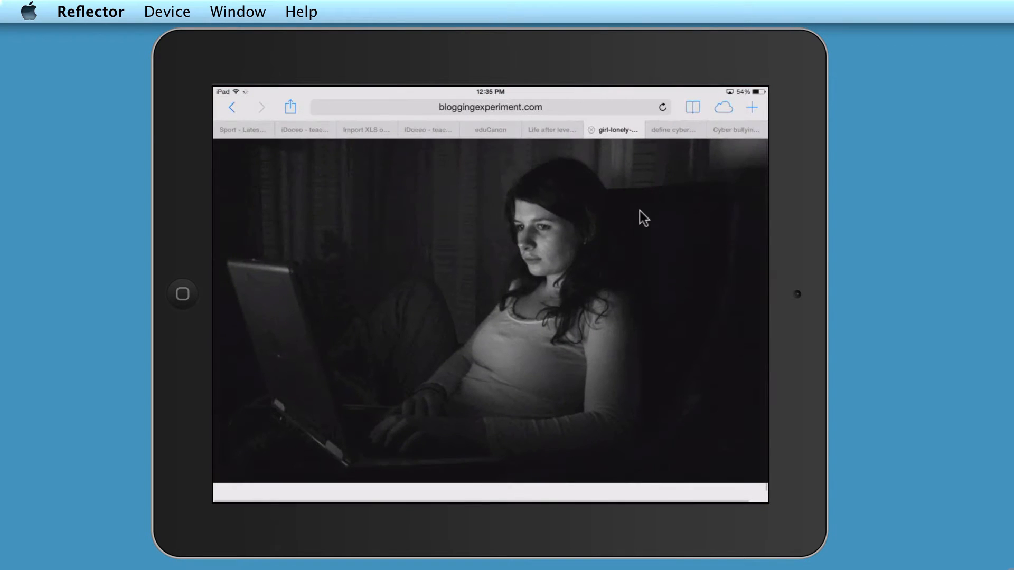
- Switch to Safari's 'define cyber bullying' results and select the definition text to copy
{"action": "left_click", "coordinate": [674, 130]}
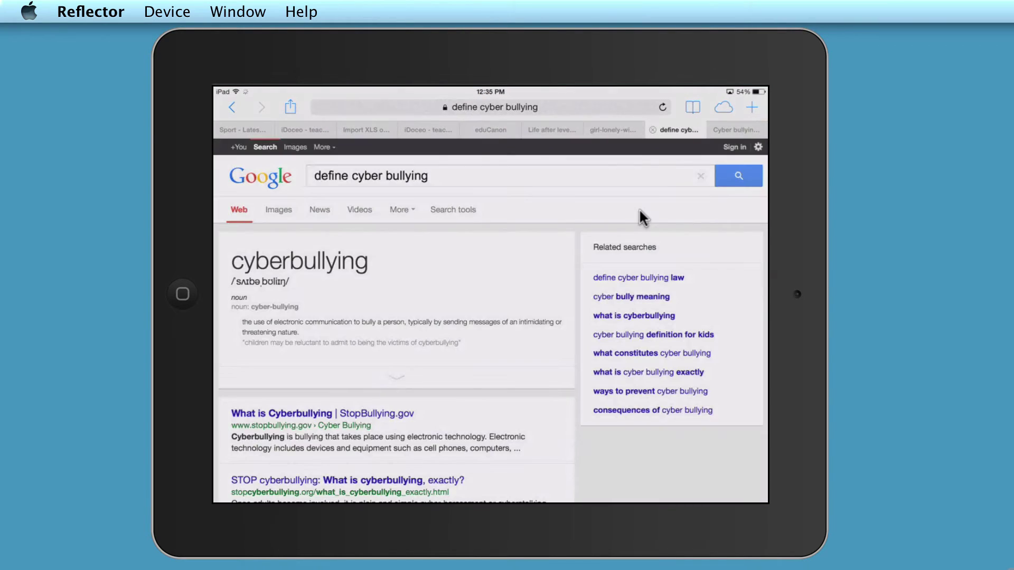
{"action": "double_click", "coordinate": [323, 326]}
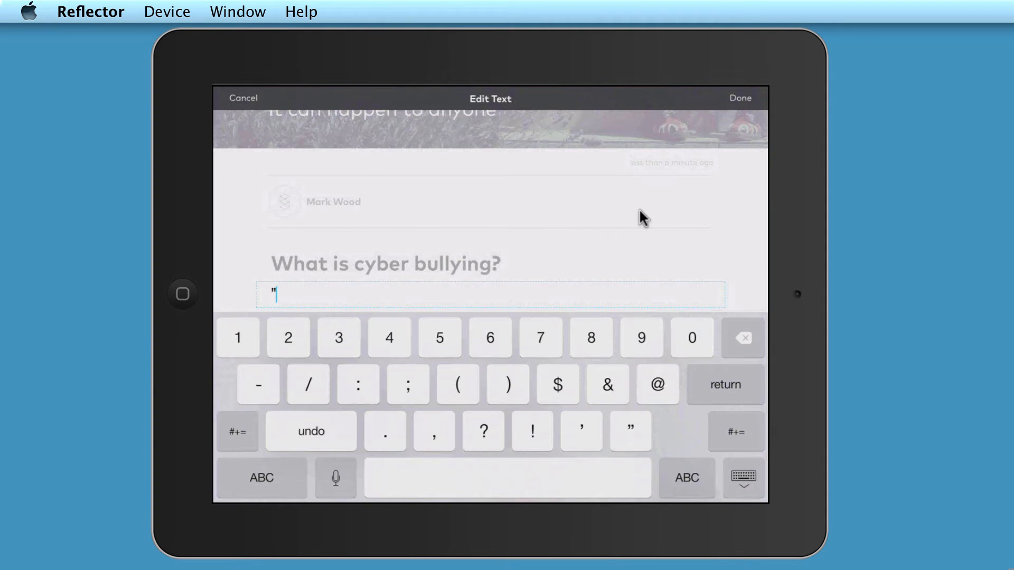
- Paste the copied cyberbullying definition into the quoted text block and fix its start
{"action": "left_click", "coordinate": [275, 296]}
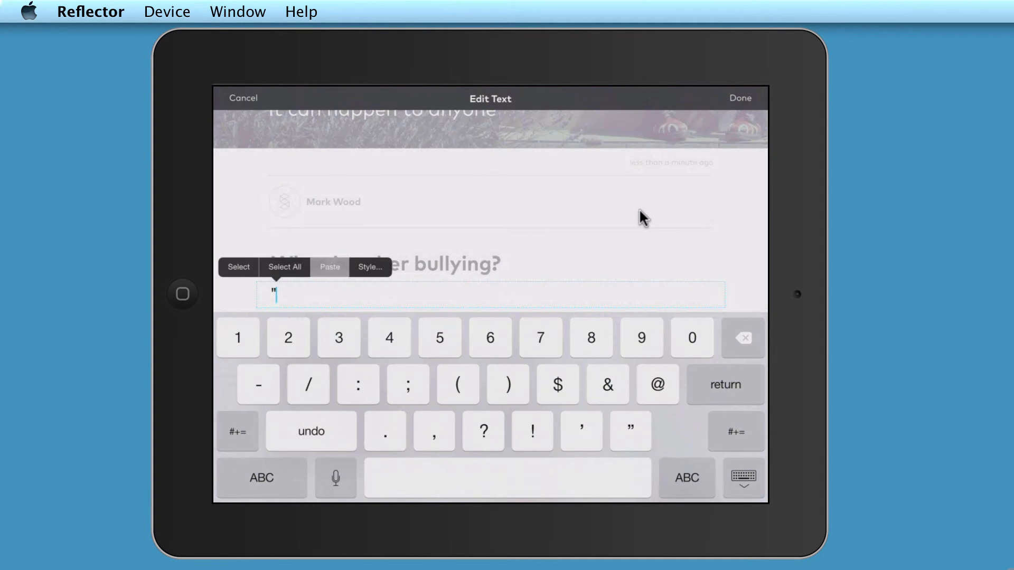
{"action": "left_click", "coordinate": [329, 266]}
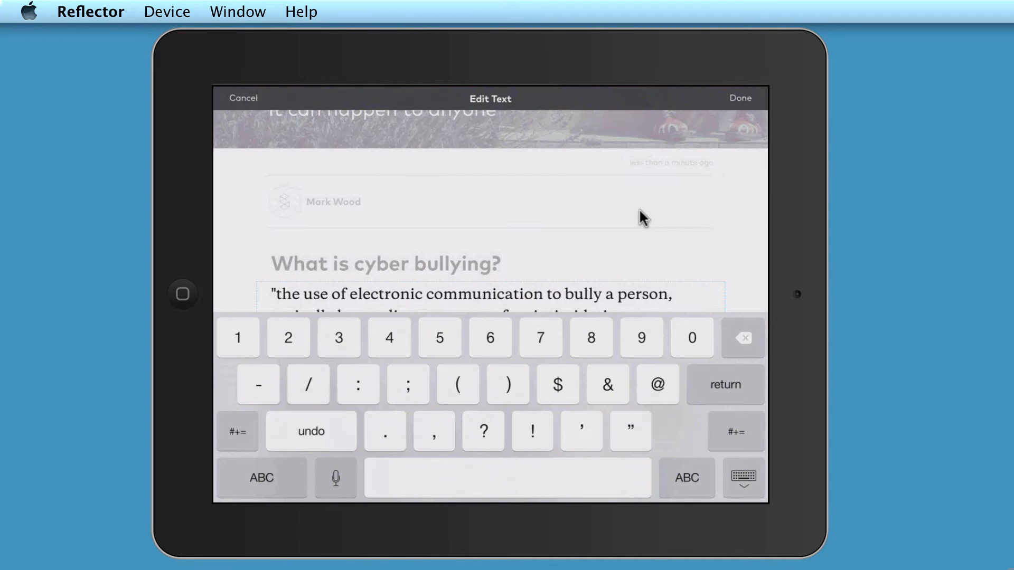
{"action": "scroll", "scroll_direction": "up", "scroll_amount": 3}
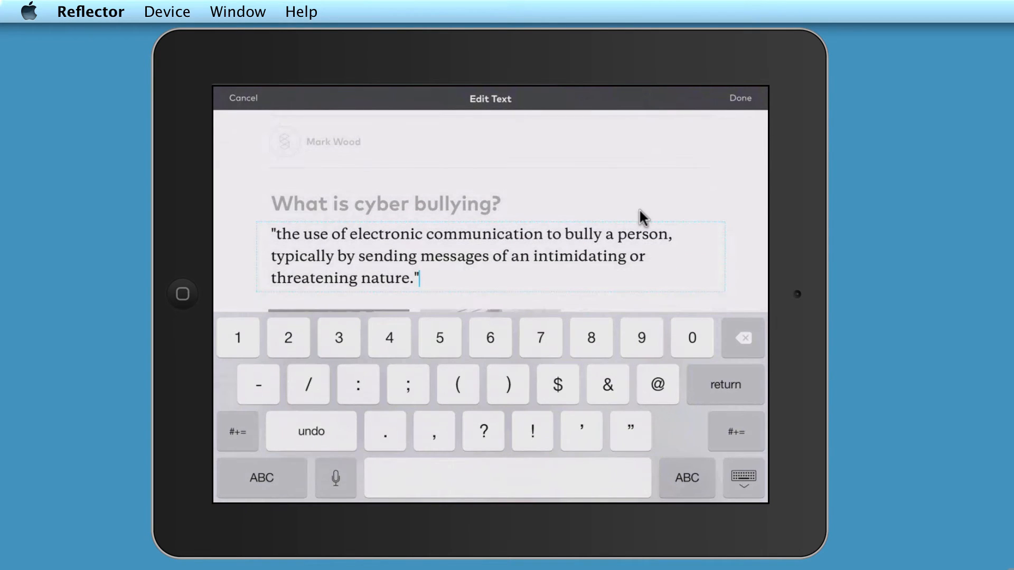
{"action": "left_click", "coordinate": [275, 297]}
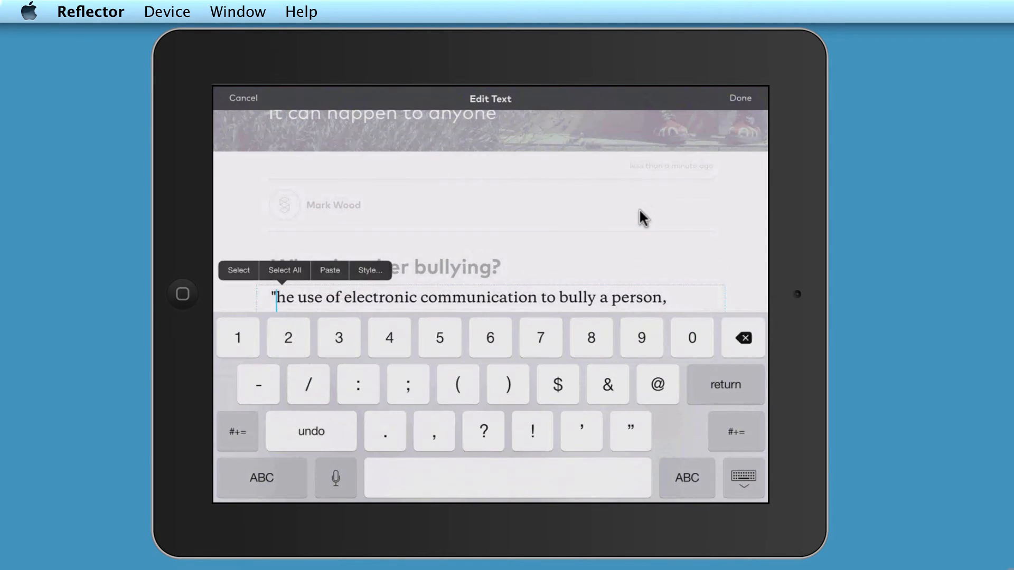
{"action": "left_click", "coordinate": [261, 478]}
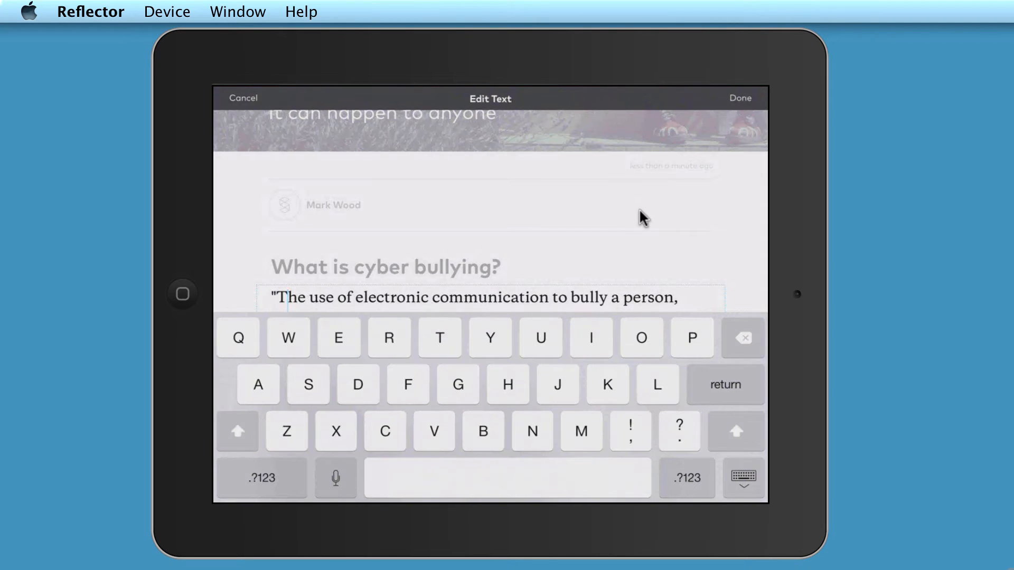
- Confirm the definition, then reorder photos: laptop woman, red-haired boy, blonde woman first
{"action": "left_click", "coordinate": [739, 97]}
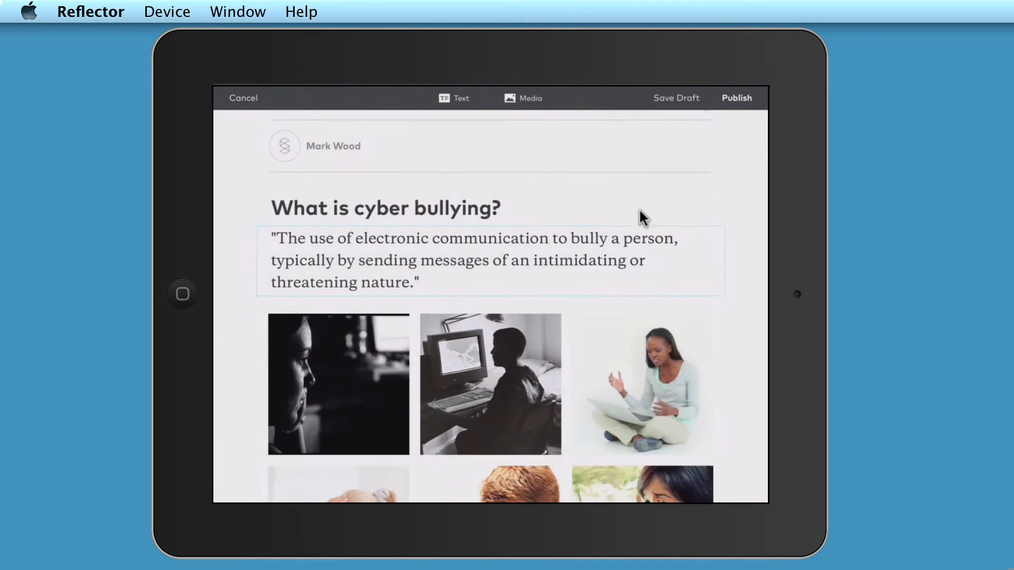
{"action": "scroll", "scroll_direction": "down", "scroll_amount": 3}
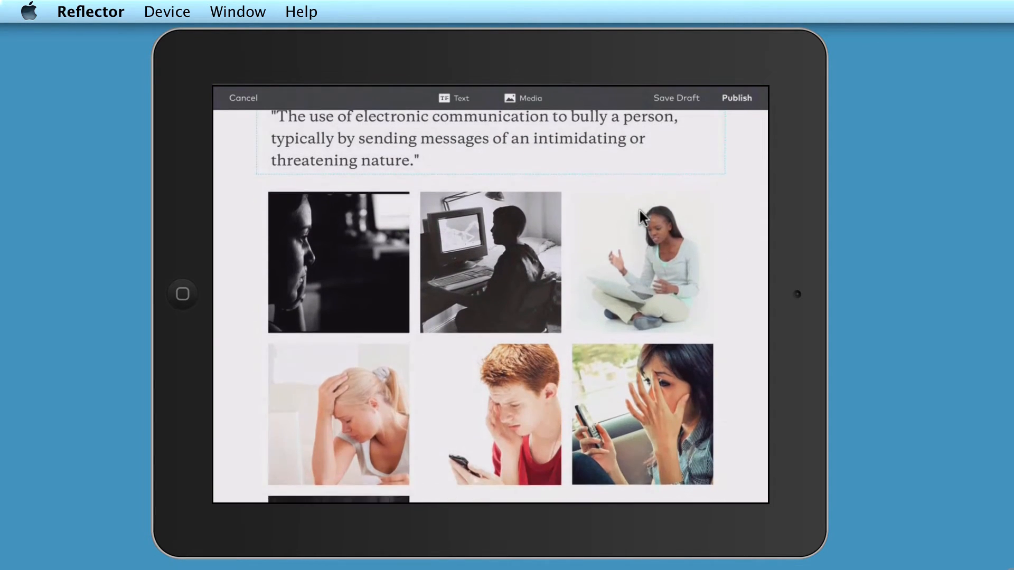
{"action": "scroll", "scroll_direction": "up", "scroll_amount": 3}
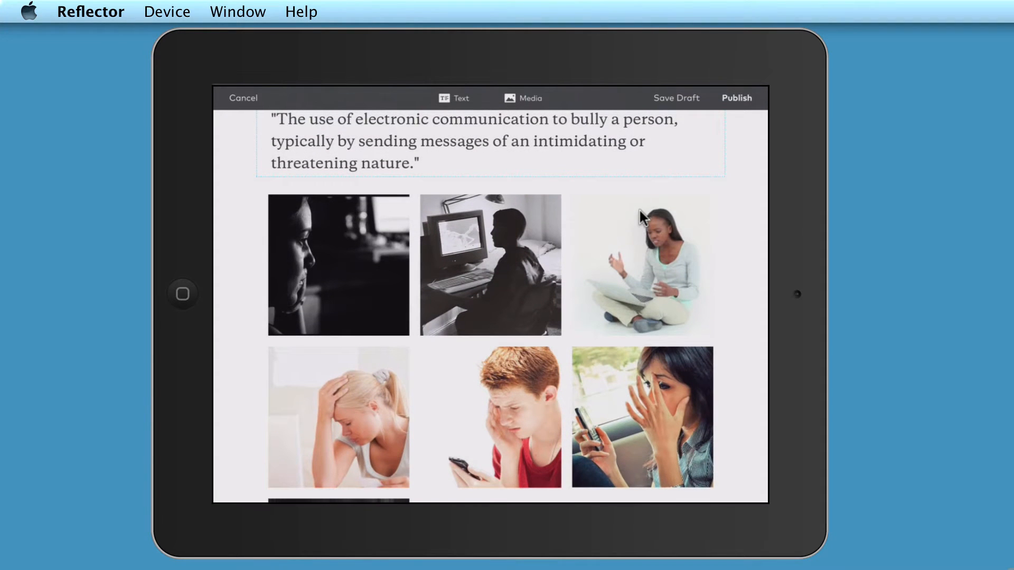
{"action": "left_click", "coordinate": [489, 417]}
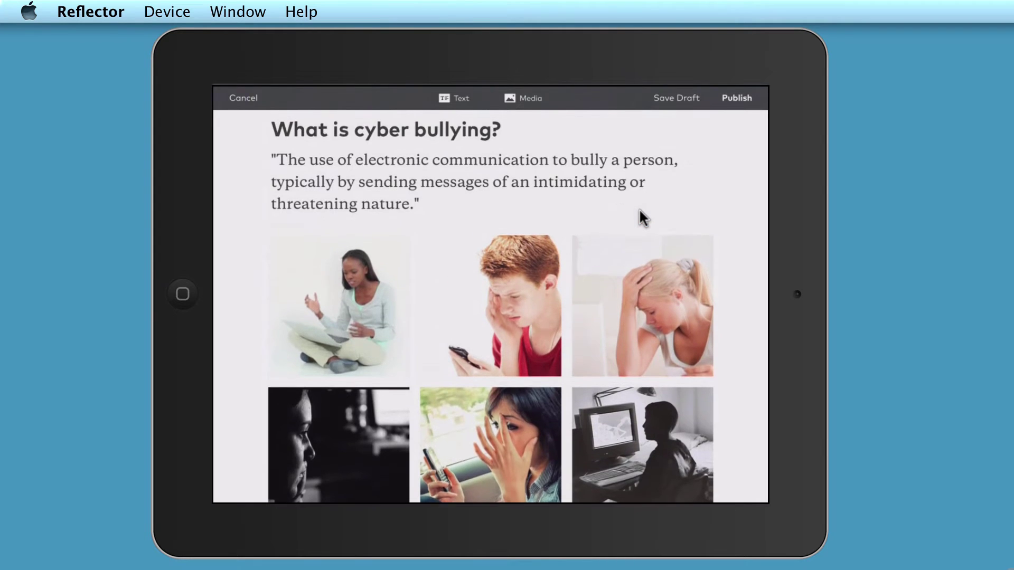
{"action": "scroll", "scroll_direction": "down", "scroll_amount": 3}
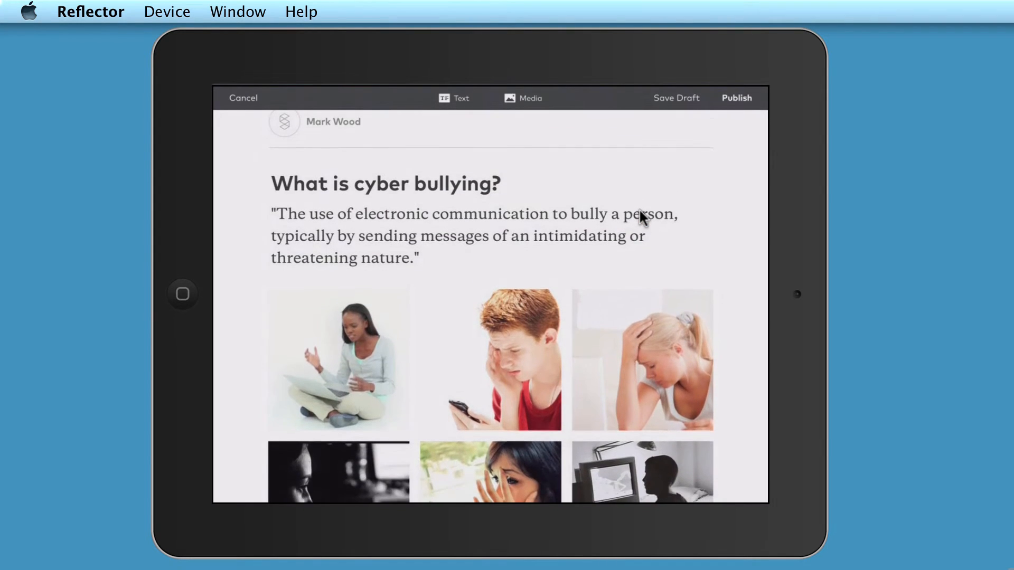
{"action": "scroll", "scroll_direction": "down", "scroll_amount": 3}
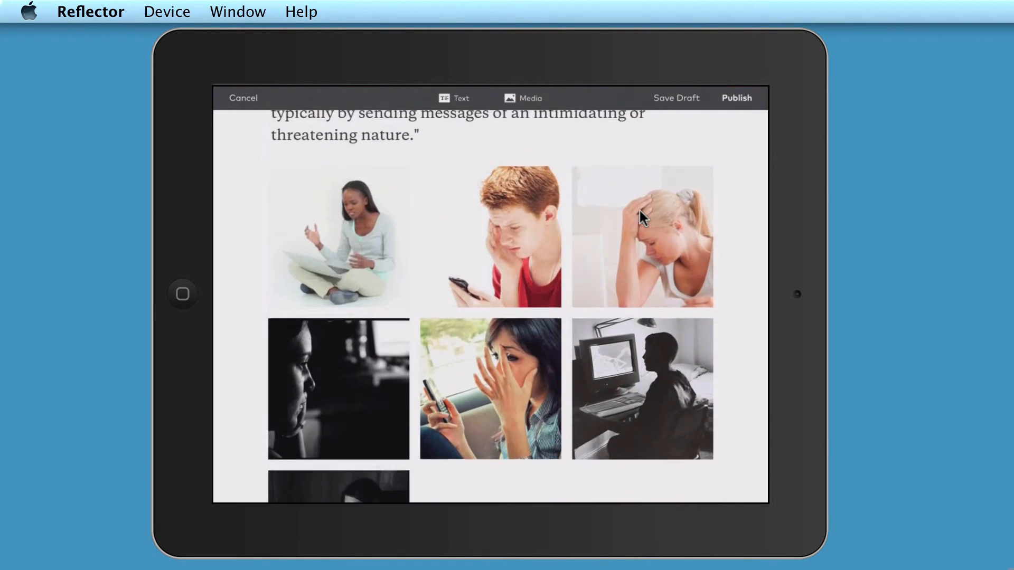
{"action": "scroll", "scroll_direction": "up", "scroll_amount": 3}
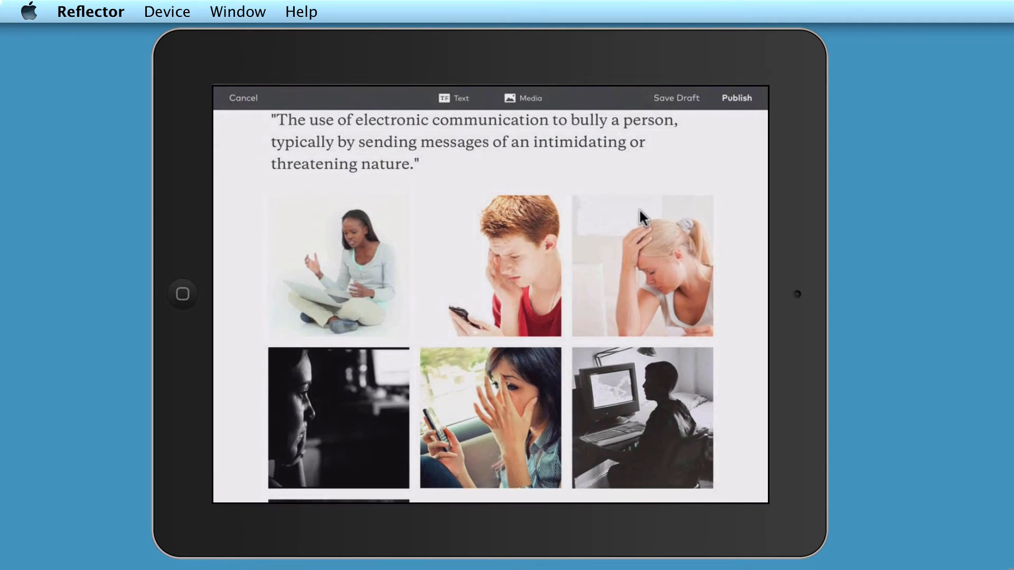
- Add a text block listing mobile phones, desktop computers, games consoles and laptops
{"action": "left_click", "coordinate": [454, 98]}
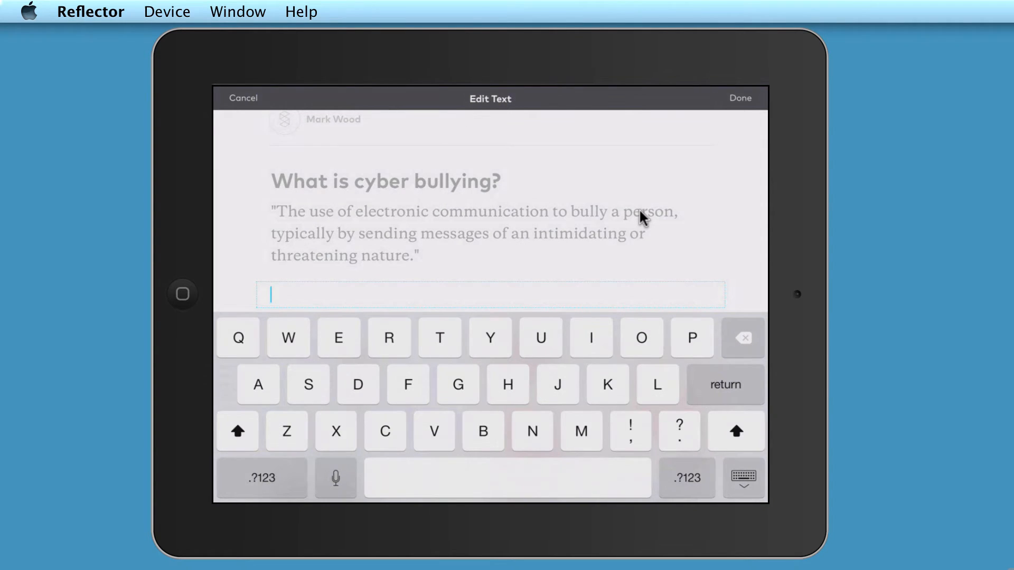
{"action": "type", "text": "Mobile ohones"}
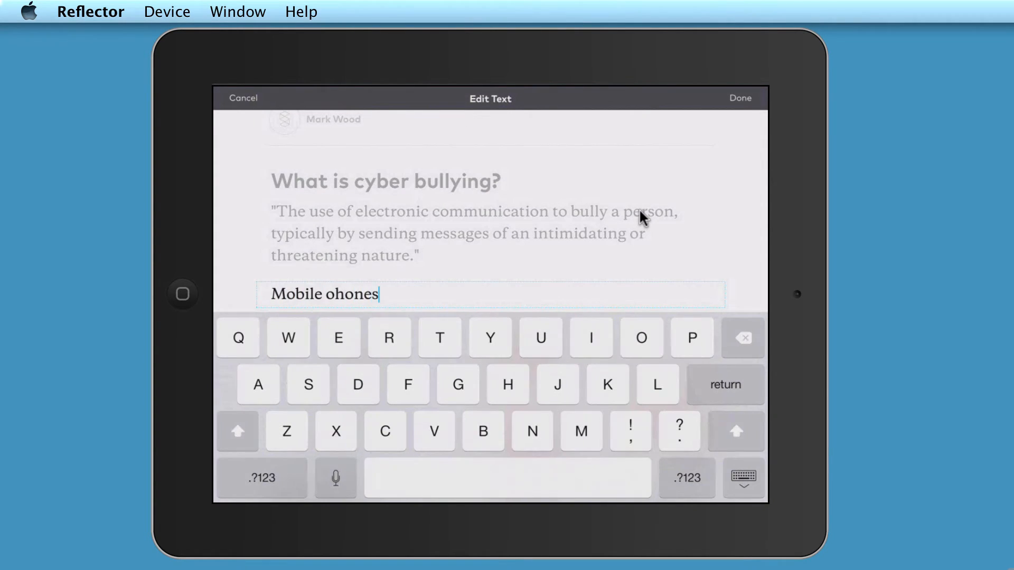
{"action": "type", "text": "phones, desktop computers,"}
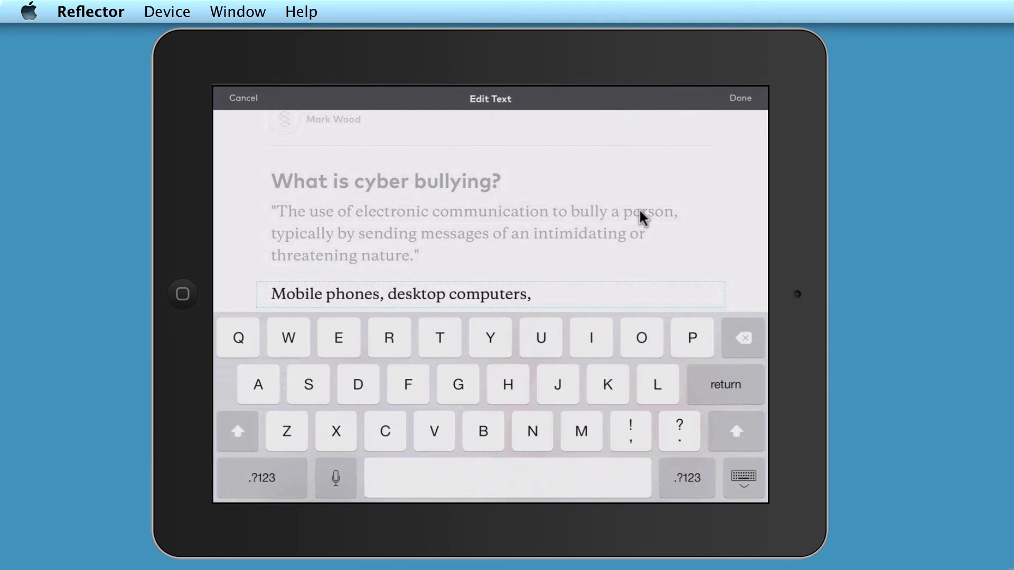
{"action": "type", "text": "ga"}
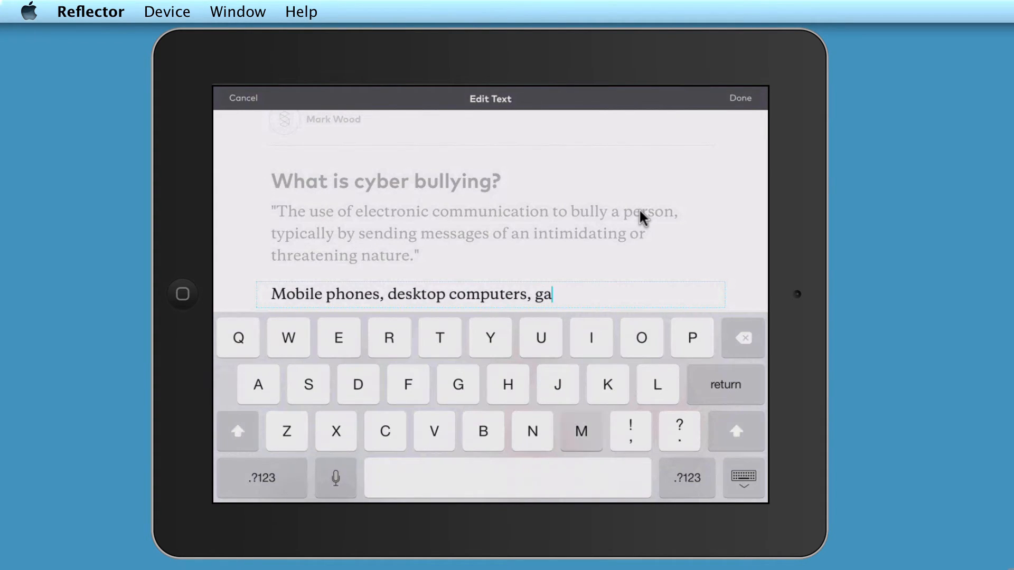
{"action": "type", "text": "mes consoles,"}
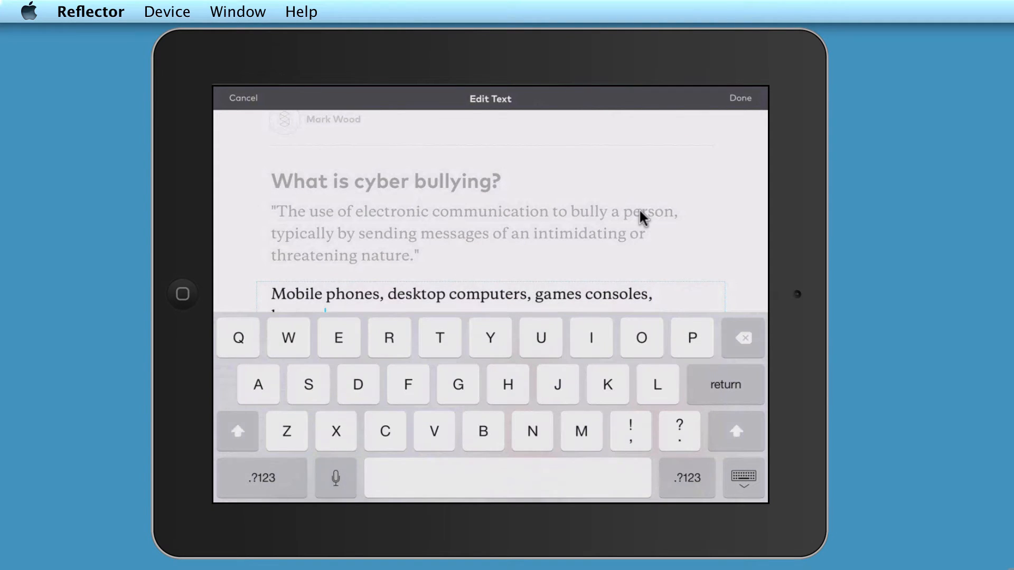
{"action": "left_click", "coordinate": [740, 97]}
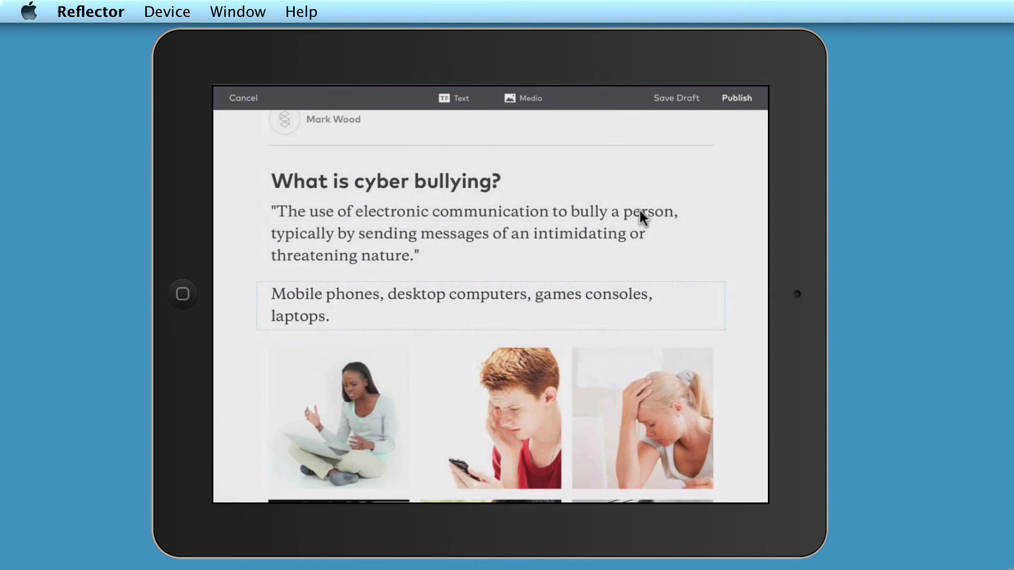
{"action": "scroll", "scroll_direction": "up", "scroll_amount": 3}
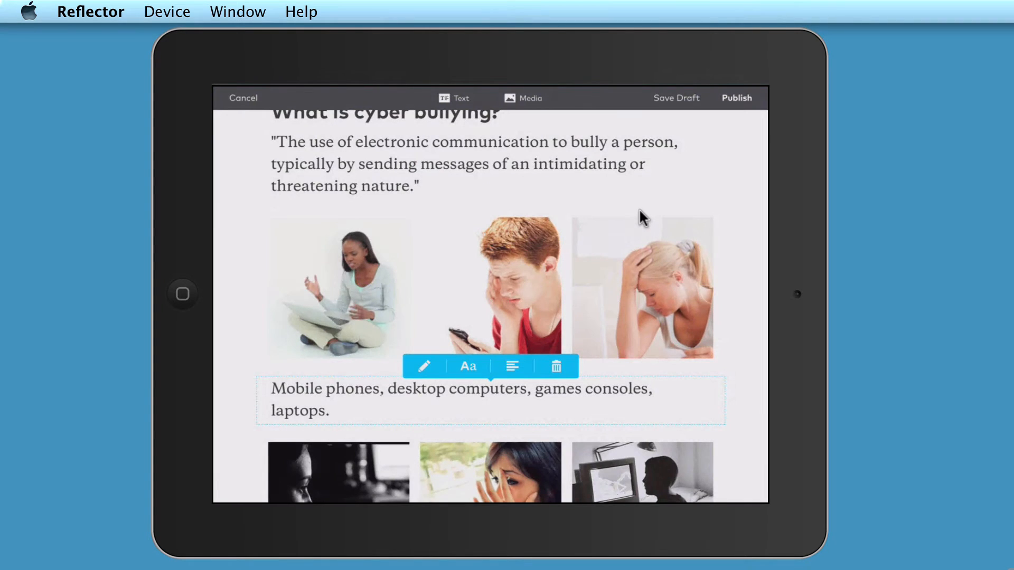
{"action": "left_click", "coordinate": [467, 366]}
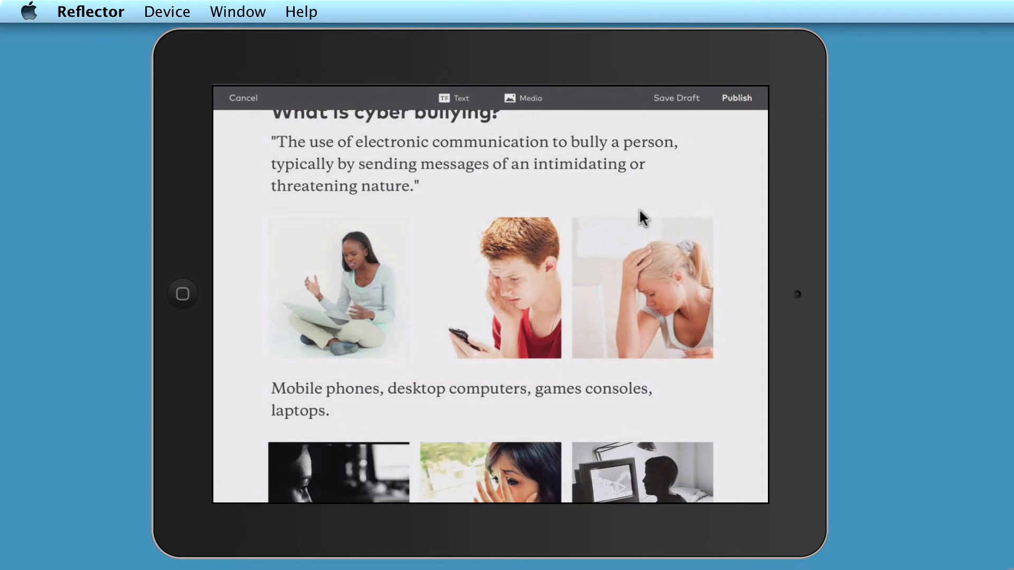
{"action": "left_click", "coordinate": [461, 388]}
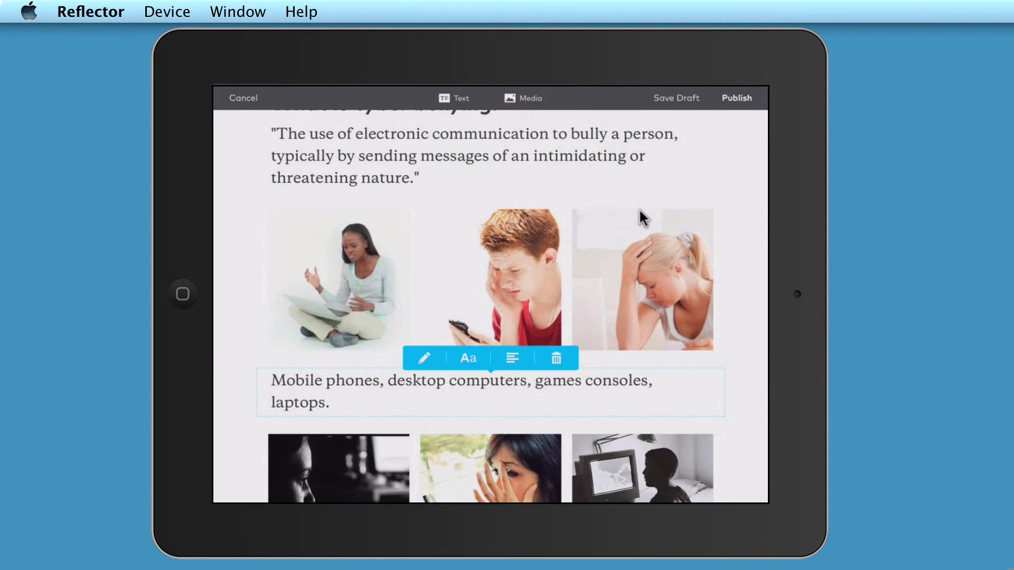
{"action": "left_click", "coordinate": [511, 358]}
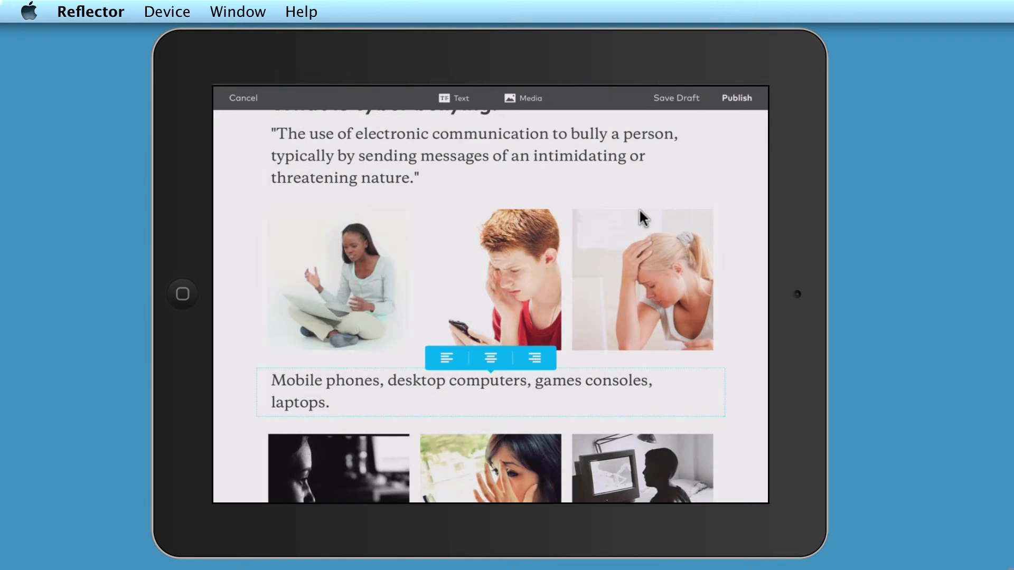
{"action": "left_click", "coordinate": [490, 358]}
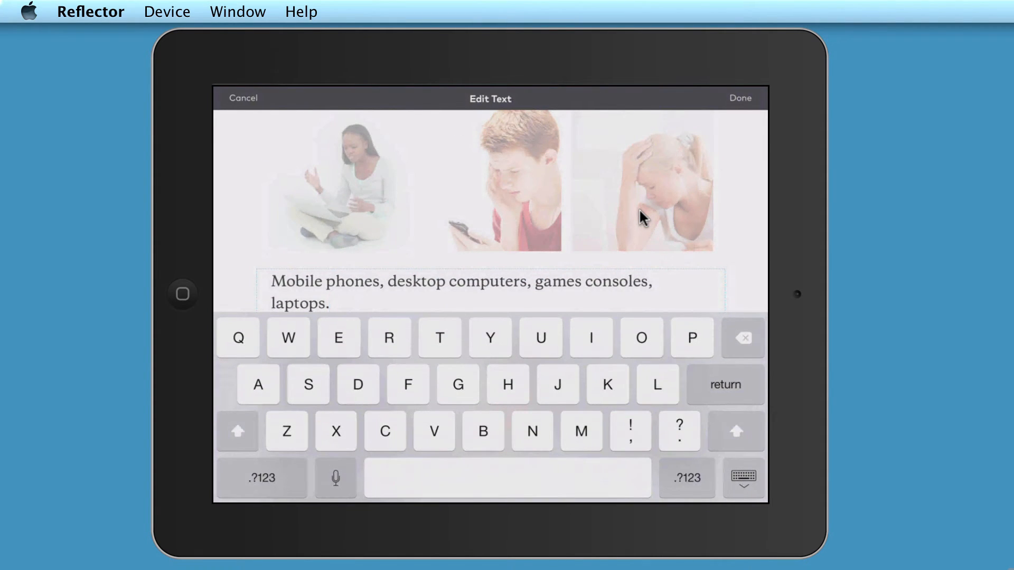
{"action": "left_click", "coordinate": [739, 98]}
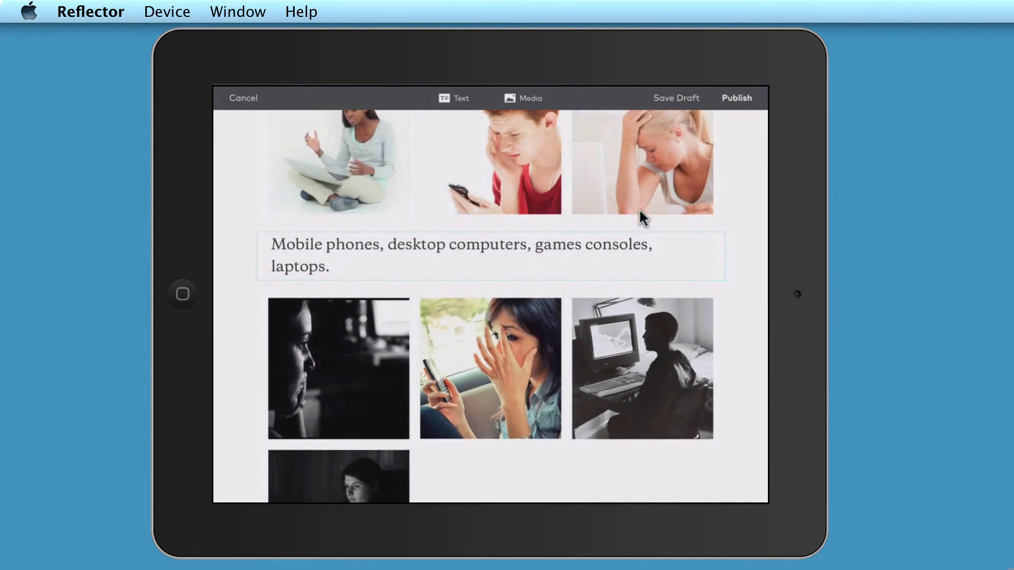
{"action": "scroll", "scroll_direction": "up", "scroll_amount": 3}
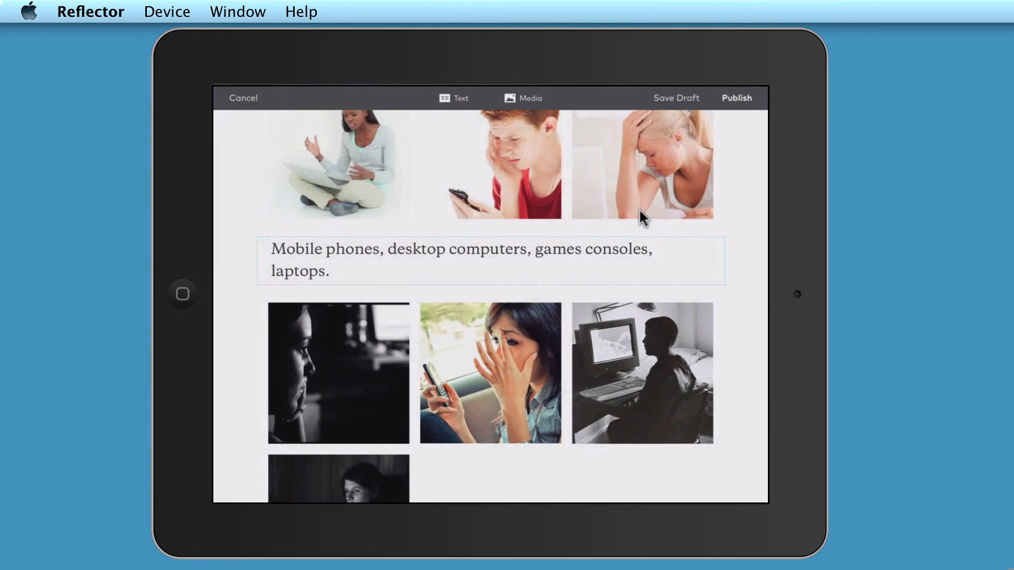
- Insert a 'Where does it happen?' heading block below the devices paragraph, then scroll down
{"action": "left_click", "coordinate": [454, 98]}
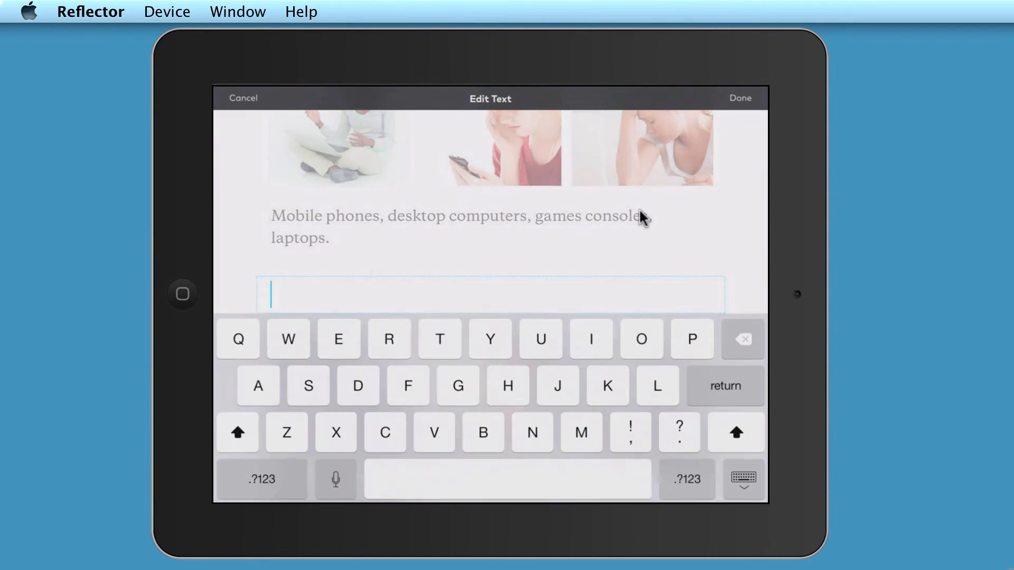
{"action": "type", "text": "Where does it happe"}
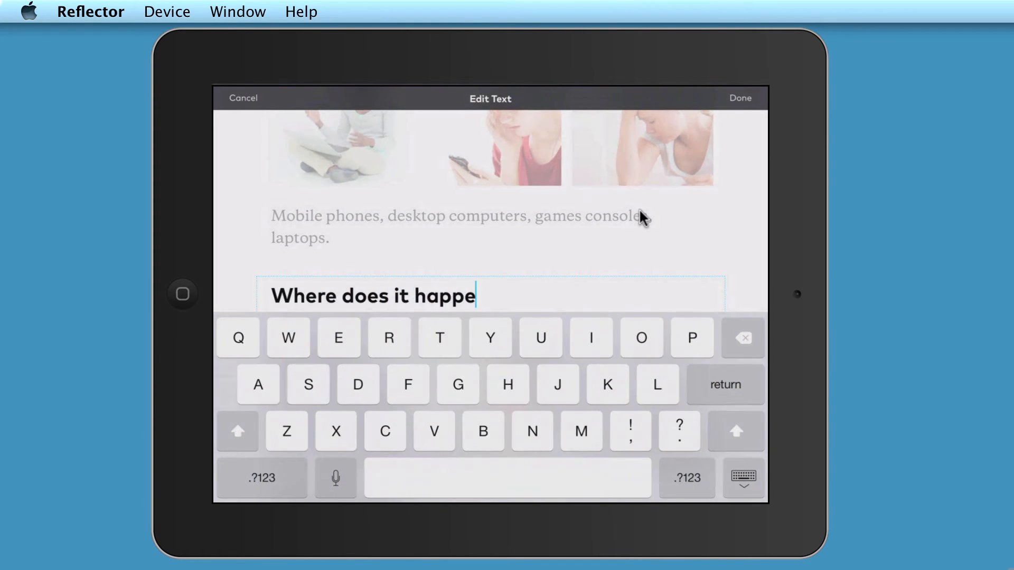
{"action": "left_click", "coordinate": [739, 97]}
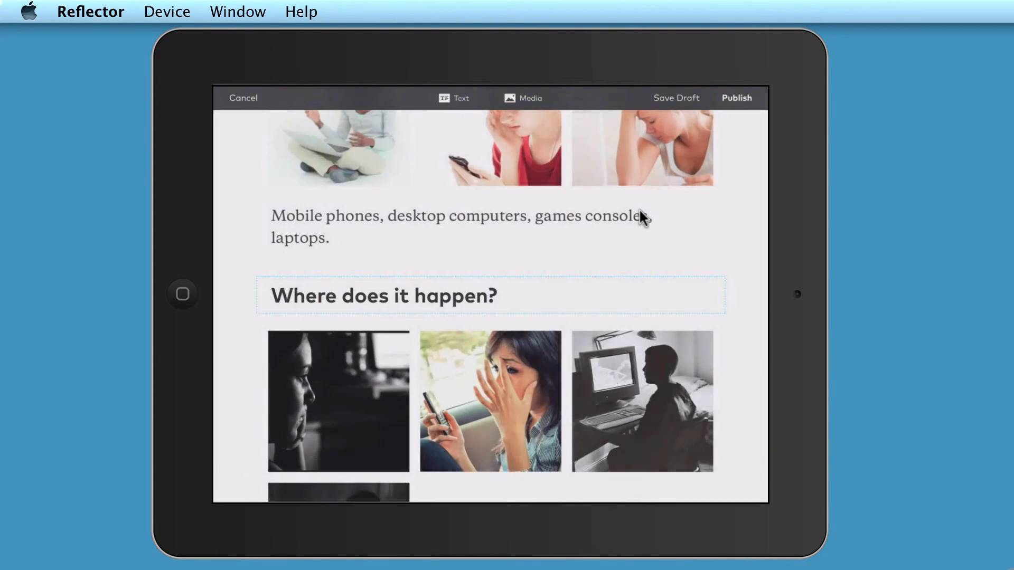
{"action": "scroll", "scroll_direction": "down", "scroll_amount": 3}
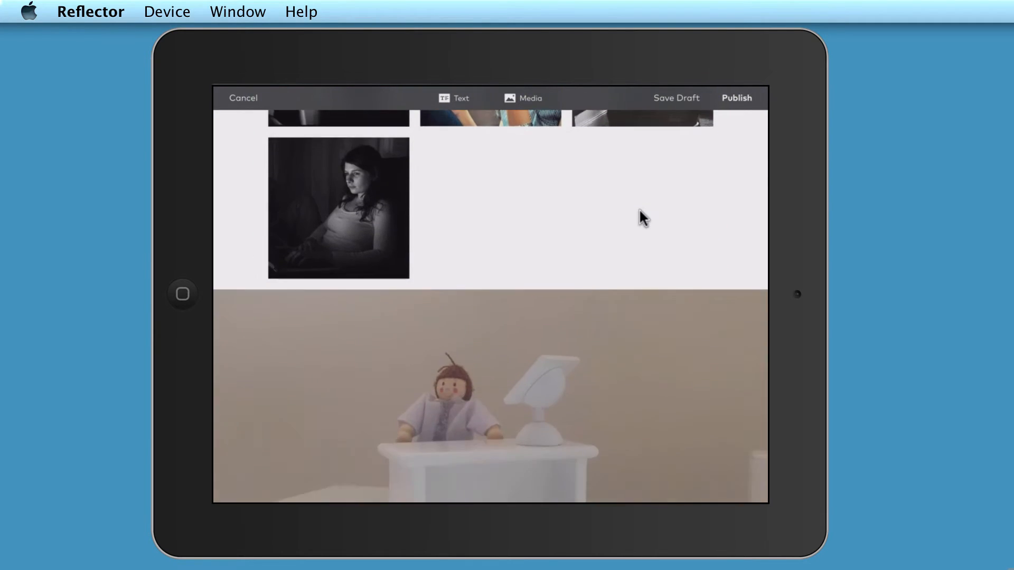
{"action": "scroll", "scroll_direction": "down", "scroll_amount": 3}
{"action": "type", "text": "It"}
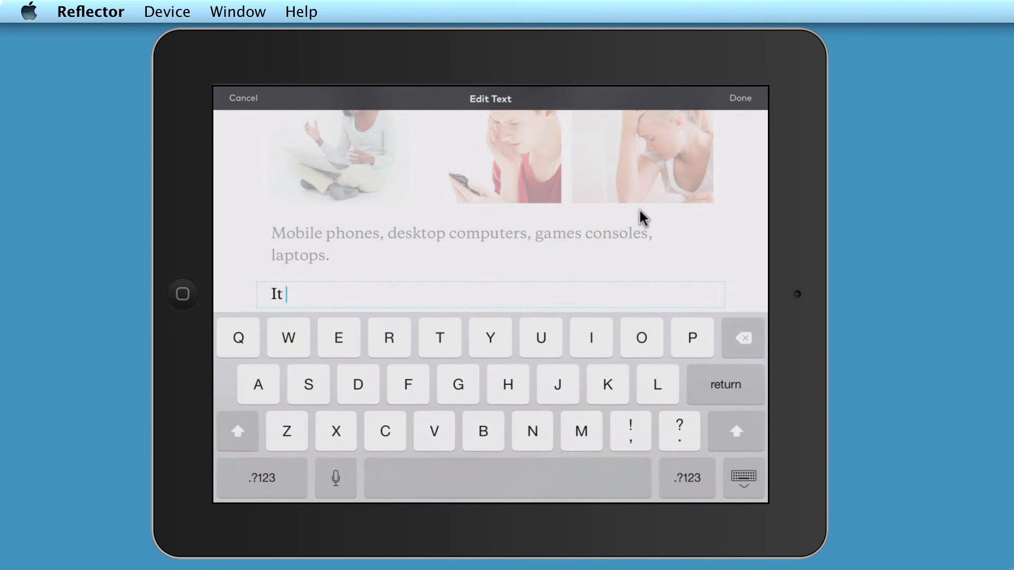
- Finish the paragraph about where bullying happens and scroll through the definition section
{"action": "type", "text": "happens not only at school and home but also in the work"}
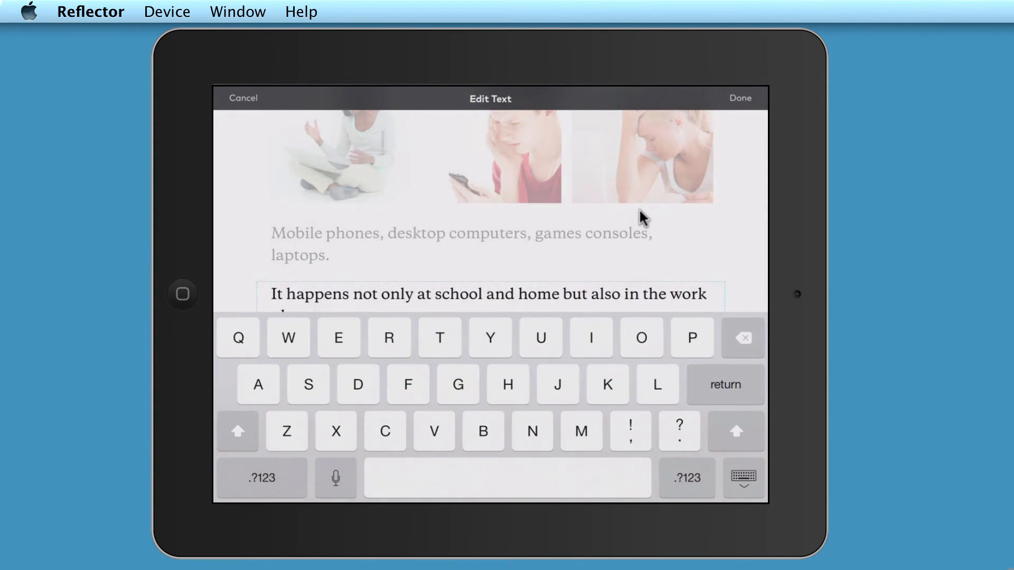
{"action": "left_click", "coordinate": [740, 98]}
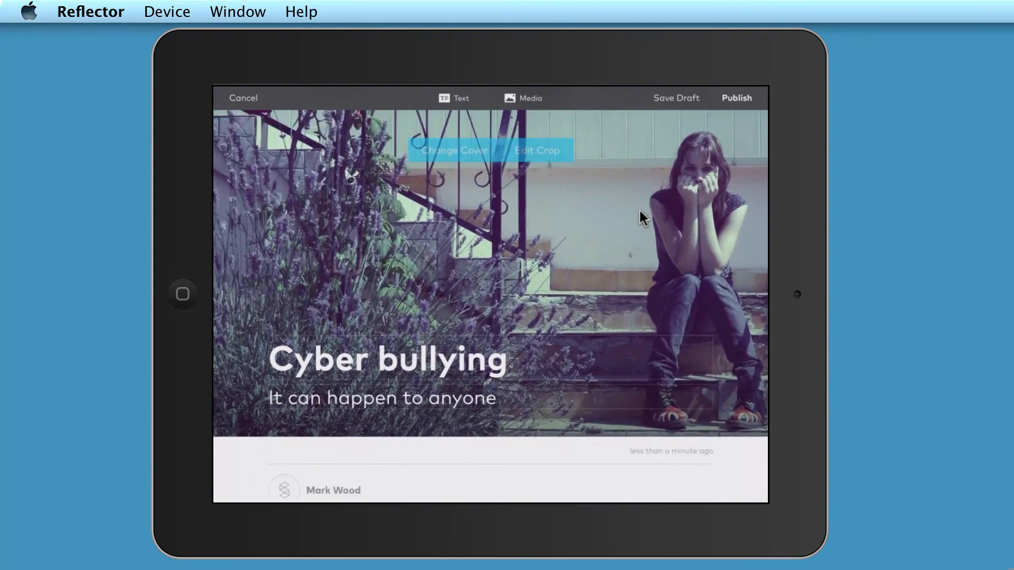
{"action": "scroll", "scroll_direction": "down", "scroll_amount": 3}
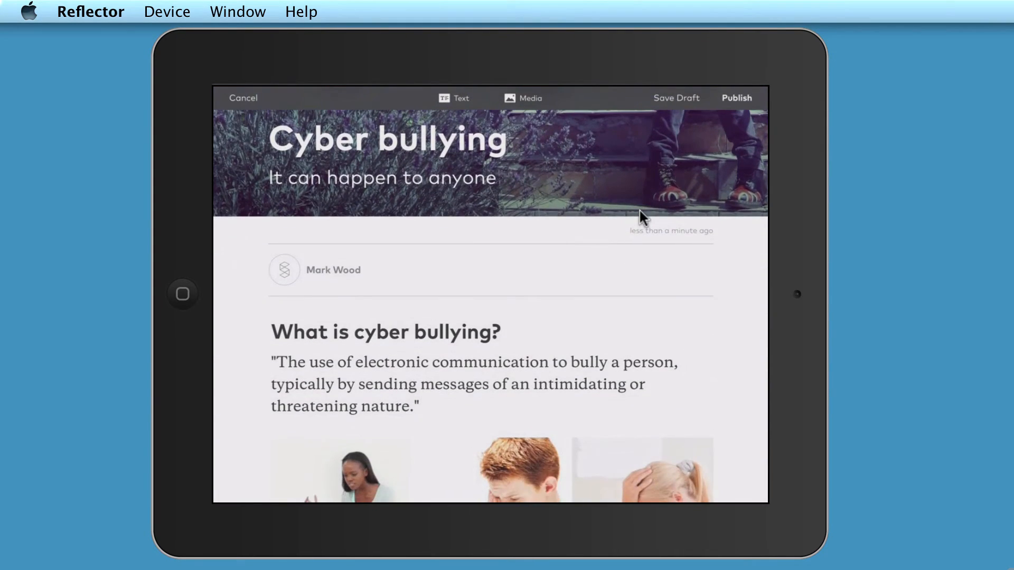
{"action": "scroll", "scroll_direction": "down", "scroll_amount": 3}
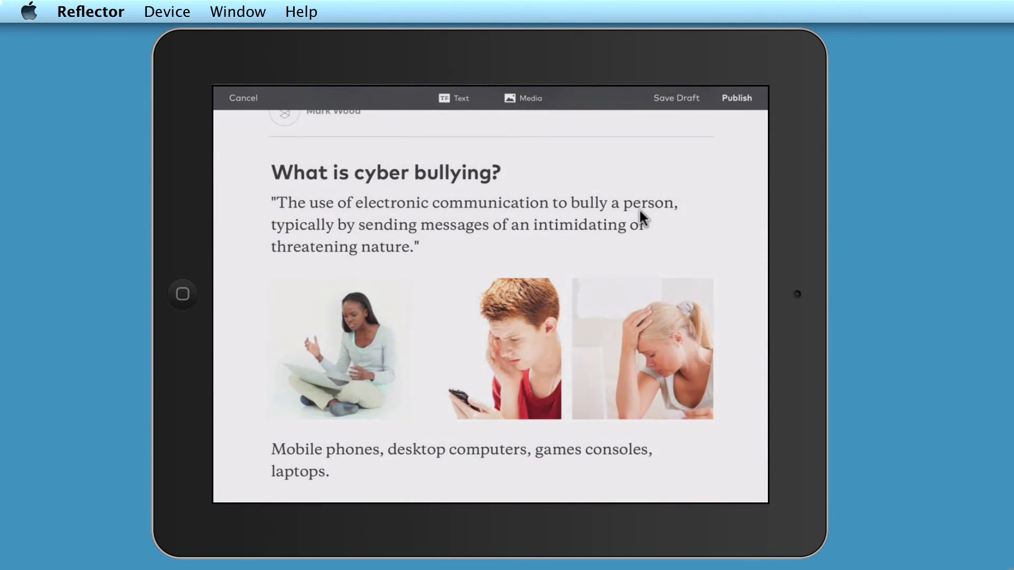
- Open the media picker, browse Dropbox, then cancel back to the story cover
{"action": "left_click", "coordinate": [522, 97]}
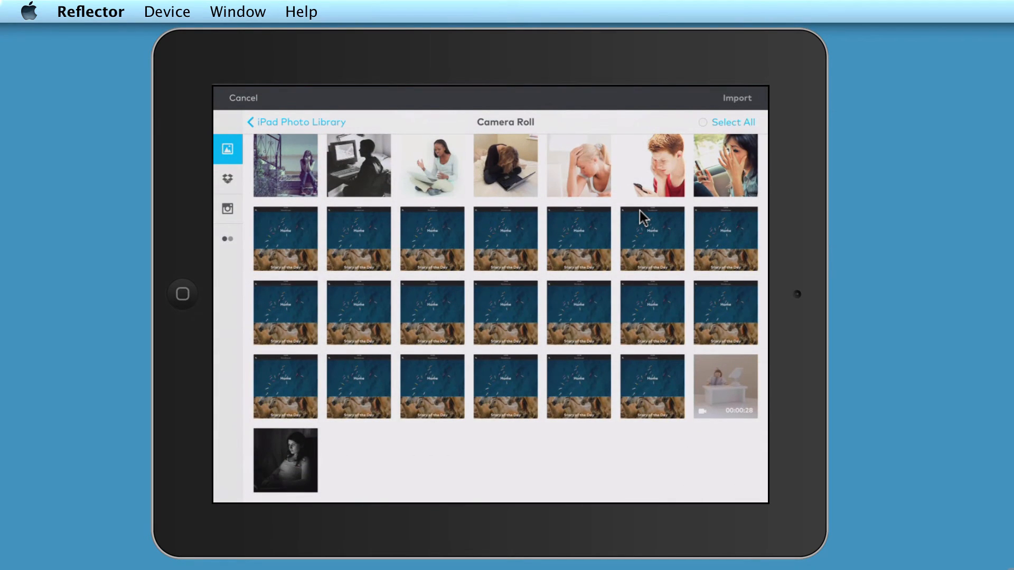
{"action": "left_click", "coordinate": [228, 179]}
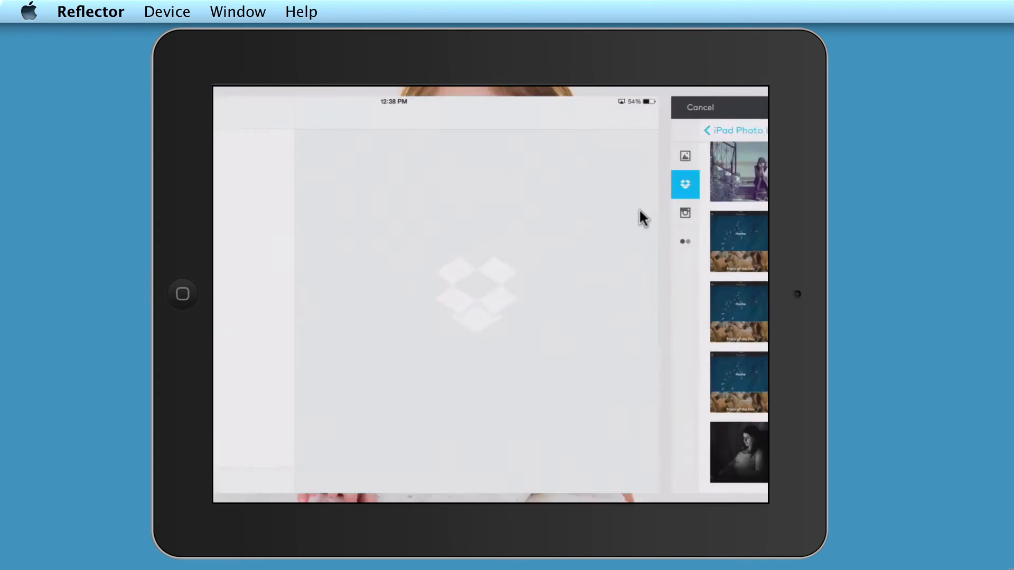
{"action": "left_click", "coordinate": [699, 107]}
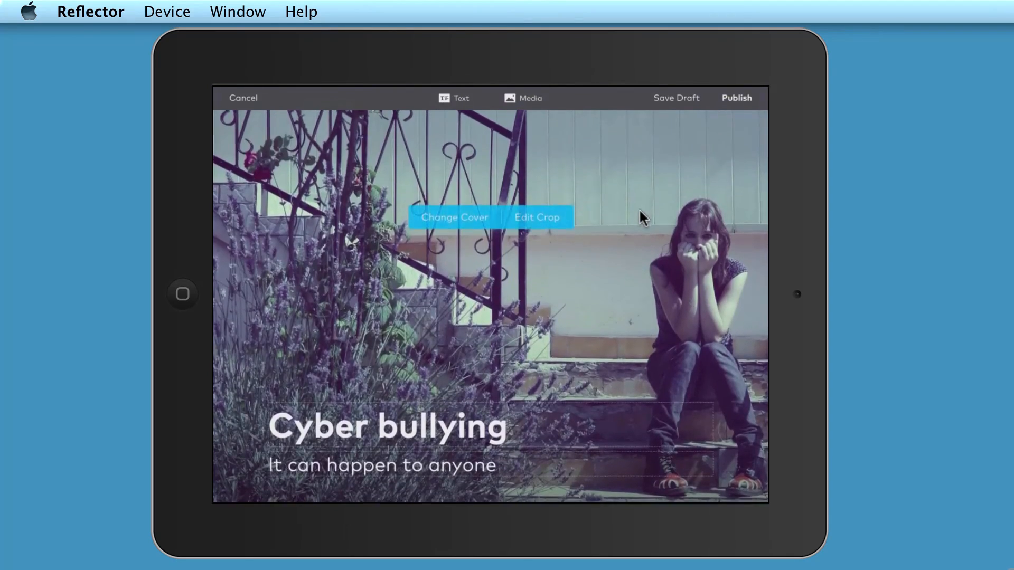
{"action": "mouse_move", "coordinate": [672, 100]}
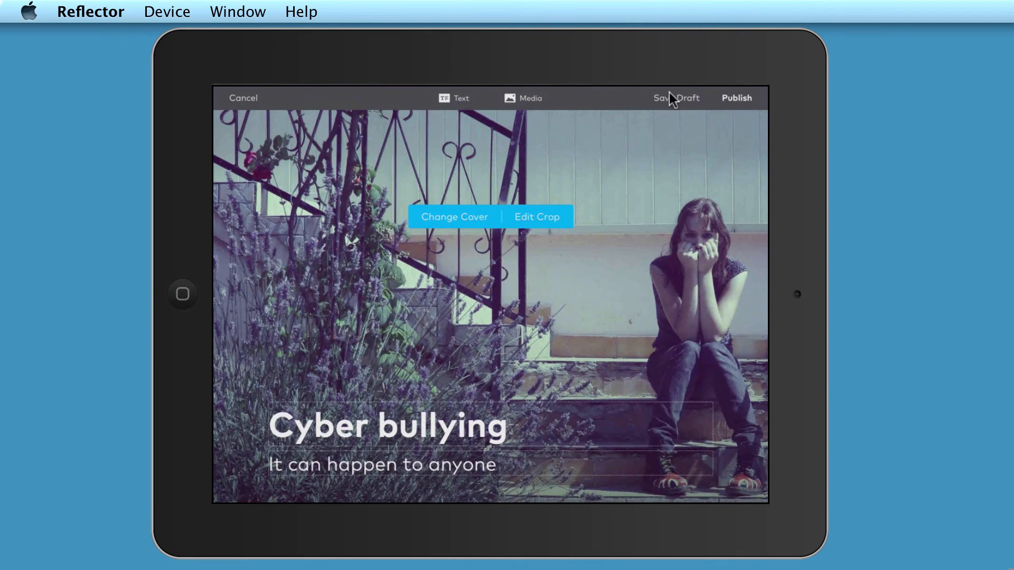
{"action": "mouse_move", "coordinate": [786, 100]}
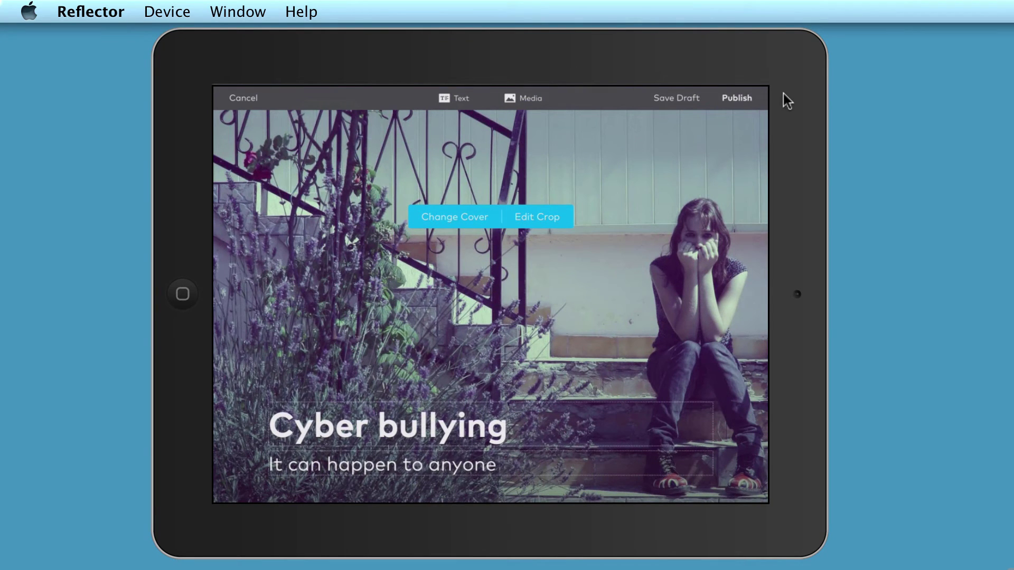
- Publish the Cyber bullying story and scroll the Home feed
{"action": "left_click", "coordinate": [735, 98]}
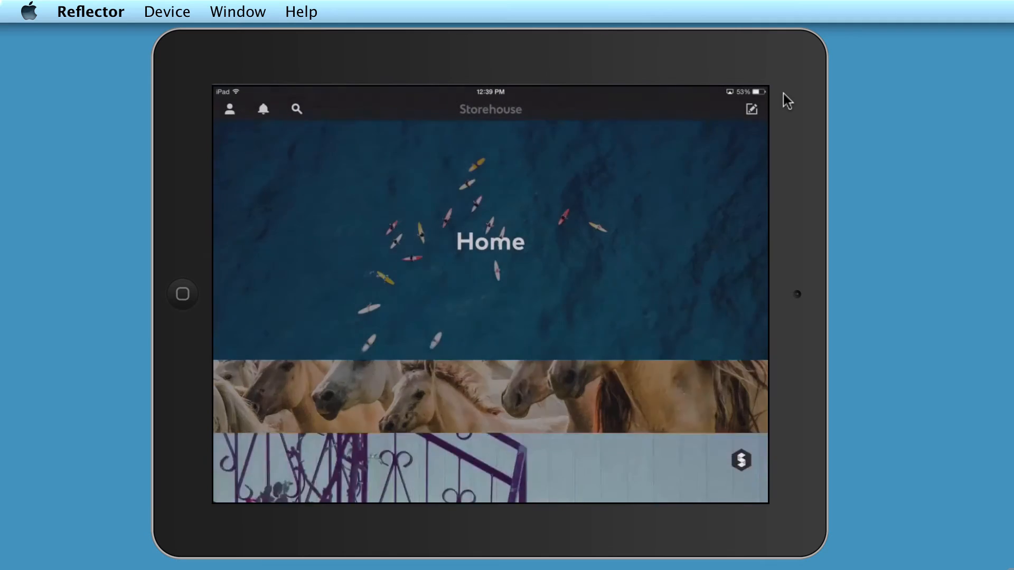
{"action": "scroll", "scroll_direction": "up", "scroll_amount": 3}
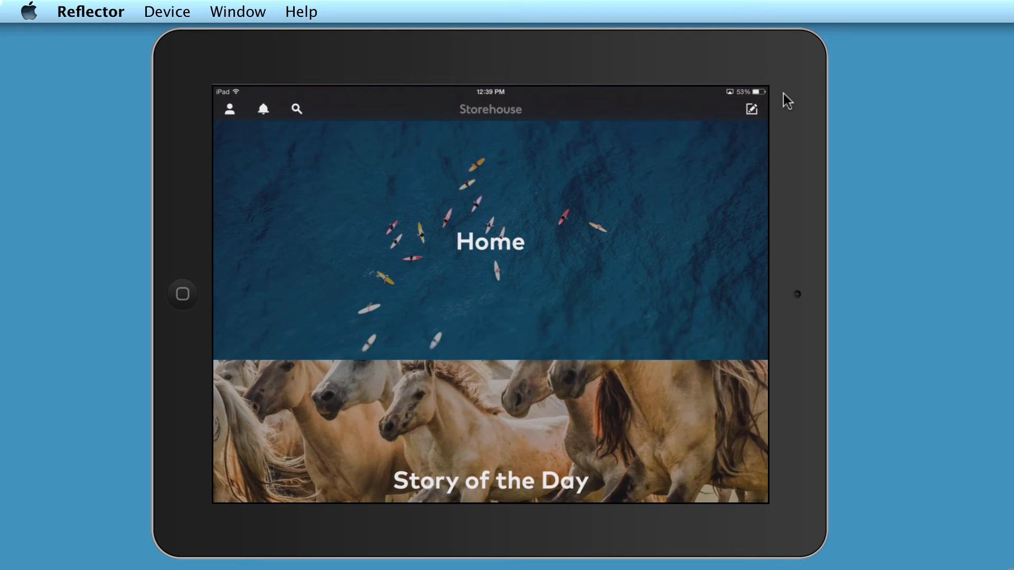
{"action": "mouse_move", "coordinate": [233, 118]}
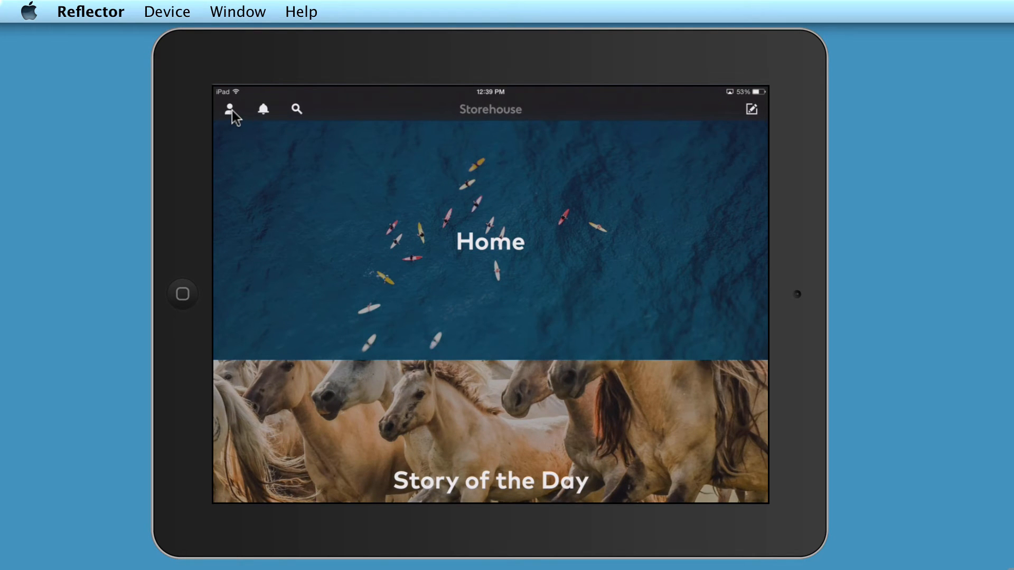
- Open the profile and the Cyber bullying story subtitled 'It could happen to you'
{"action": "left_click", "coordinate": [227, 109]}
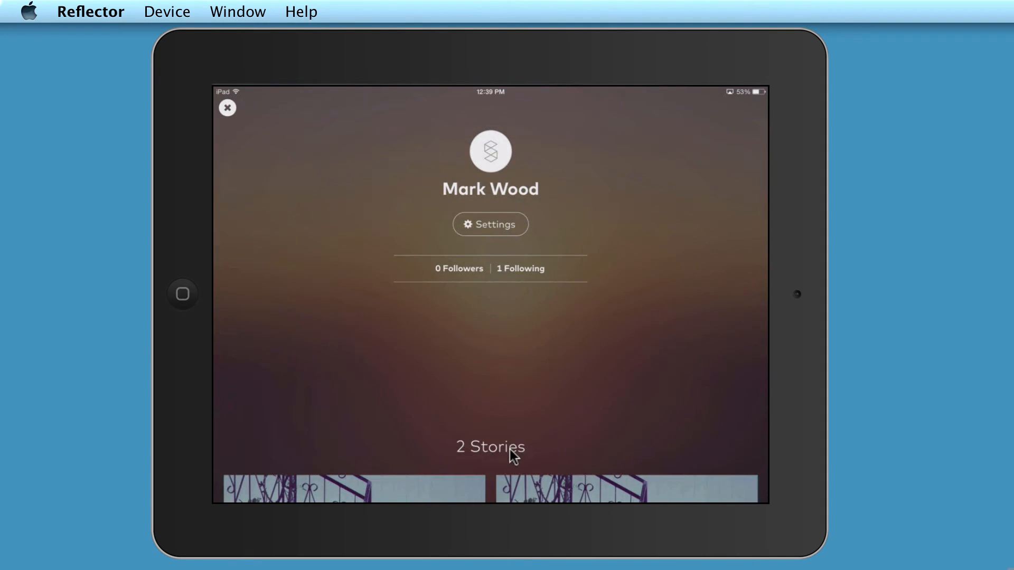
{"action": "mouse_move", "coordinate": [498, 231]}
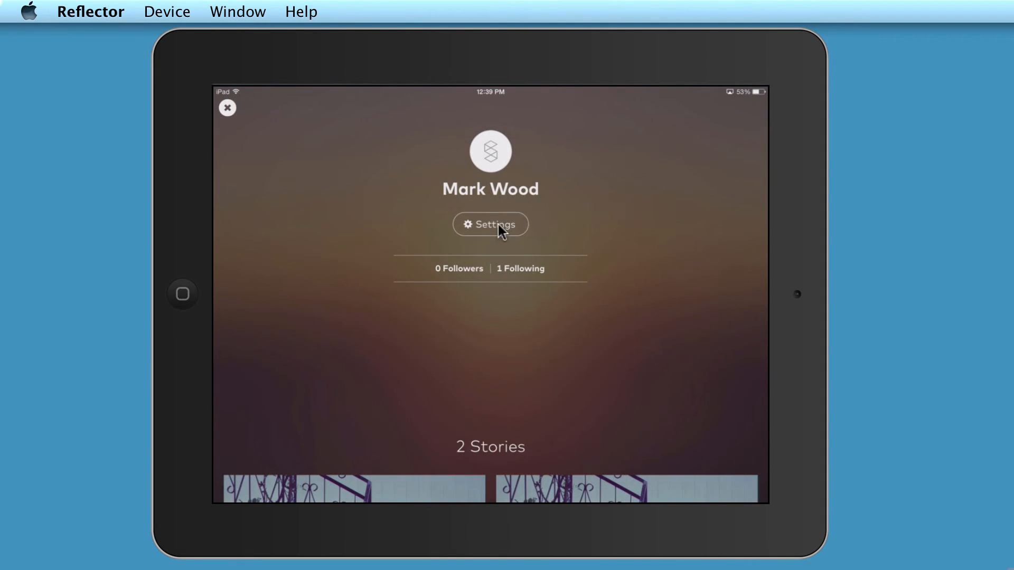
{"action": "mouse_move", "coordinate": [592, 265]}
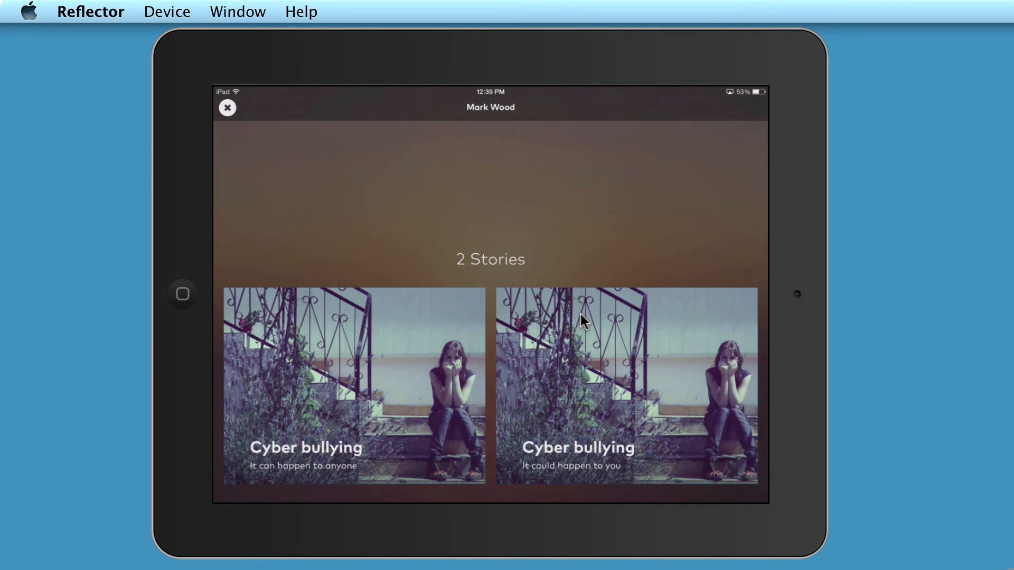
{"action": "mouse_move", "coordinate": [377, 408]}
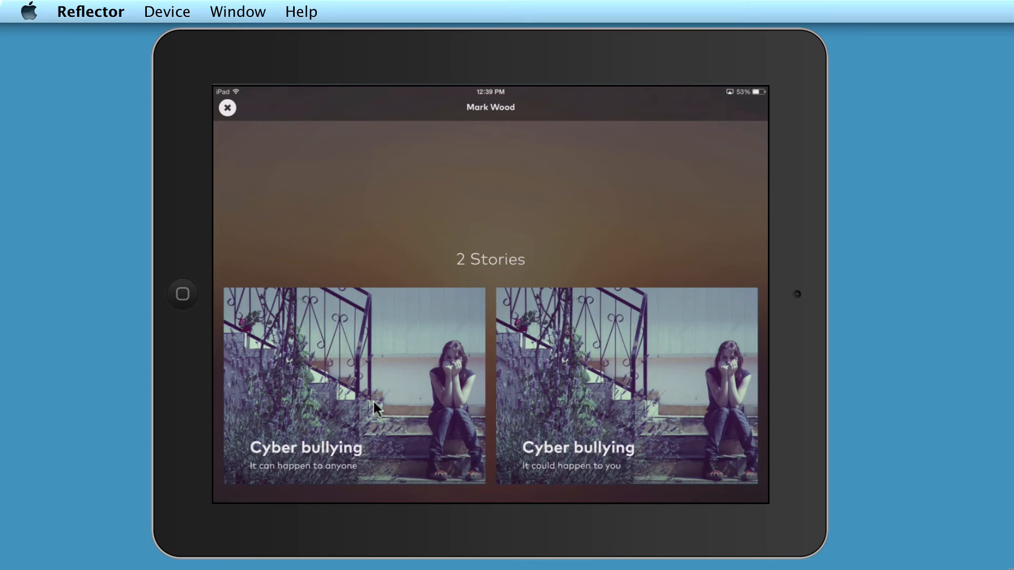
{"action": "mouse_move", "coordinate": [664, 465]}
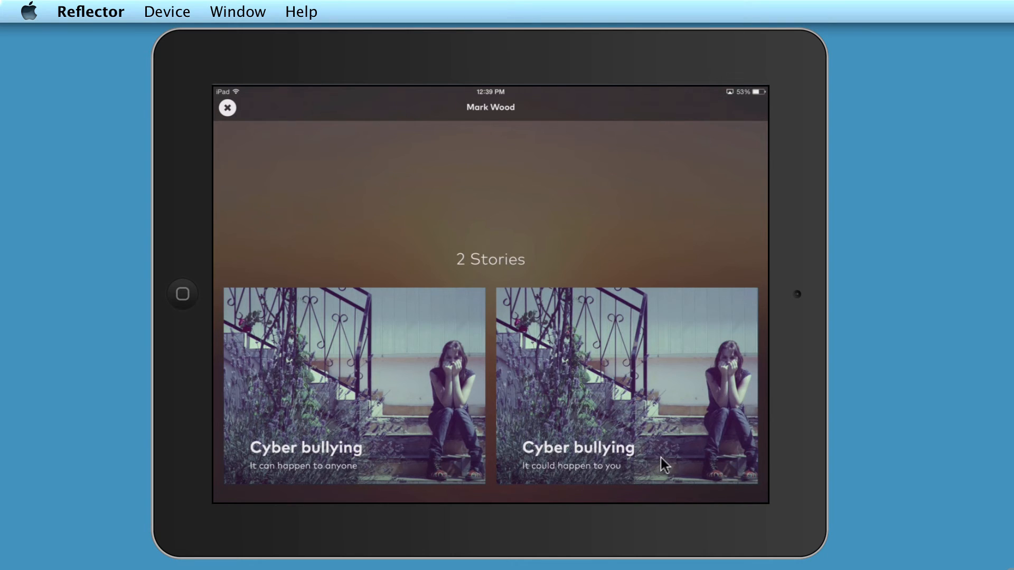
{"action": "mouse_move", "coordinate": [695, 449]}
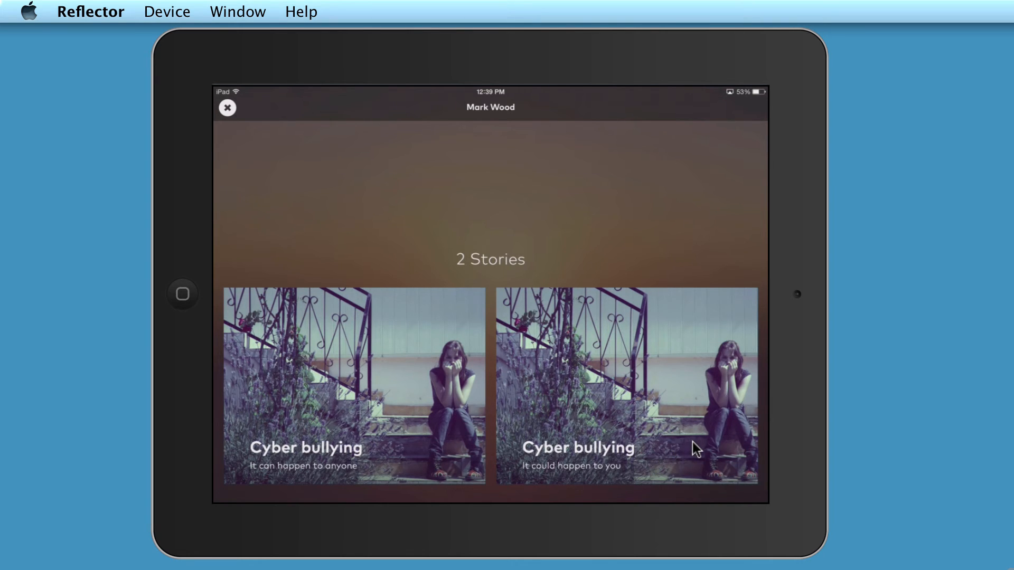
{"action": "left_click", "coordinate": [625, 385]}
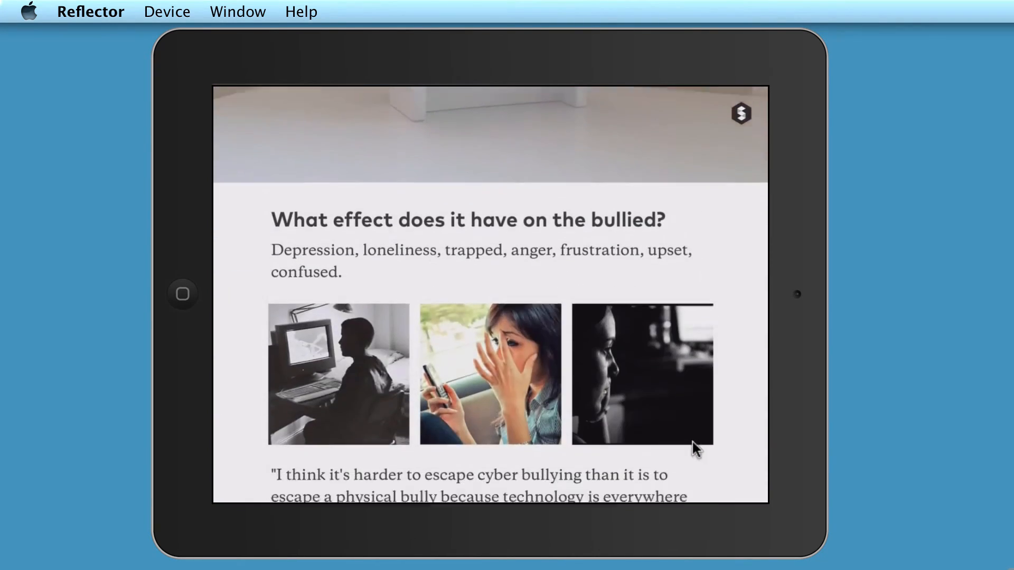
- Scroll through the Cyber bullying story to Sarah's closing quote and share buttons, then back up
{"action": "scroll", "scroll_direction": "down", "scroll_amount": 3}
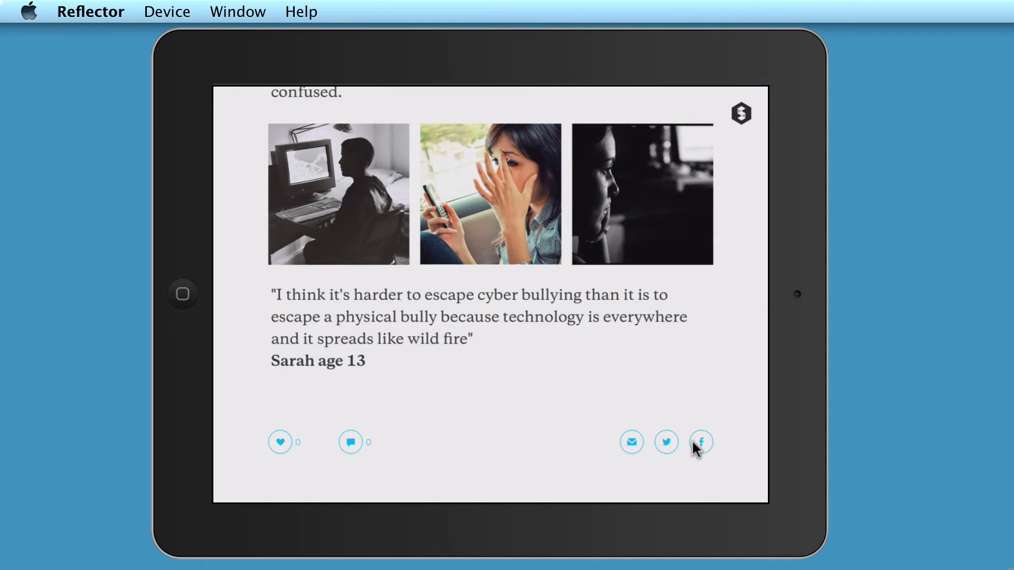
{"action": "mouse_move", "coordinate": [312, 452]}
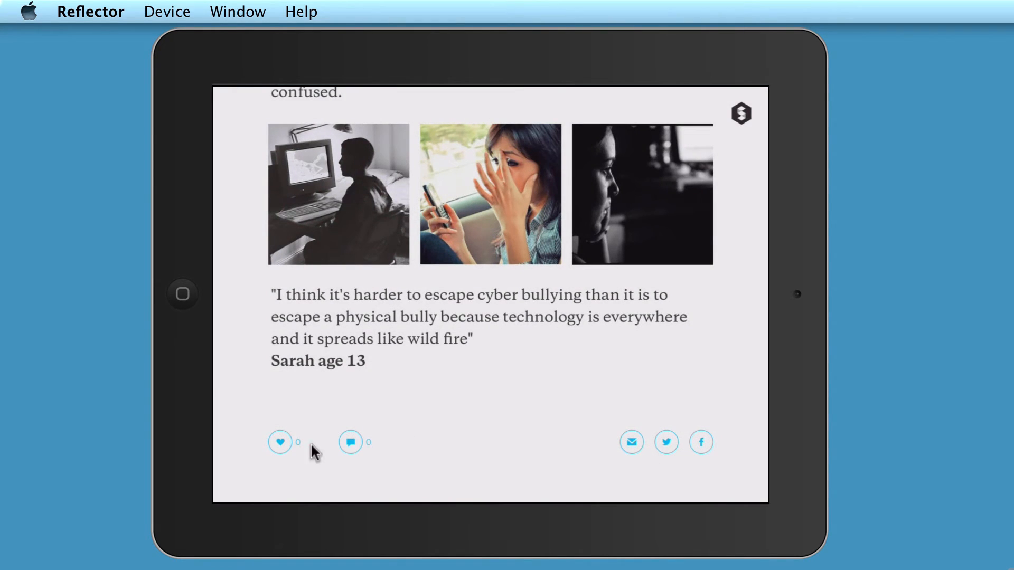
{"action": "mouse_move", "coordinate": [708, 455]}
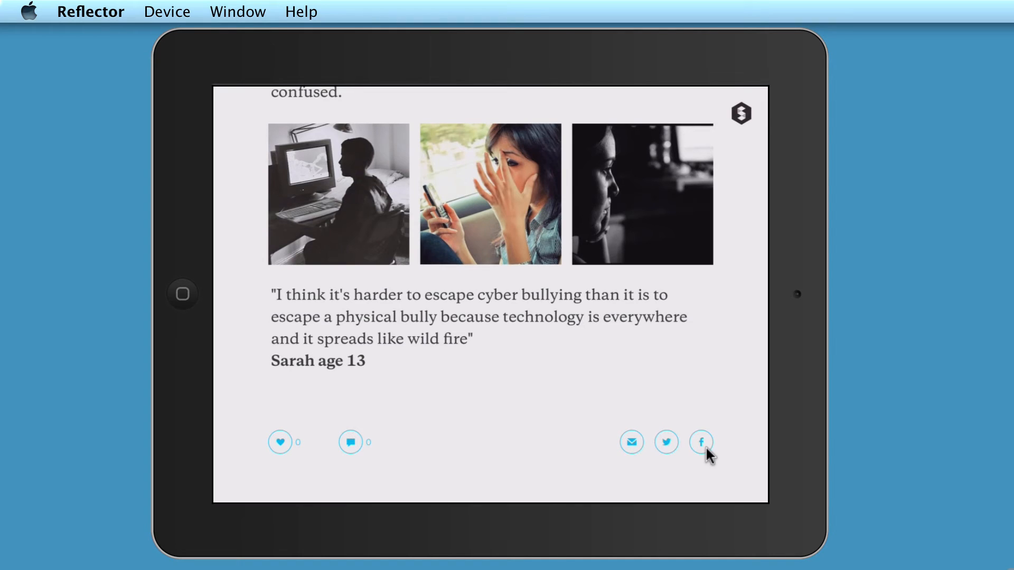
{"action": "mouse_move", "coordinate": [631, 443]}
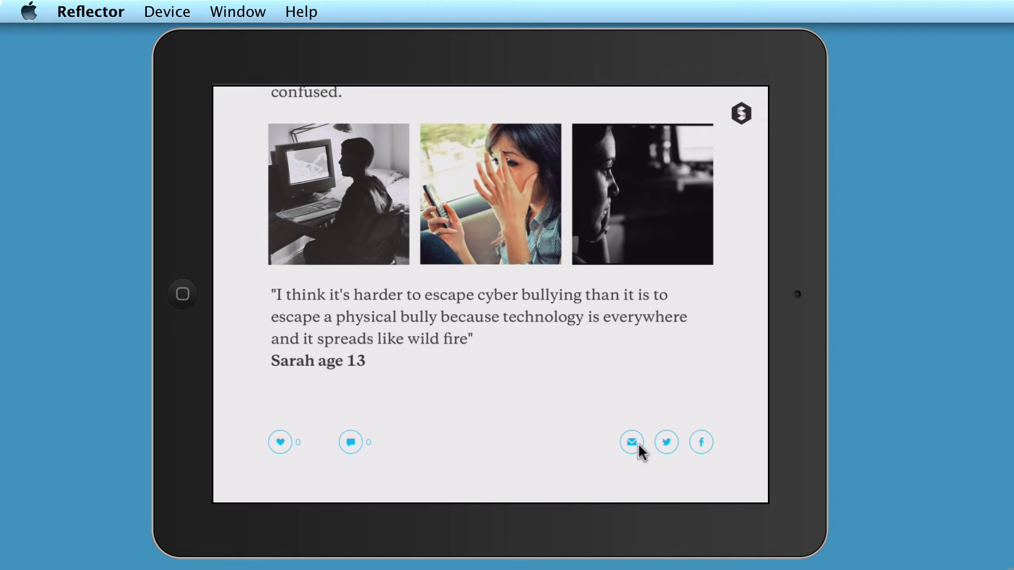
{"action": "mouse_move", "coordinate": [740, 363]}
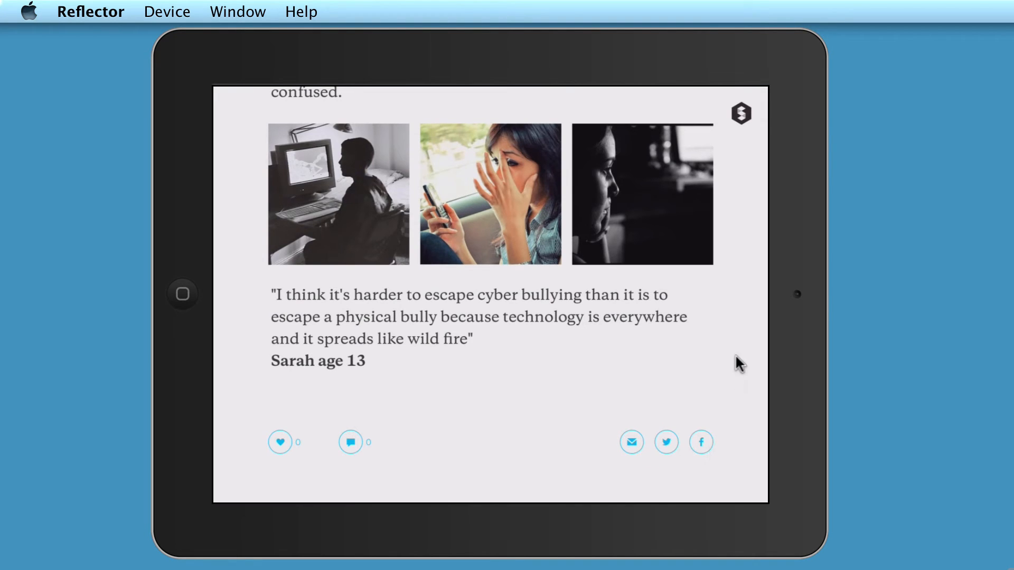
{"action": "scroll", "scroll_direction": "up", "scroll_amount": 3}
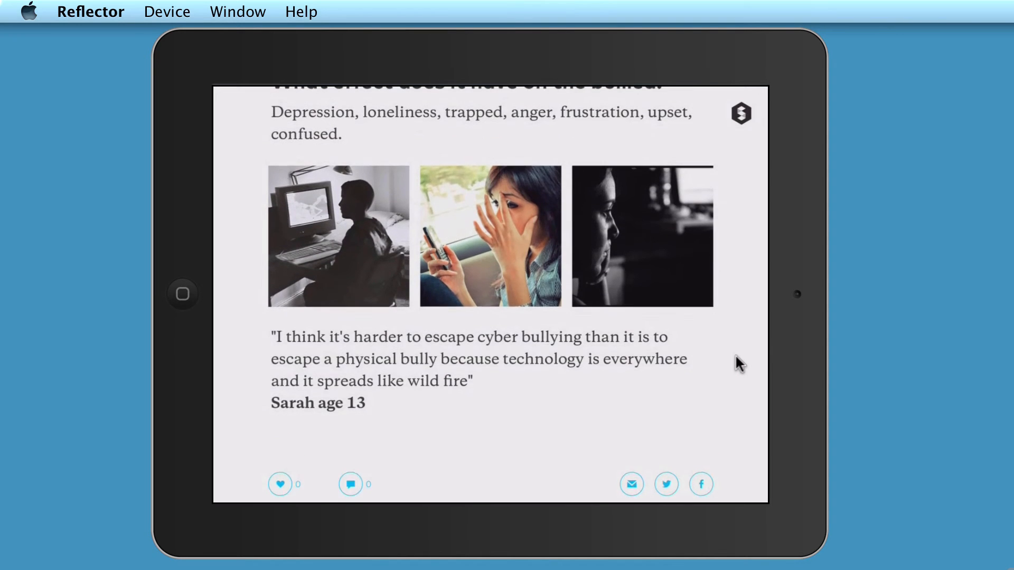
{"action": "scroll", "scroll_direction": "up", "scroll_amount": 3}
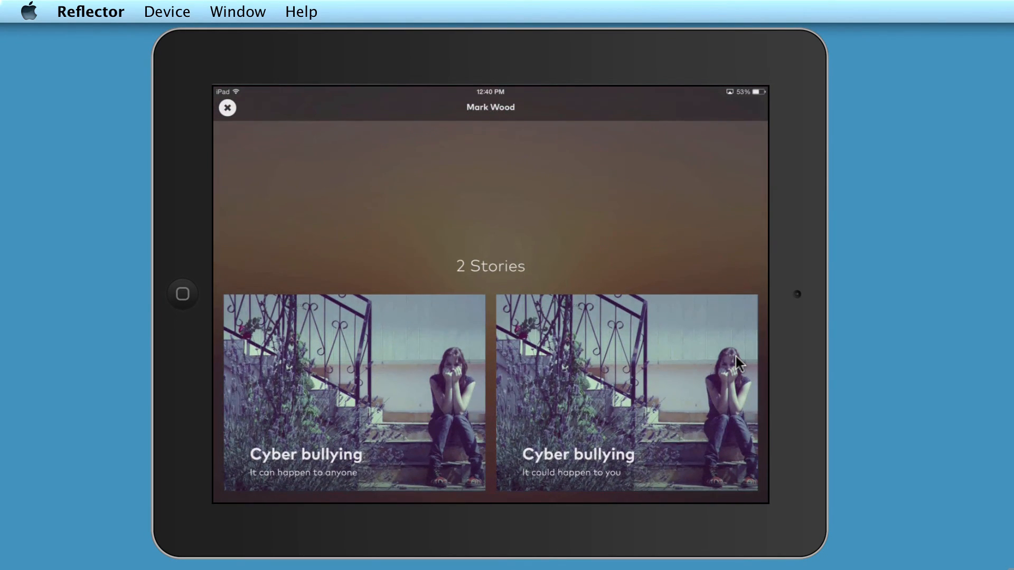
- Close the profile and browse the Explore collection of stories
{"action": "left_click", "coordinate": [227, 108]}
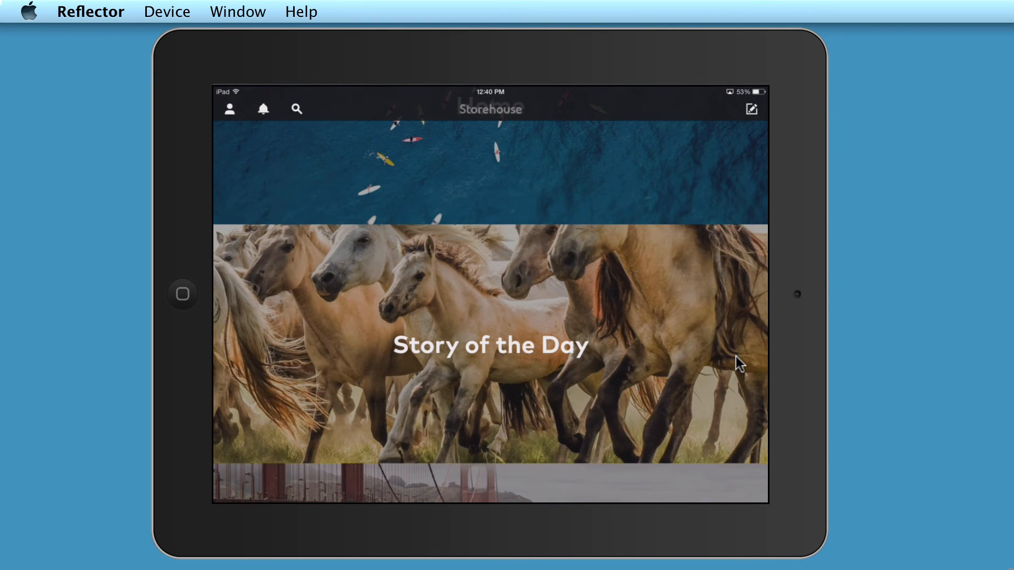
{"action": "scroll", "scroll_direction": "up", "scroll_amount": 3}
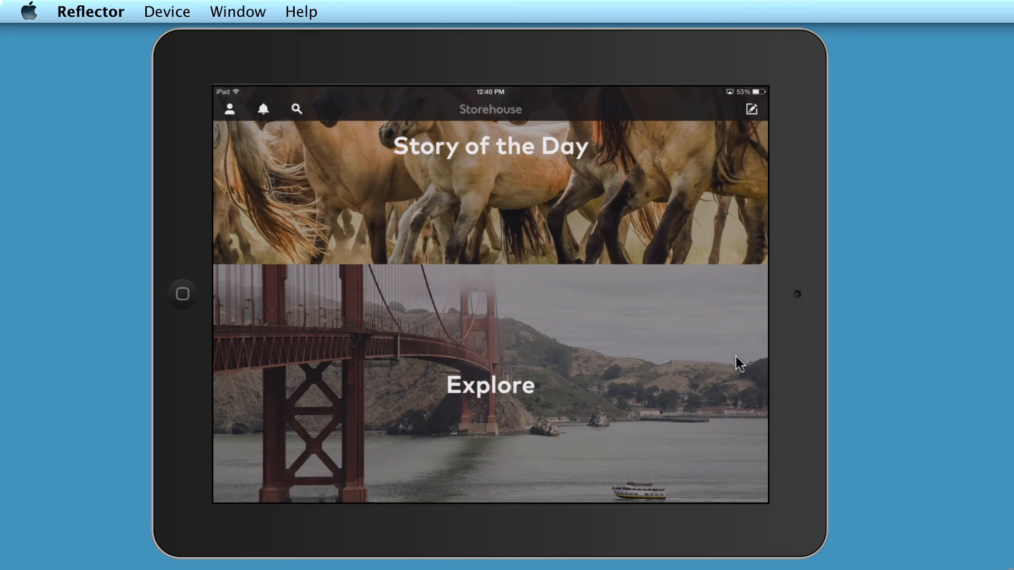
{"action": "left_click", "coordinate": [490, 385]}
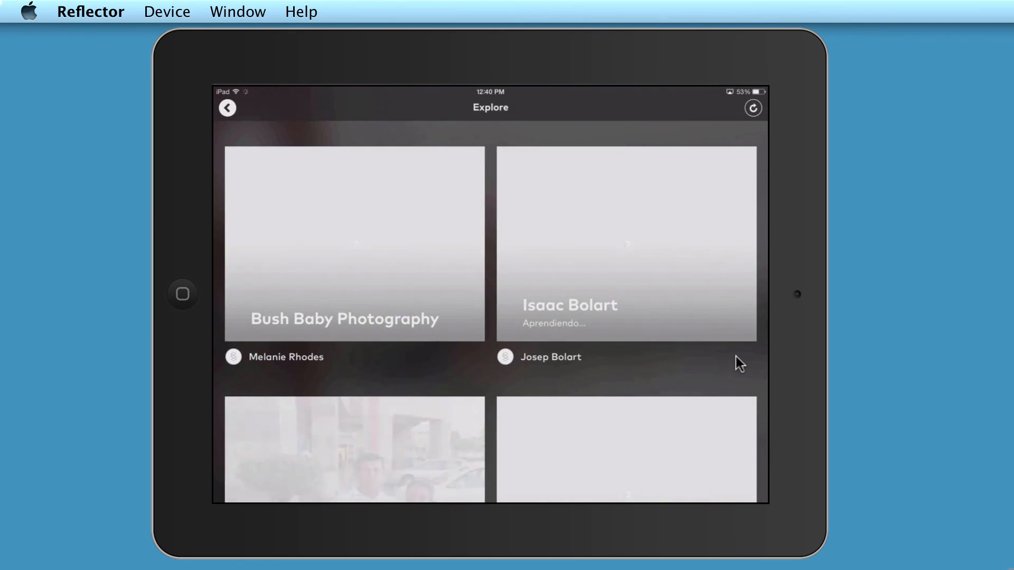
{"action": "scroll", "scroll_direction": "down", "scroll_amount": 3}
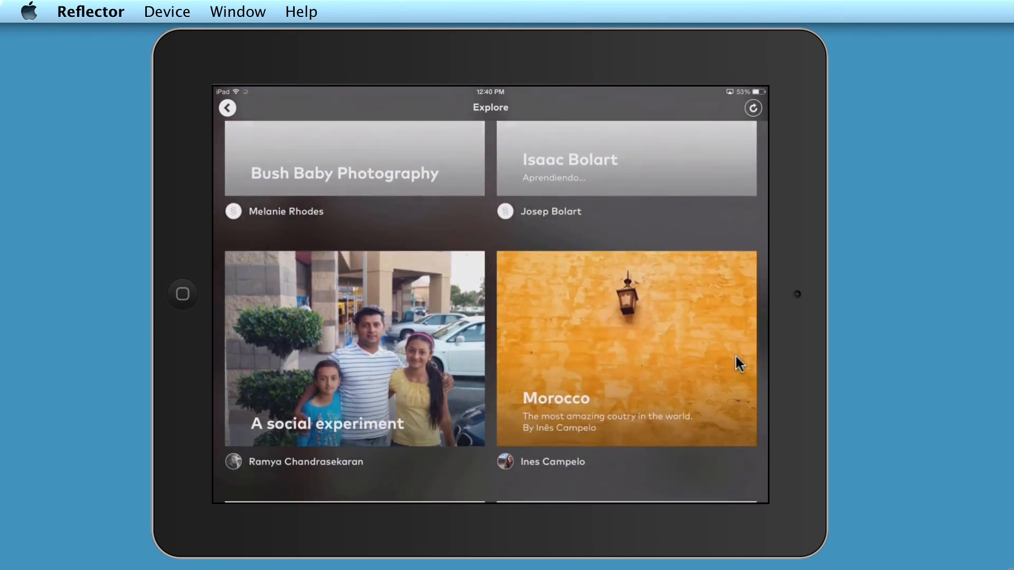
{"action": "scroll", "scroll_direction": "down", "scroll_amount": 3}
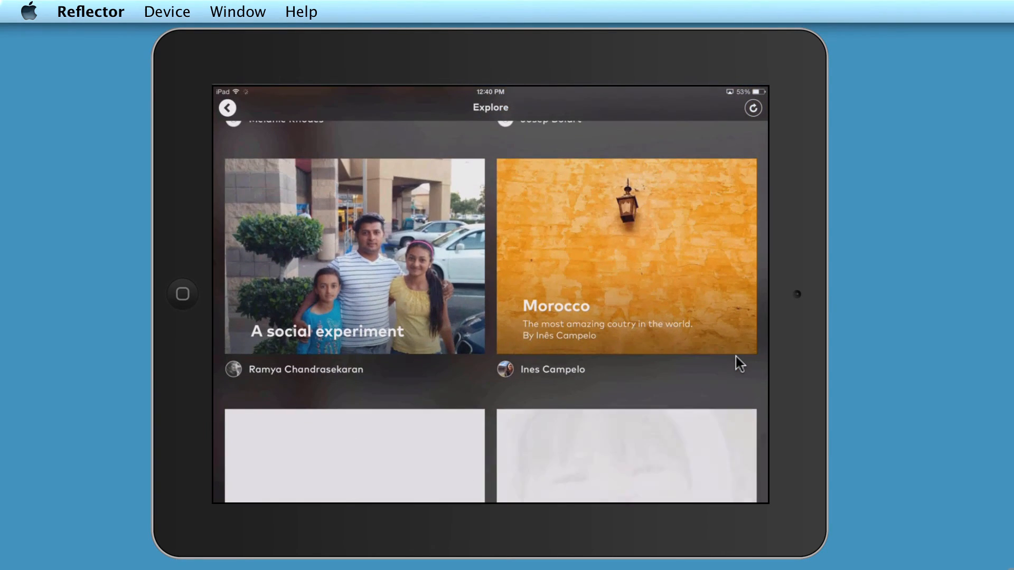
- Check empty Notifications and Find People to Follow, then close back to Home
{"action": "left_click", "coordinate": [227, 107]}
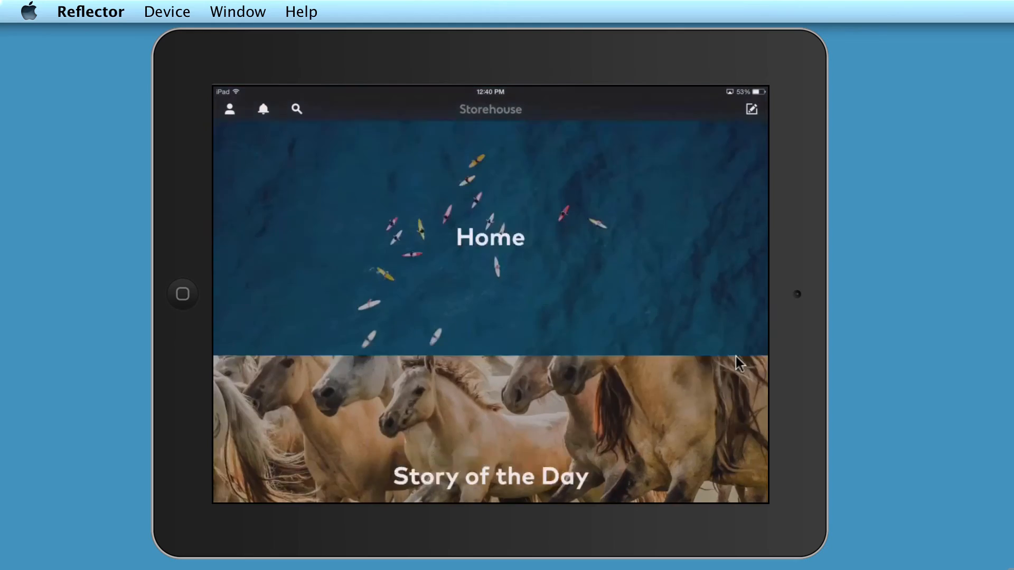
{"action": "left_click", "coordinate": [263, 109]}
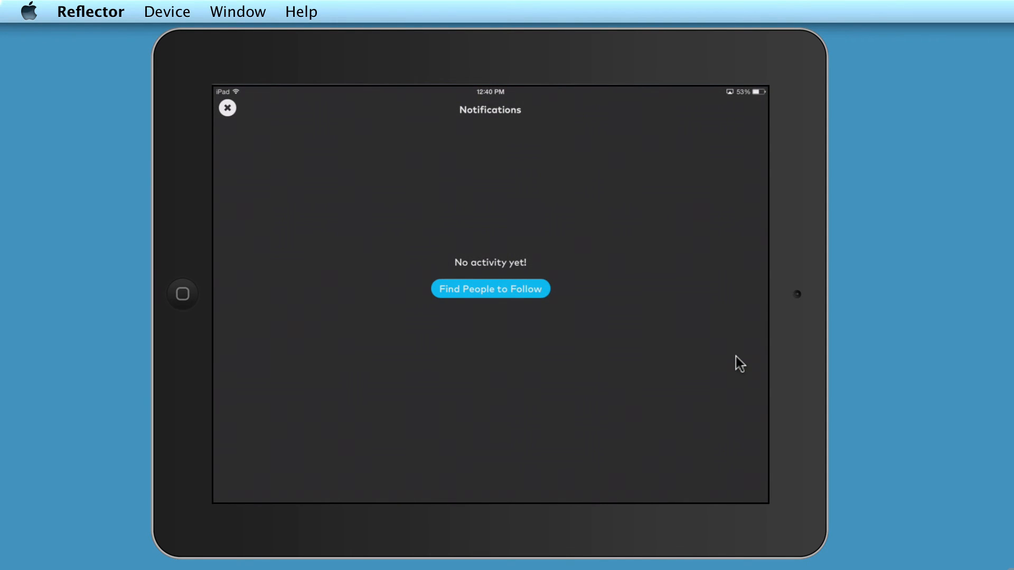
{"action": "left_click", "coordinate": [490, 288]}
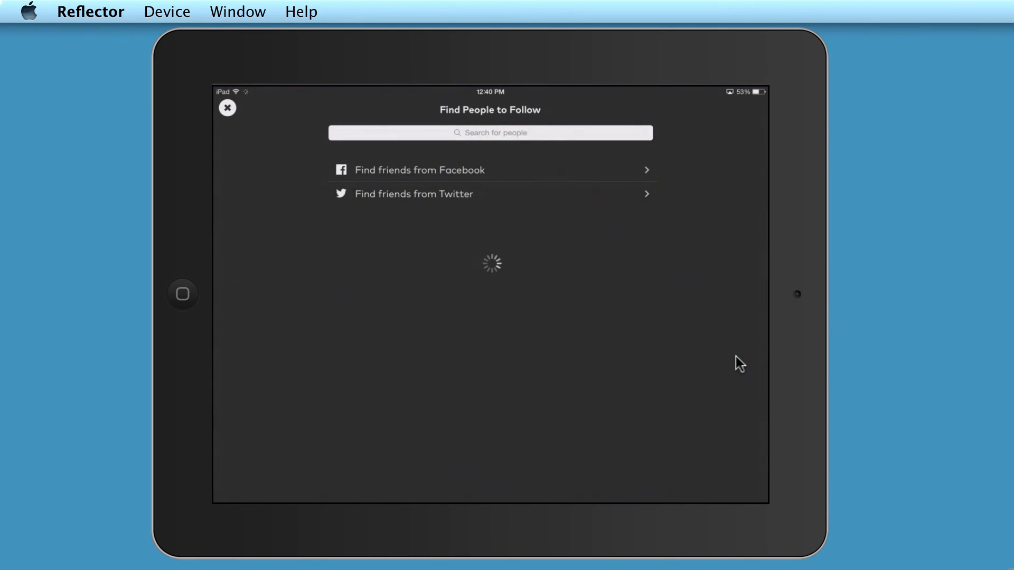
{"action": "left_click", "coordinate": [226, 108]}
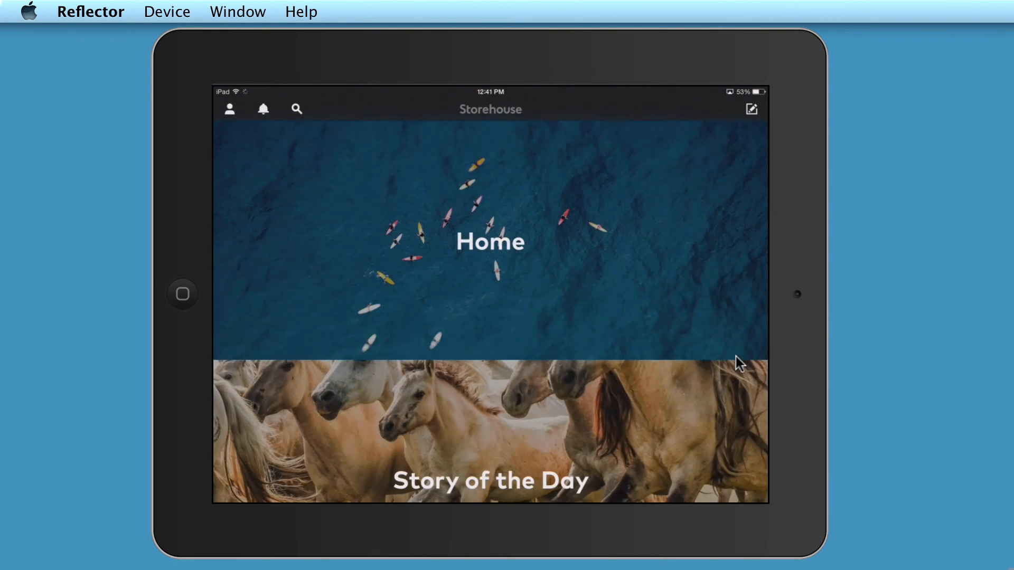
- Open the 'It can happen to anyone' story from the profile and its S options menu
{"action": "left_click", "coordinate": [229, 108]}
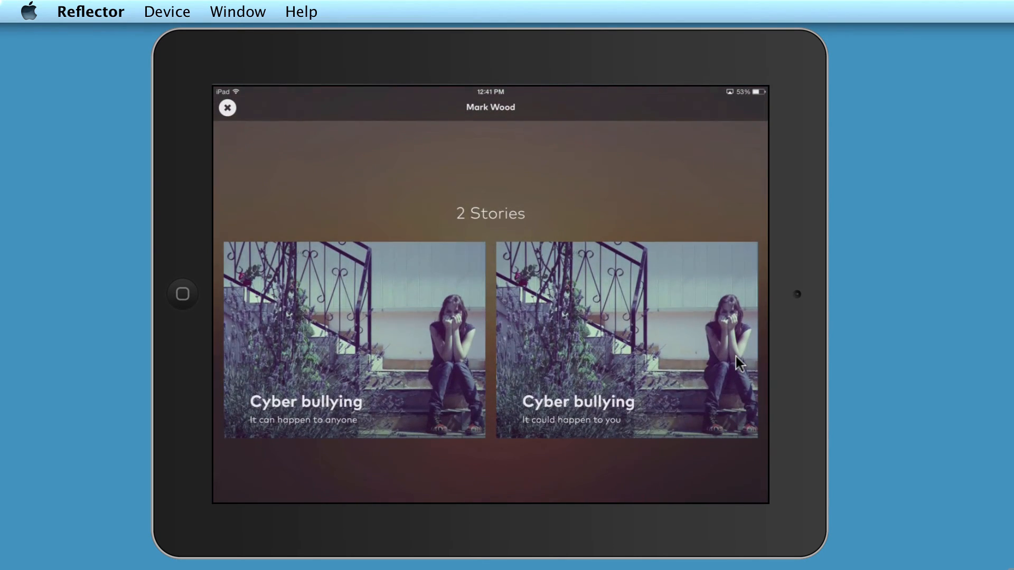
{"action": "mouse_move", "coordinate": [342, 365]}
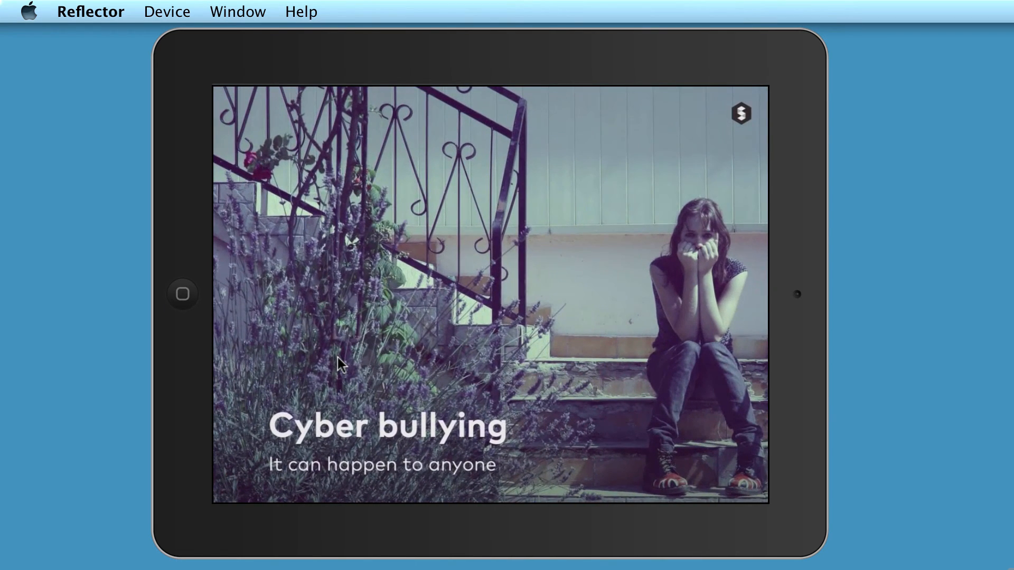
{"action": "mouse_move", "coordinate": [744, 106]}
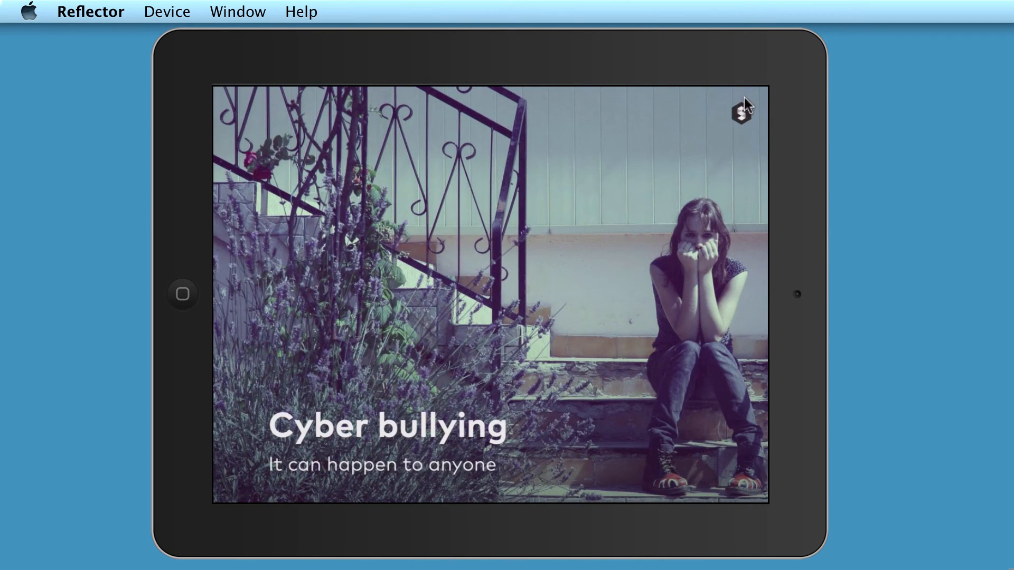
{"action": "scroll", "scroll_direction": "down", "scroll_amount": 3}
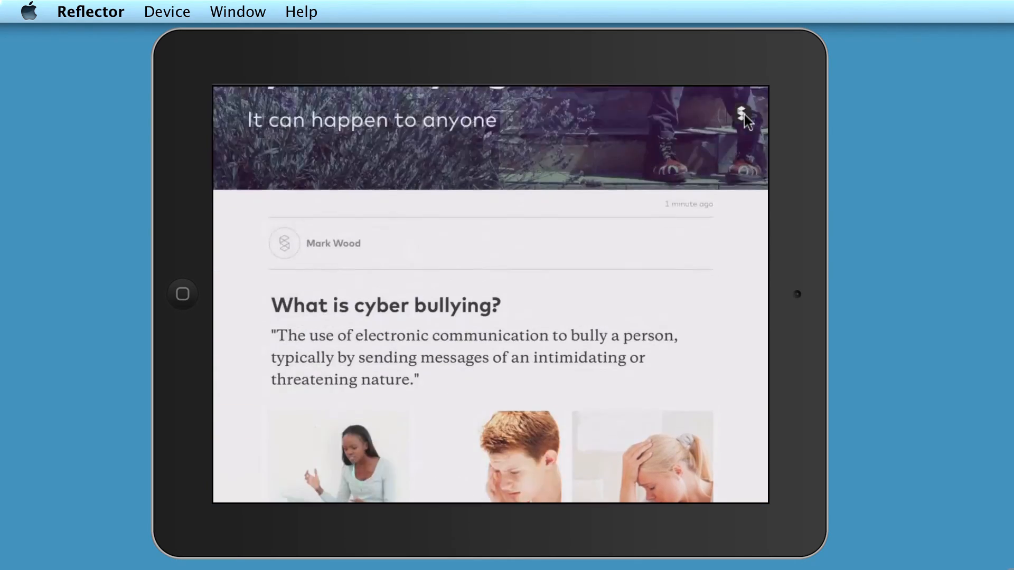
{"action": "left_click", "coordinate": [741, 114]}
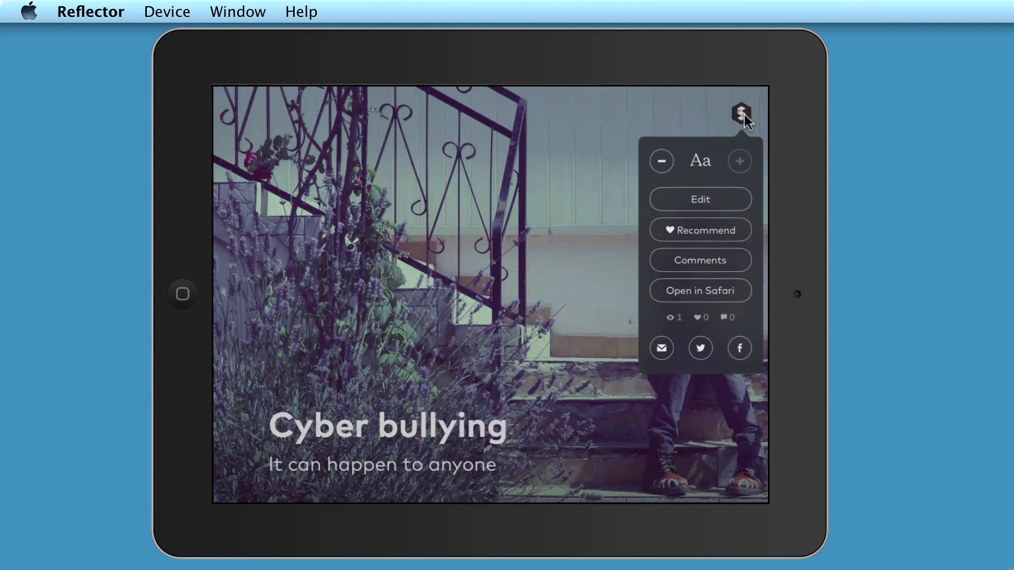
{"action": "left_click", "coordinate": [740, 115]}
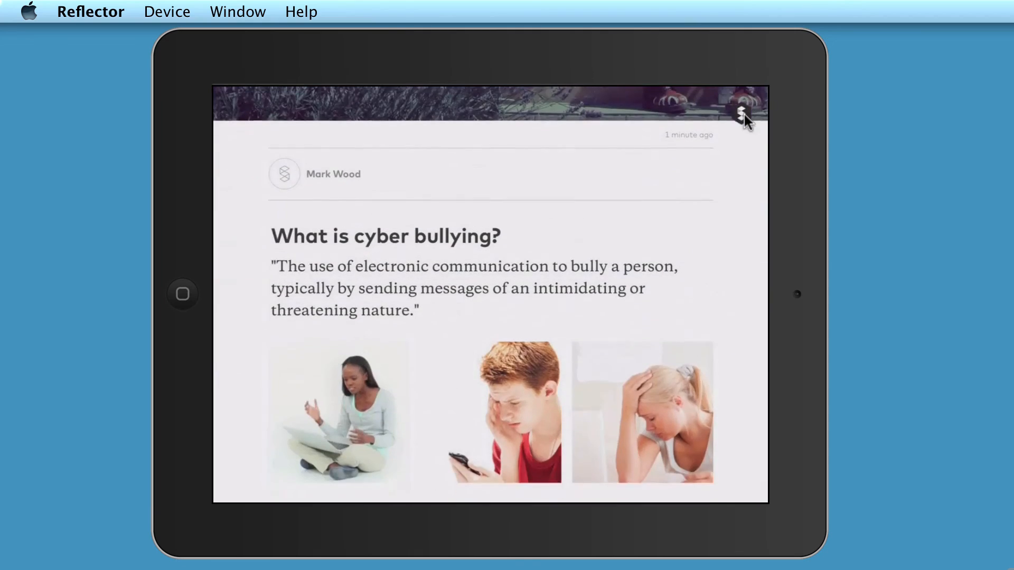
- Make the story text smaller then larger, and open the story in Safari
{"action": "left_click", "coordinate": [743, 114]}
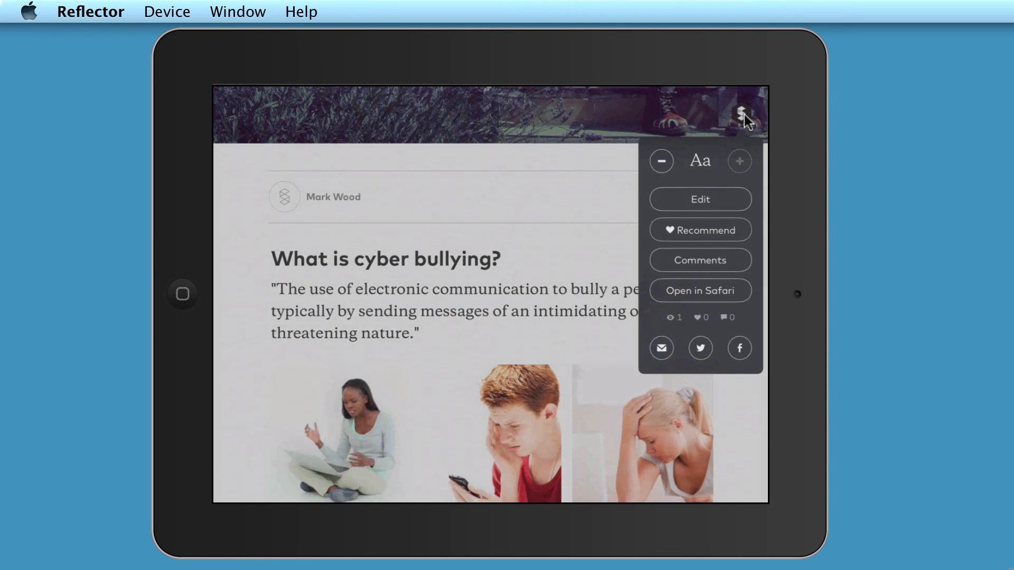
{"action": "left_click", "coordinate": [661, 161]}
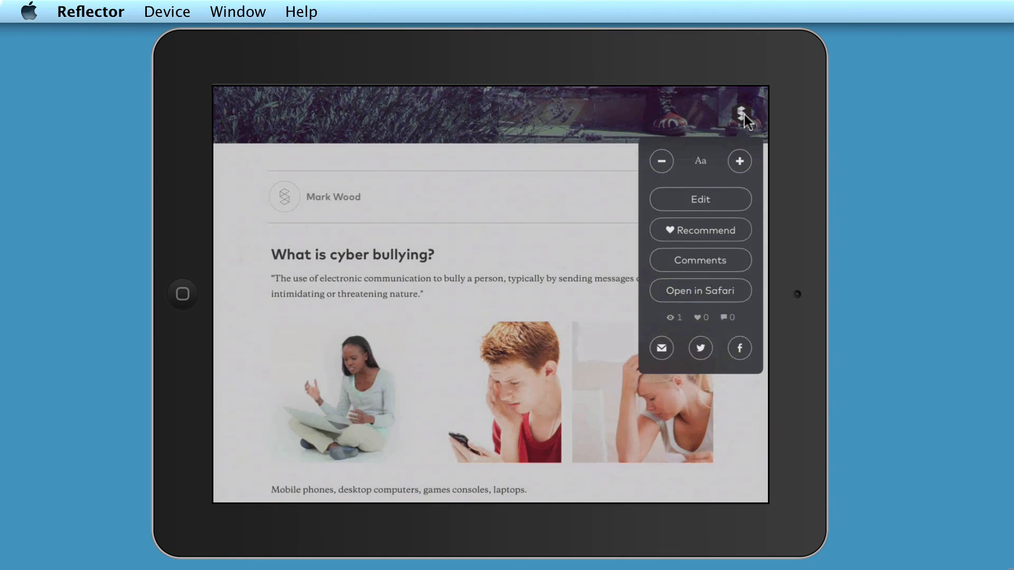
{"action": "left_click", "coordinate": [739, 161]}
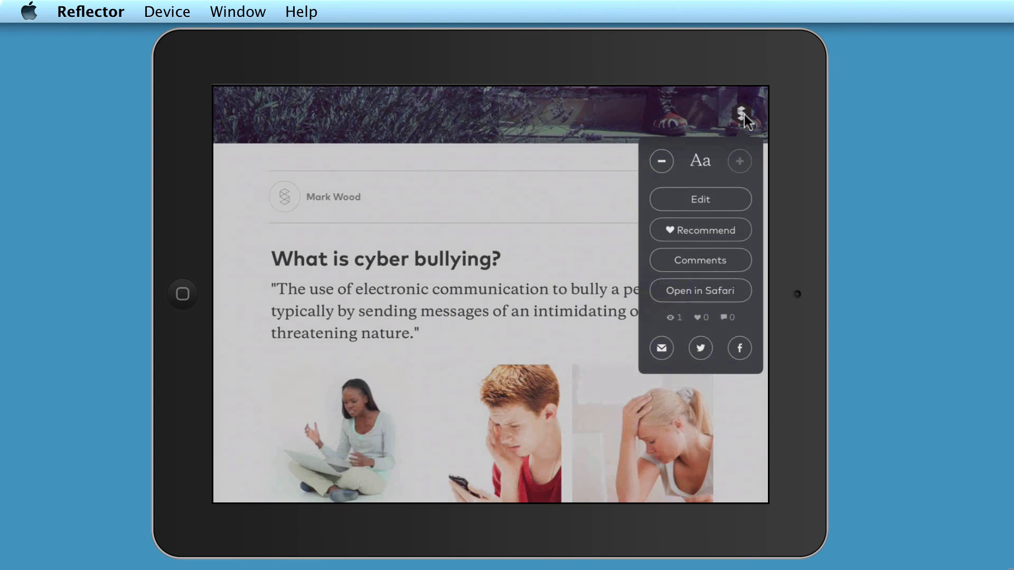
{"action": "mouse_move", "coordinate": [733, 193]}
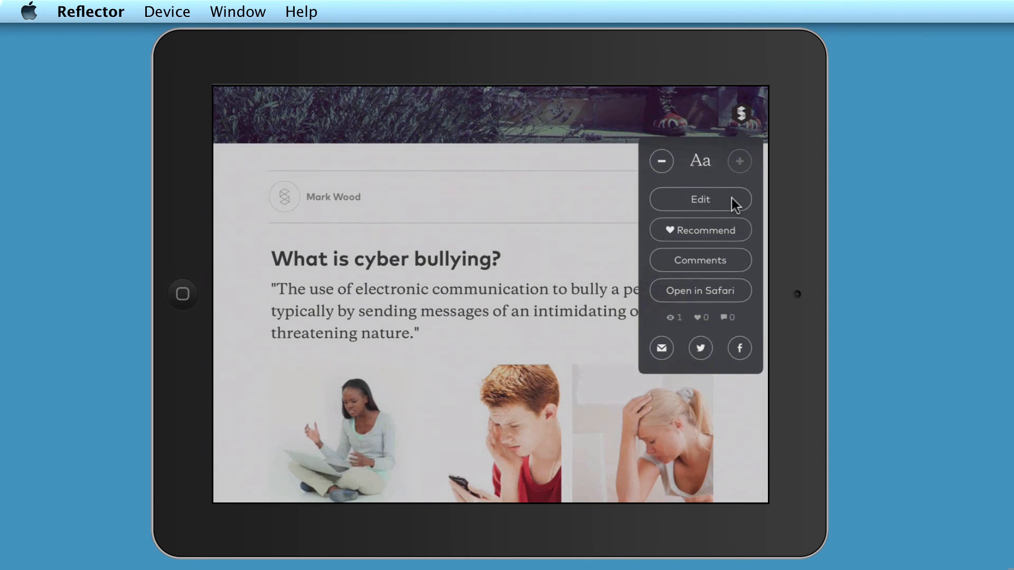
{"action": "mouse_move", "coordinate": [730, 237]}
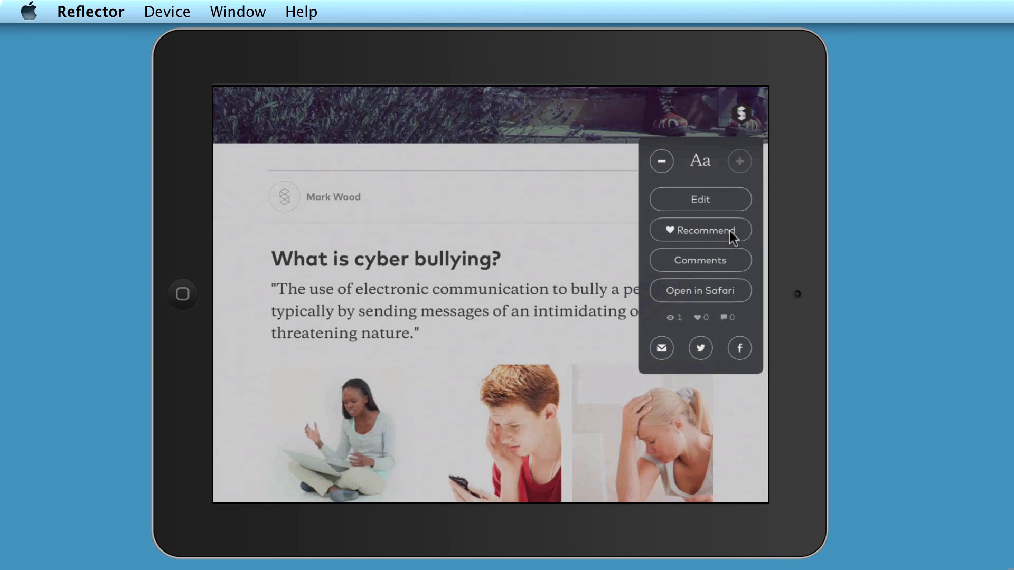
{"action": "mouse_move", "coordinate": [726, 270]}
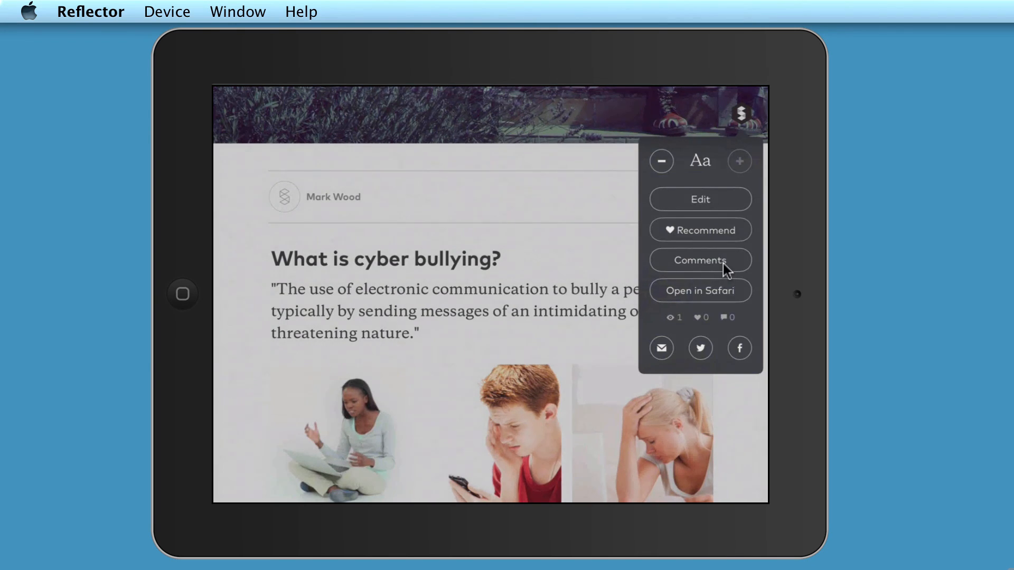
{"action": "mouse_move", "coordinate": [741, 301]}
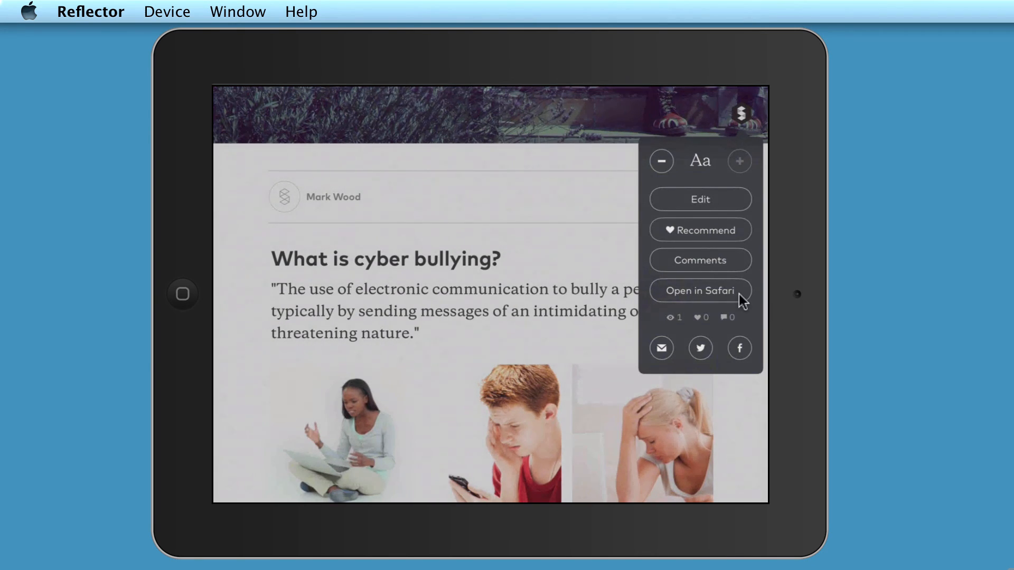
{"action": "left_click", "coordinate": [700, 291]}
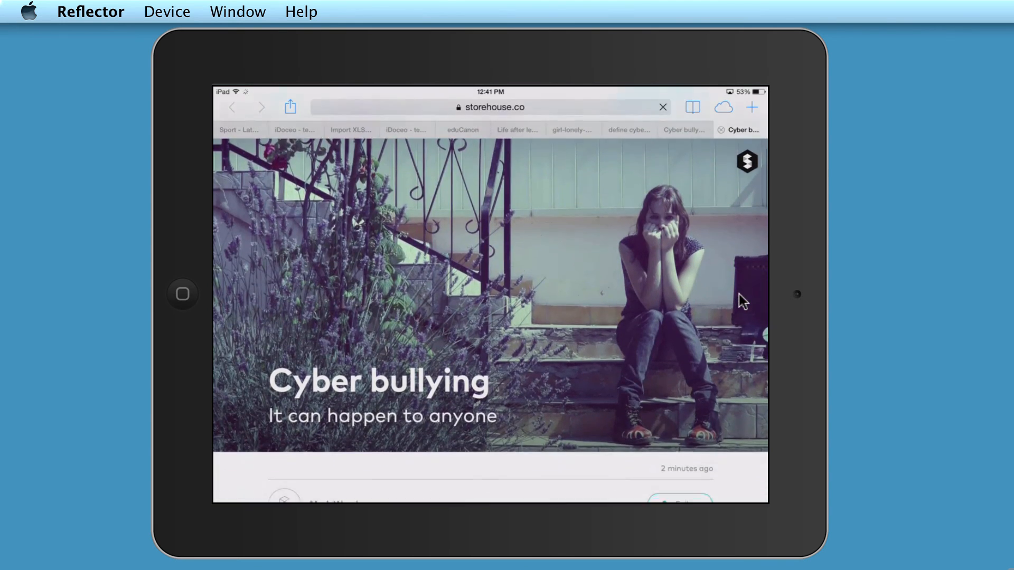
- Reveal the story's full storehouse.co/stories URL in Safari, cancel, and return to Storehouse
{"action": "scroll", "scroll_direction": "down", "scroll_amount": 3}
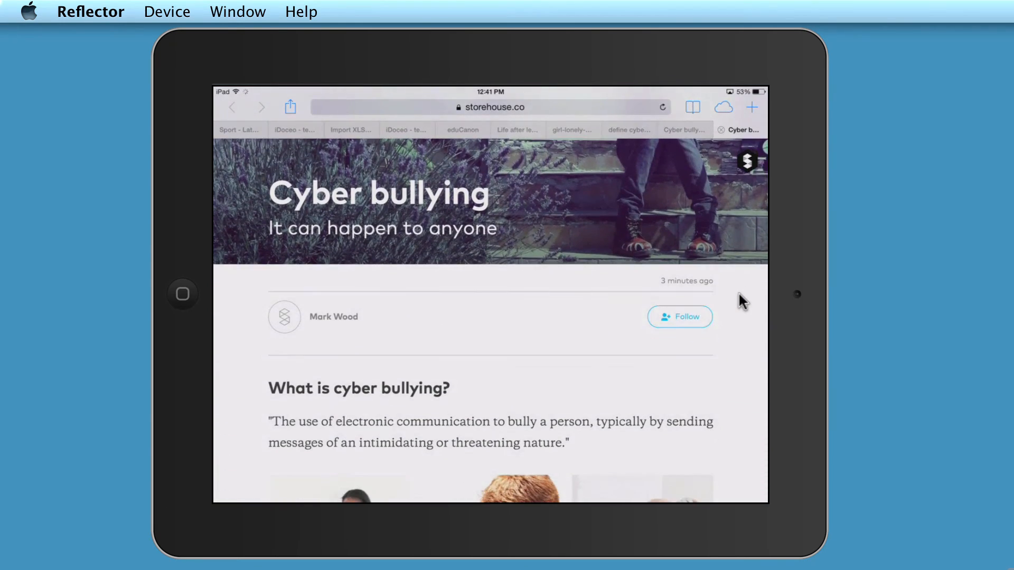
{"action": "scroll", "scroll_direction": "down", "scroll_amount": 3}
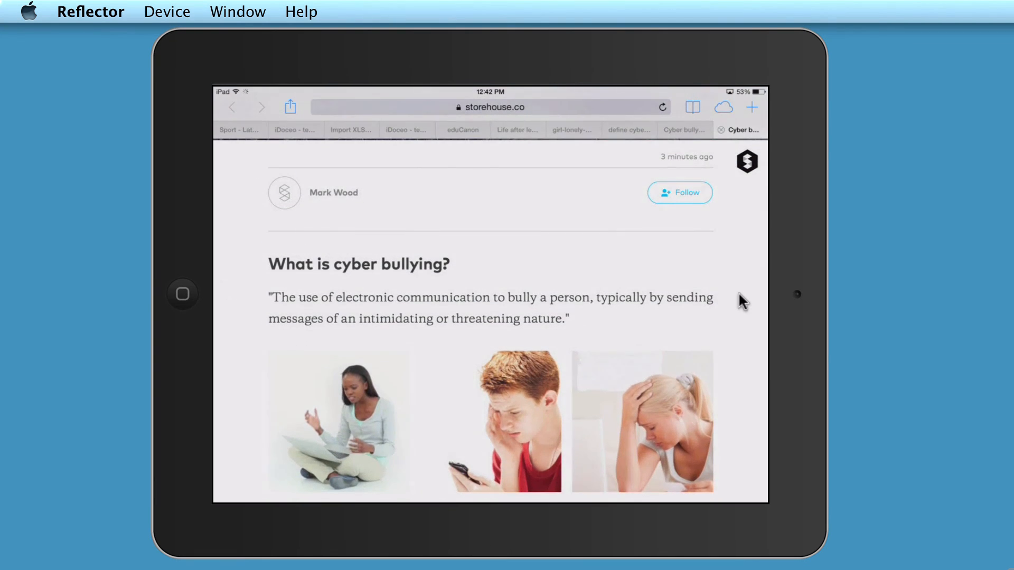
{"action": "left_click", "coordinate": [493, 107]}
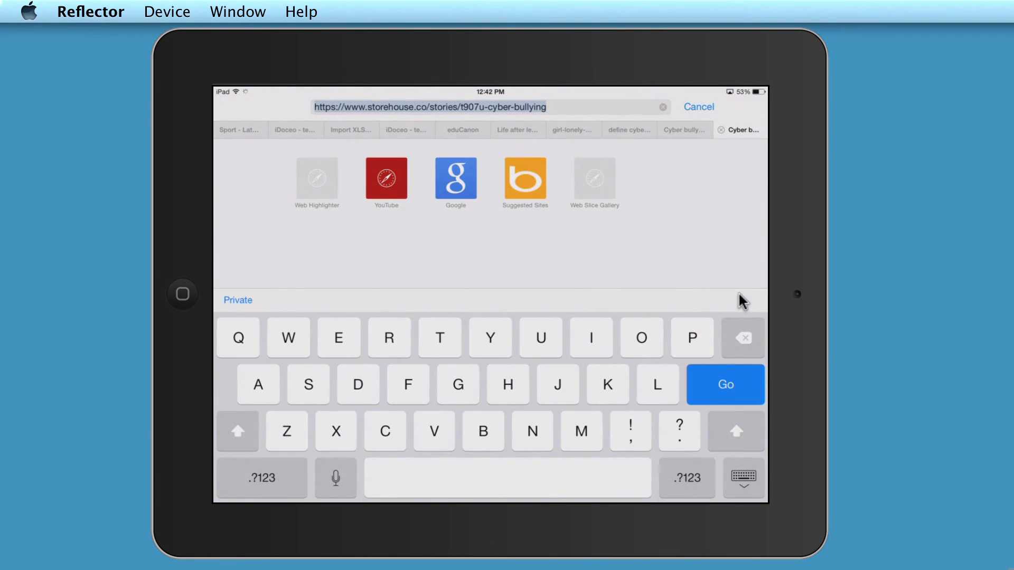
{"action": "left_click", "coordinate": [725, 385]}
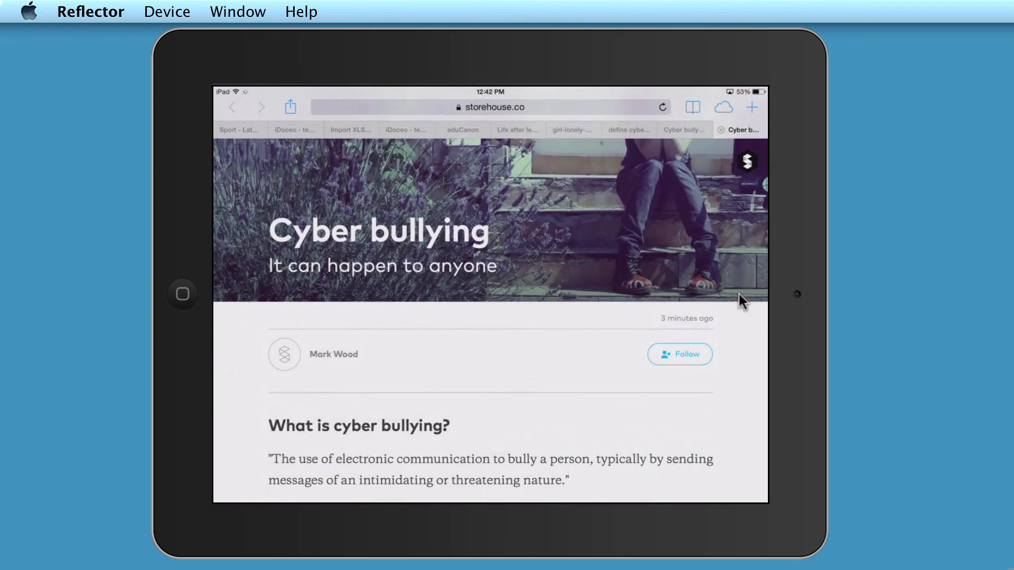
{"action": "scroll", "scroll_direction": "down", "scroll_amount": 3}
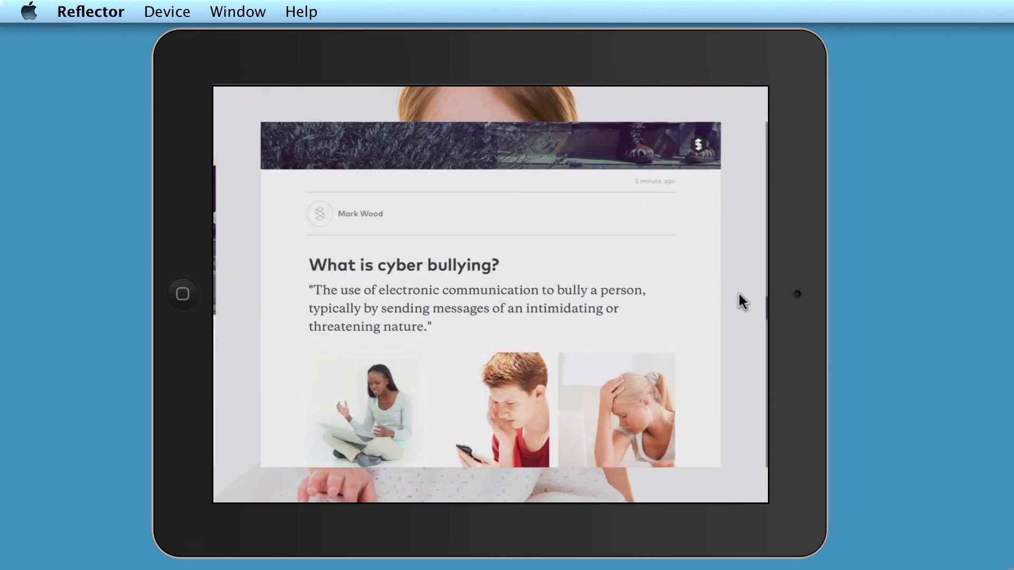
- Reopen the Cyber bullying story's S options menu in Storehouse
{"action": "left_click", "coordinate": [741, 115]}
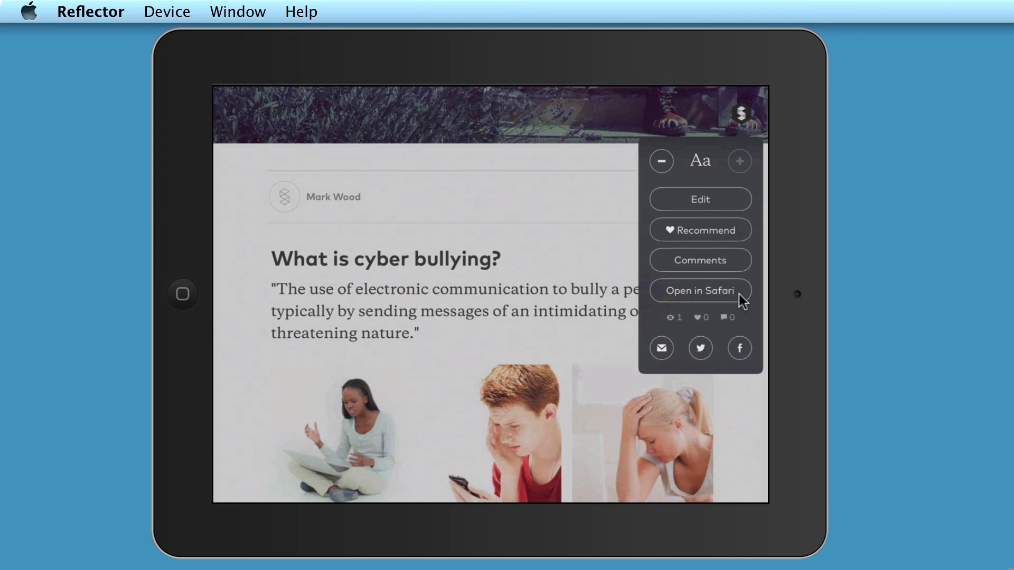
{"action": "mouse_move", "coordinate": [718, 322]}
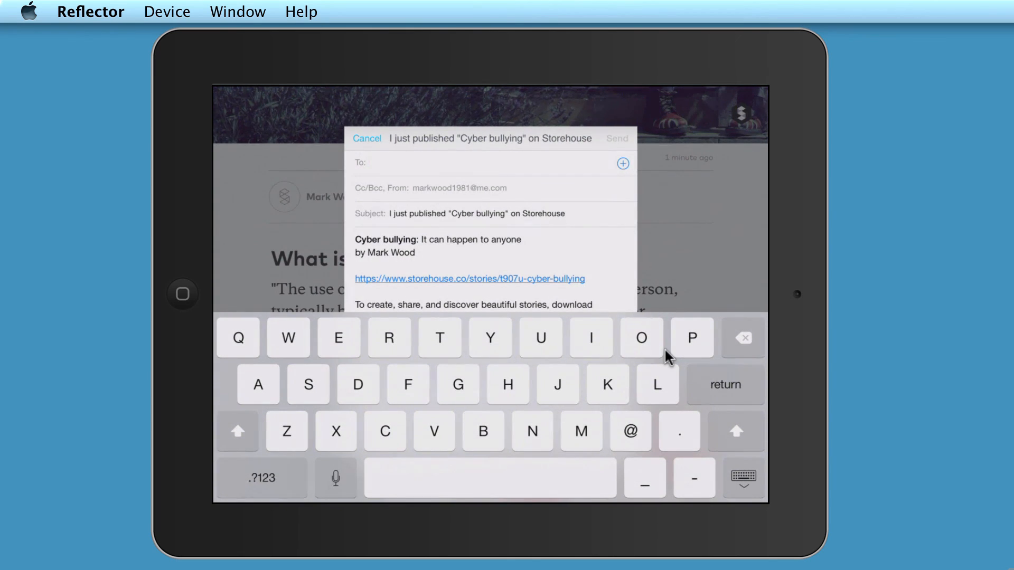
{"action": "type", "text": "mar"}
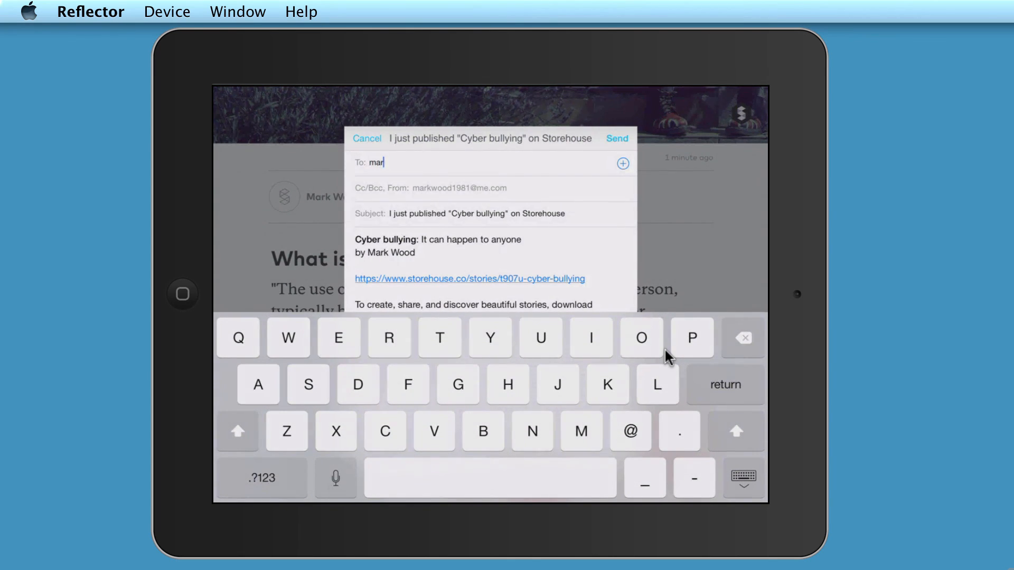
{"action": "type", "text": "k.wood"}
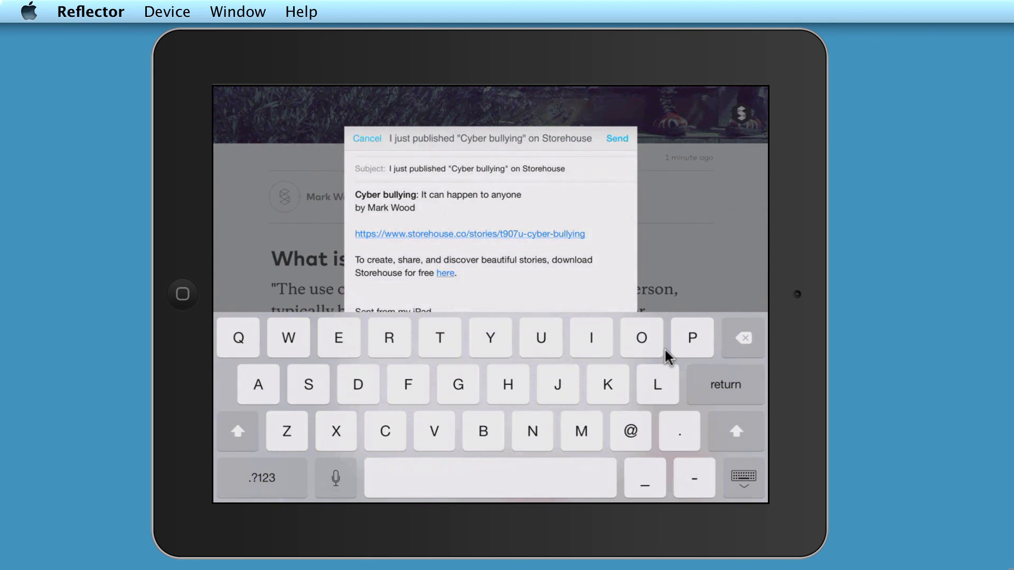
{"action": "mouse_move", "coordinate": [721, 370]}
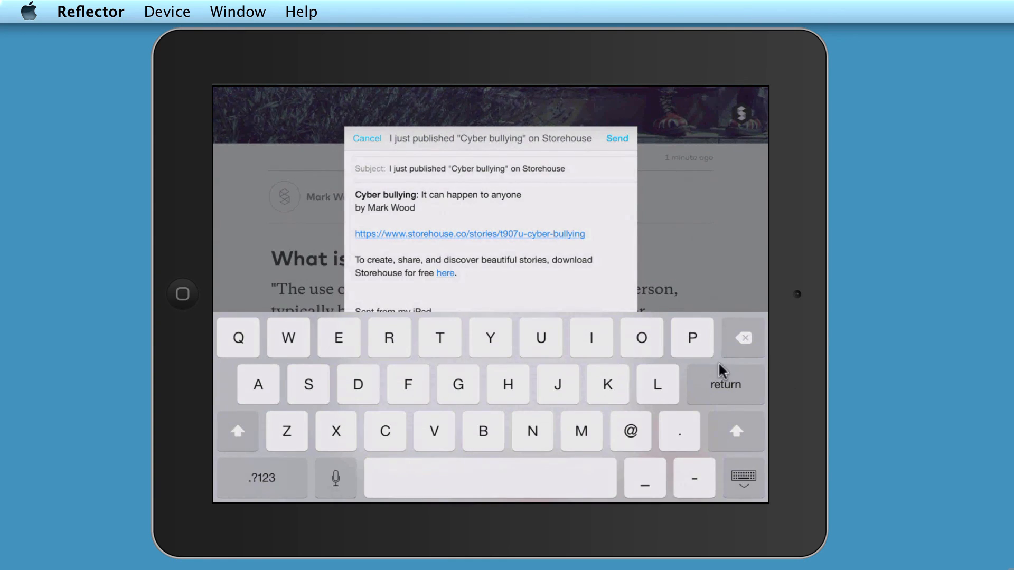
{"action": "mouse_move", "coordinate": [596, 244]}
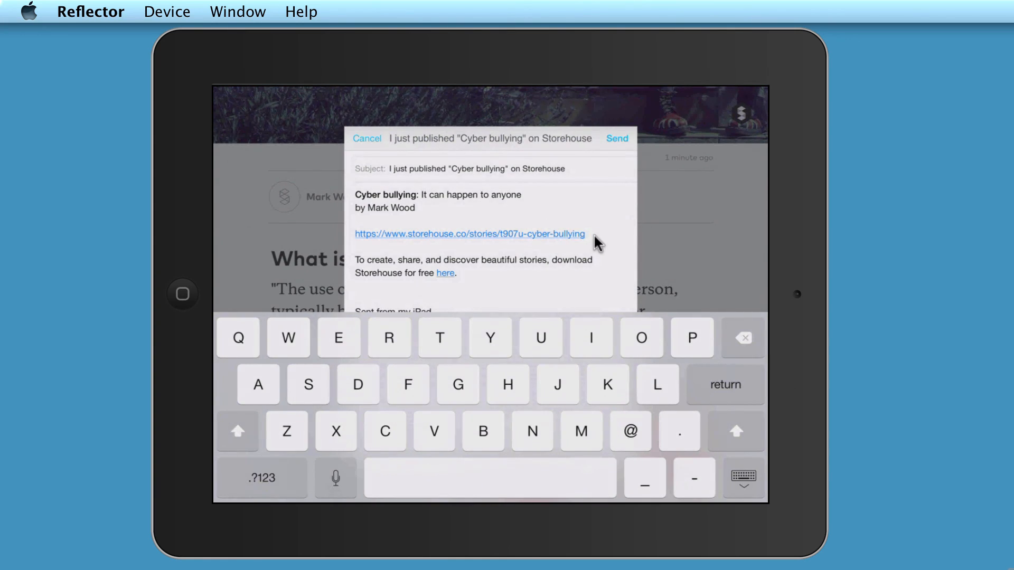